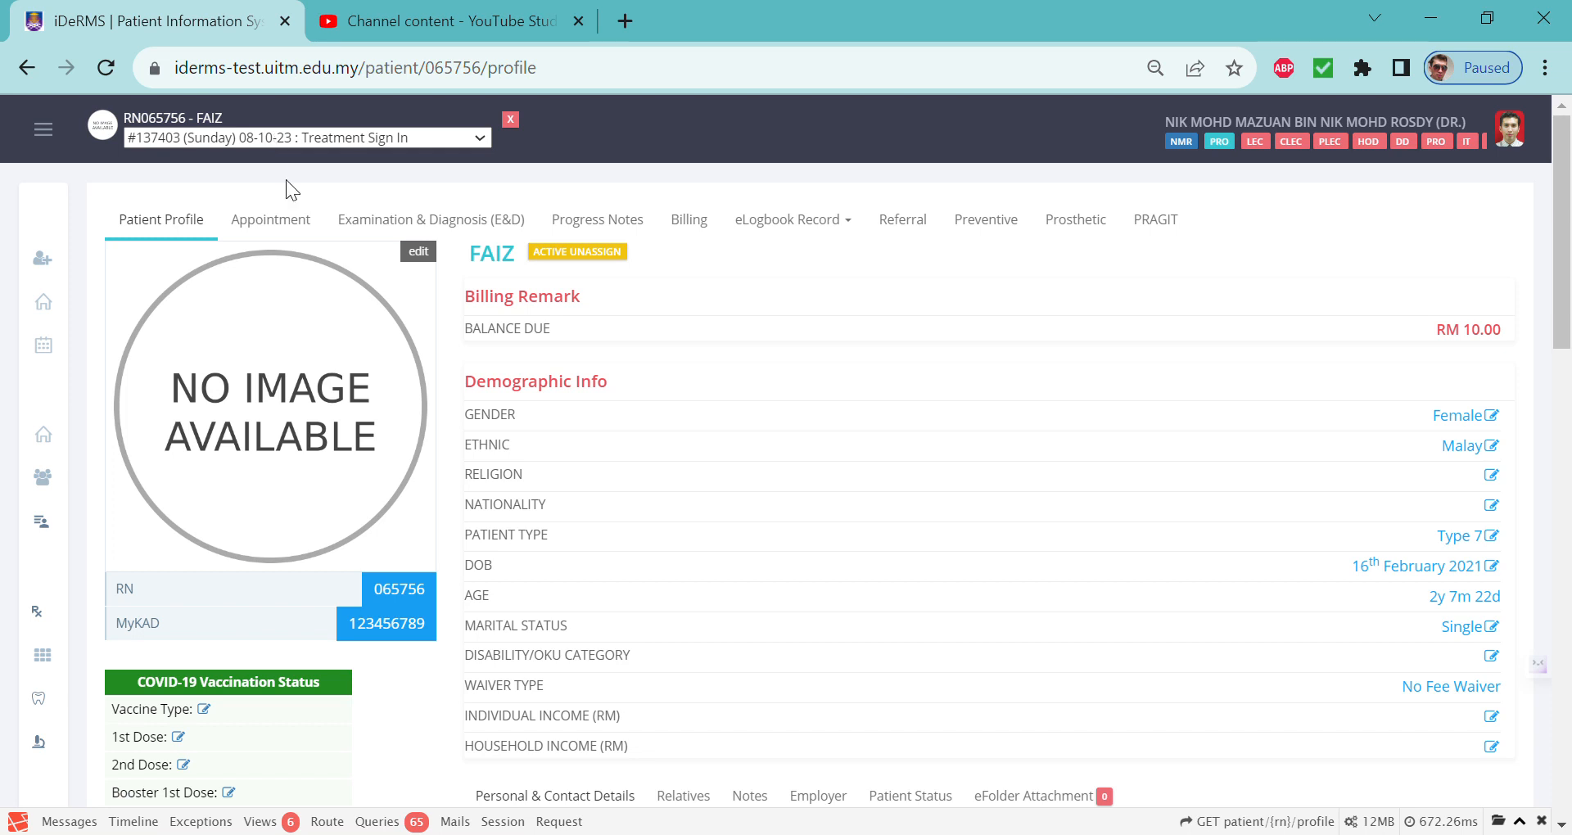
mouse_move(182, 224)
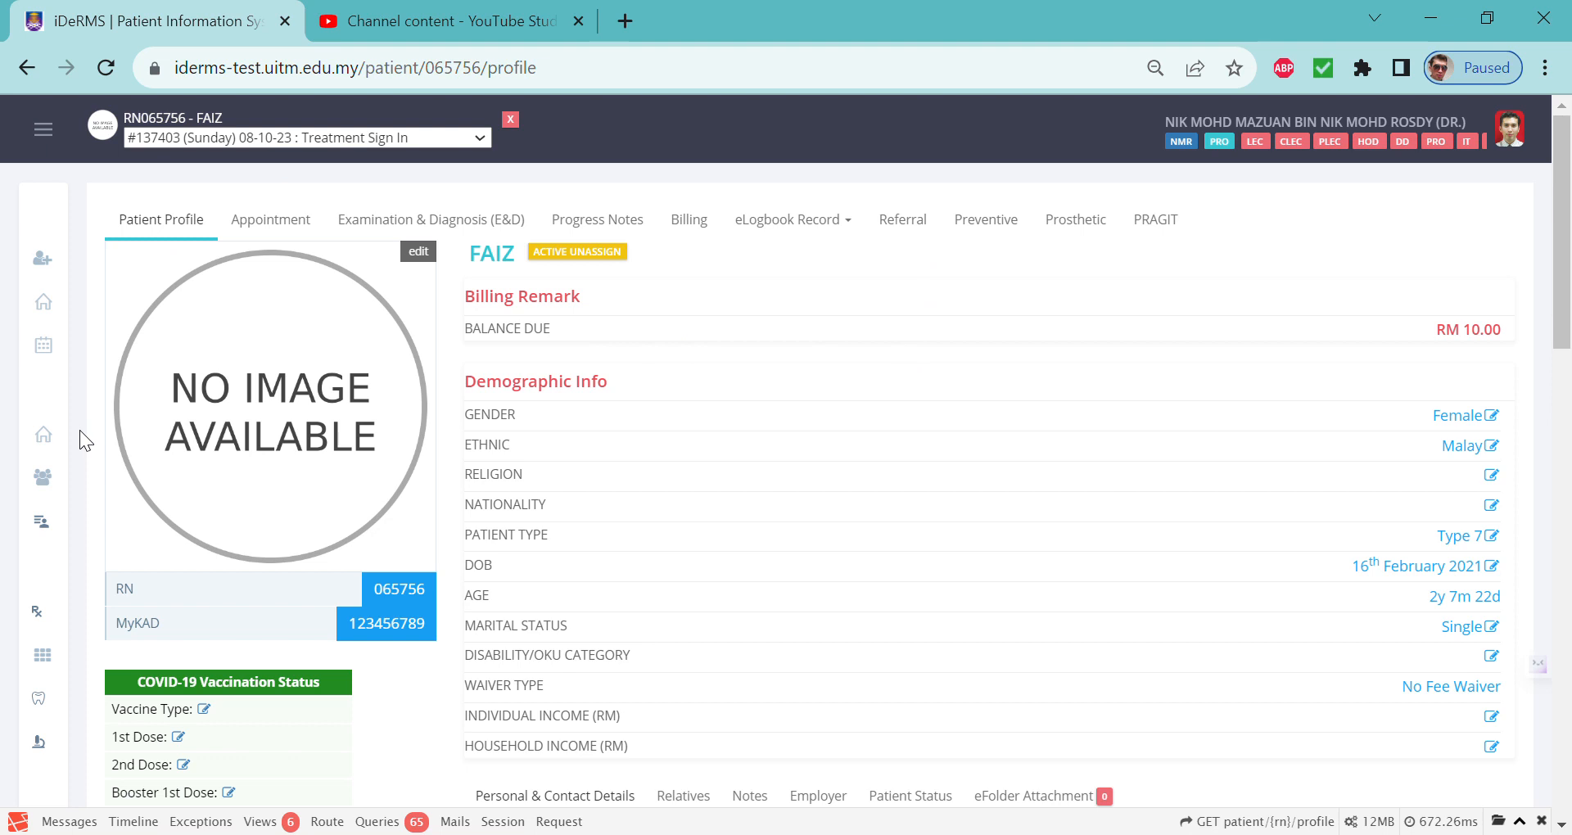
mouse_move(675, 401)
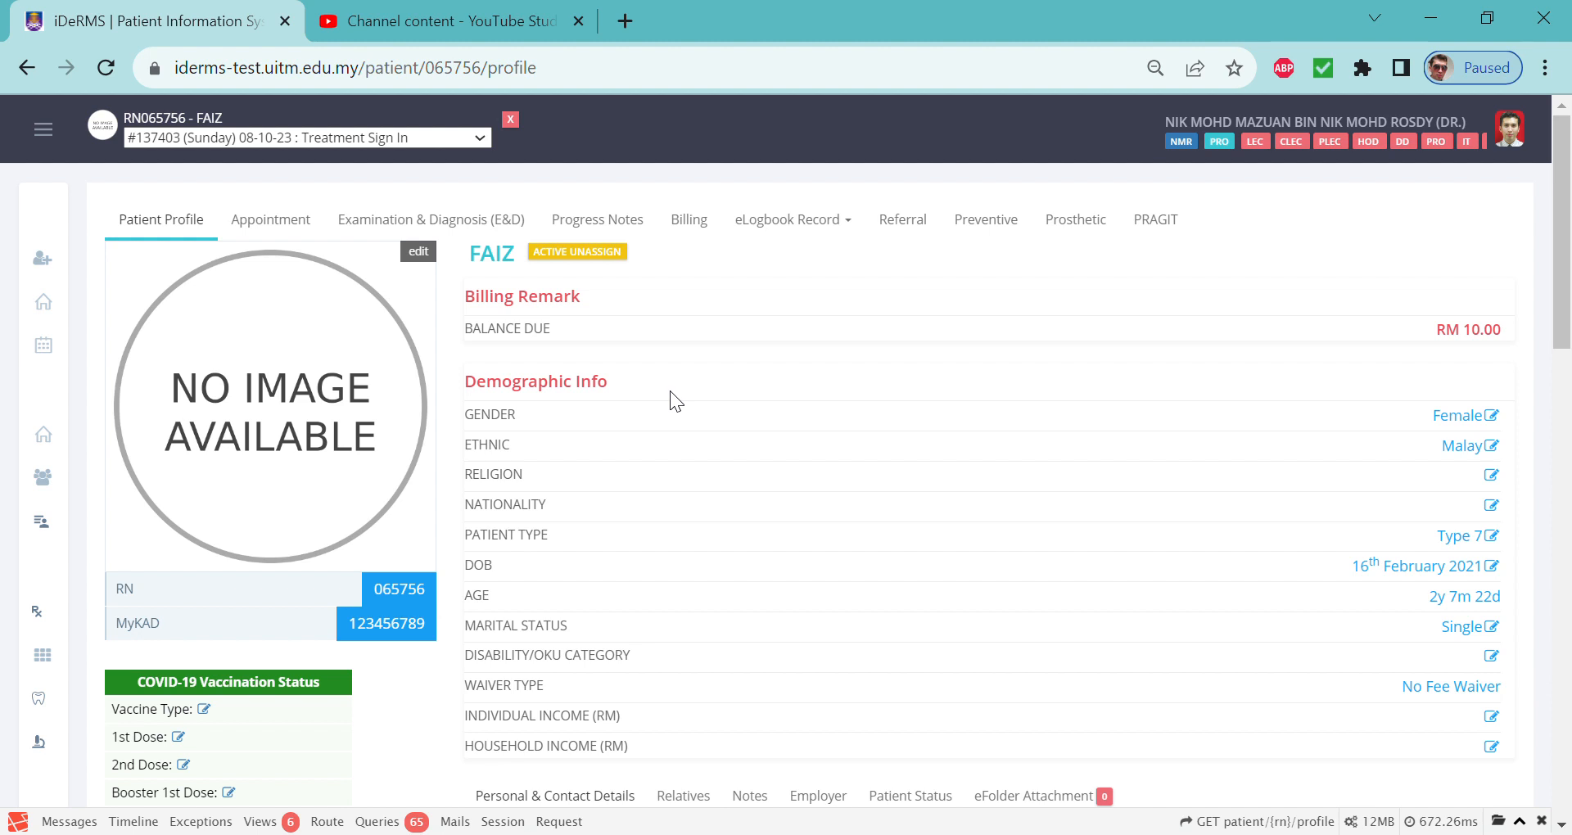
mouse_move(634, 271)
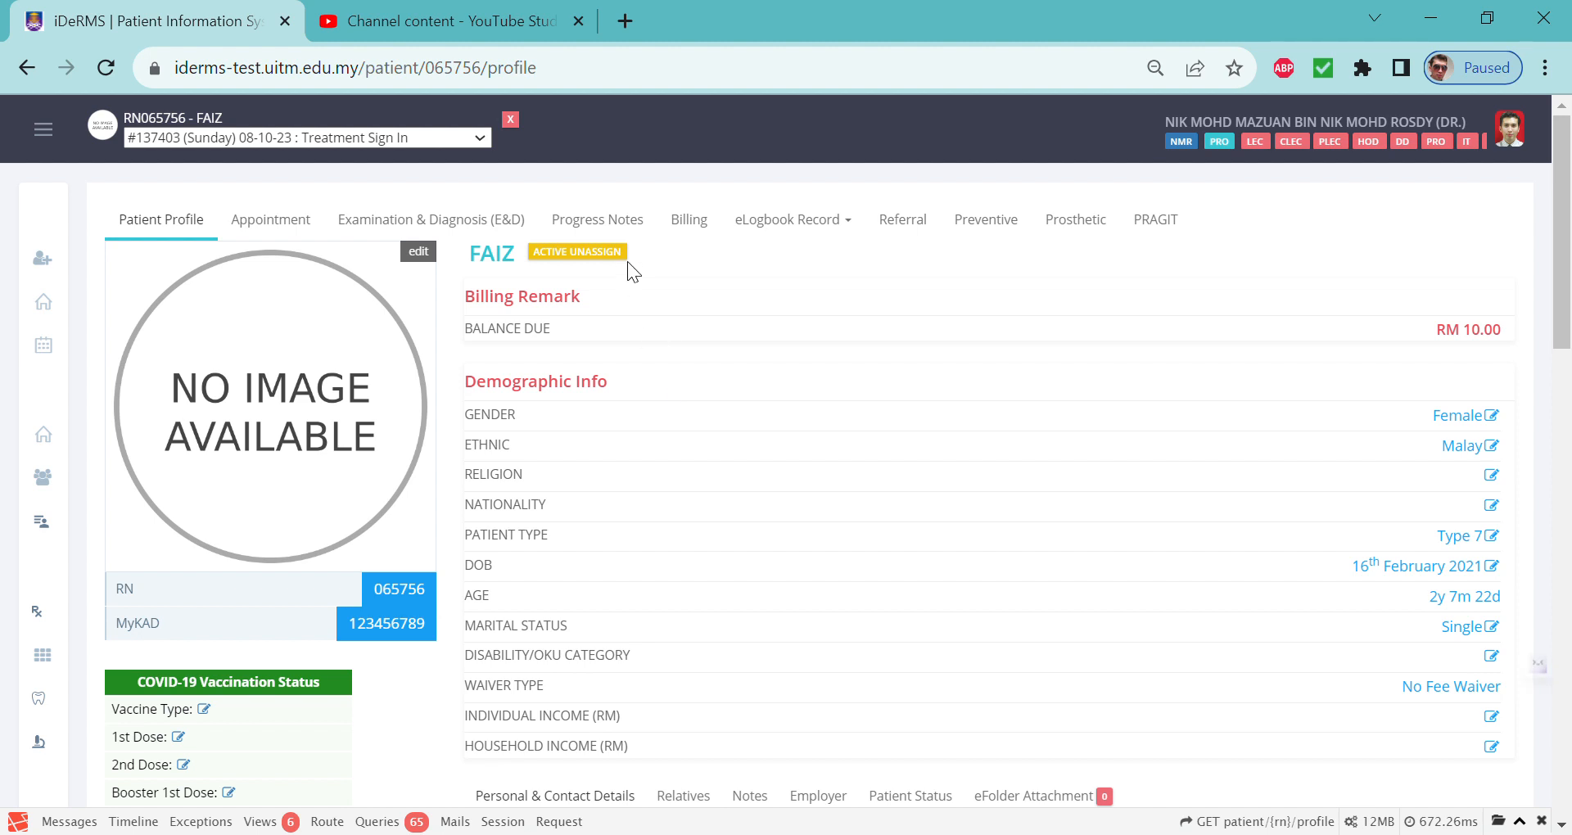
Show the Progress Notes page for the patient's current visit
click(597, 219)
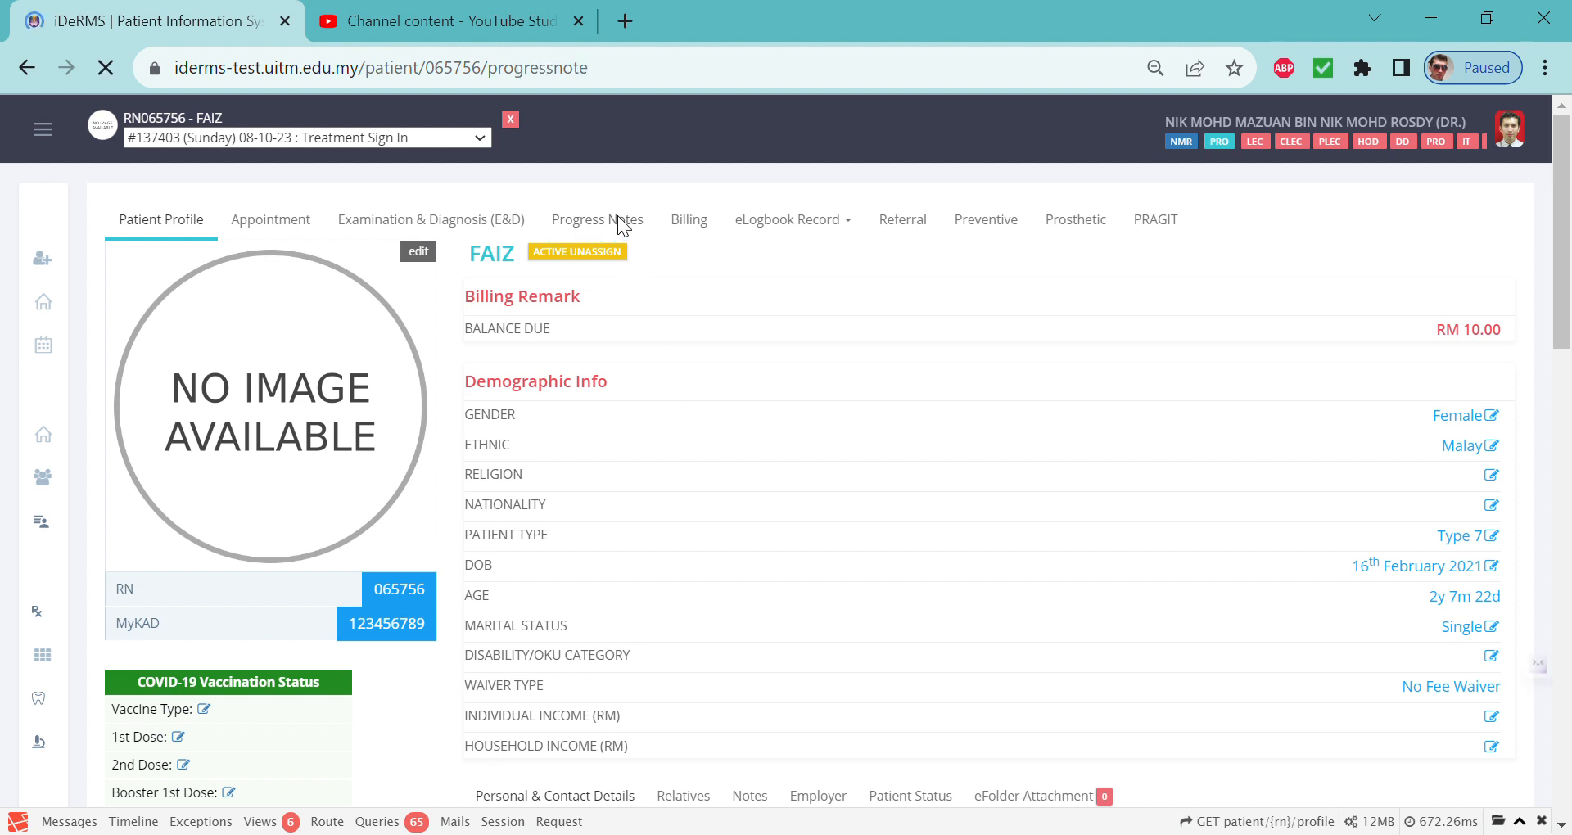
click(597, 219)
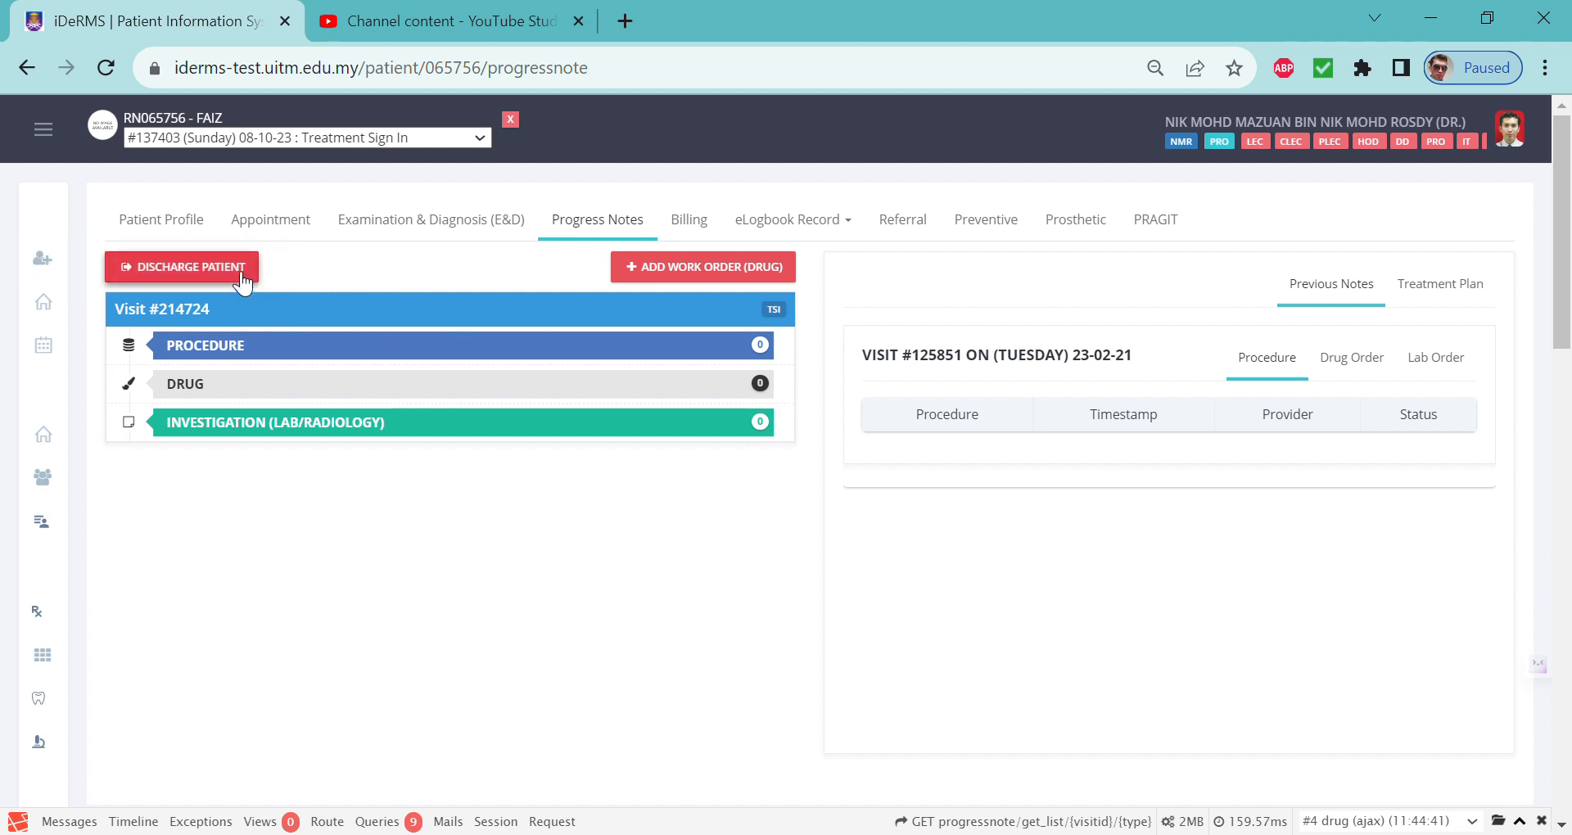
mouse_move(311, 281)
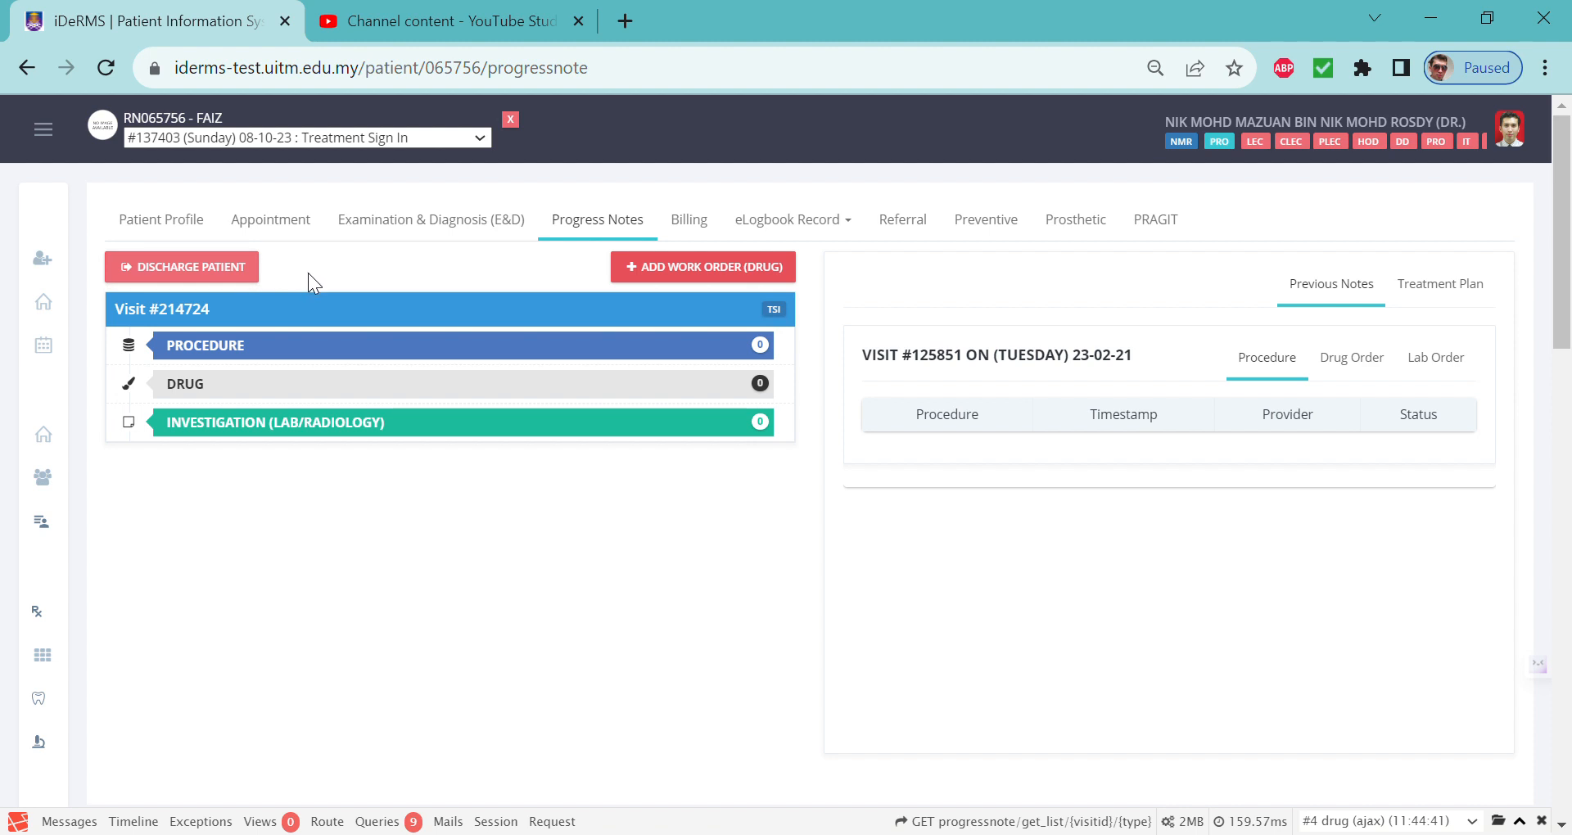
mouse_move(241, 276)
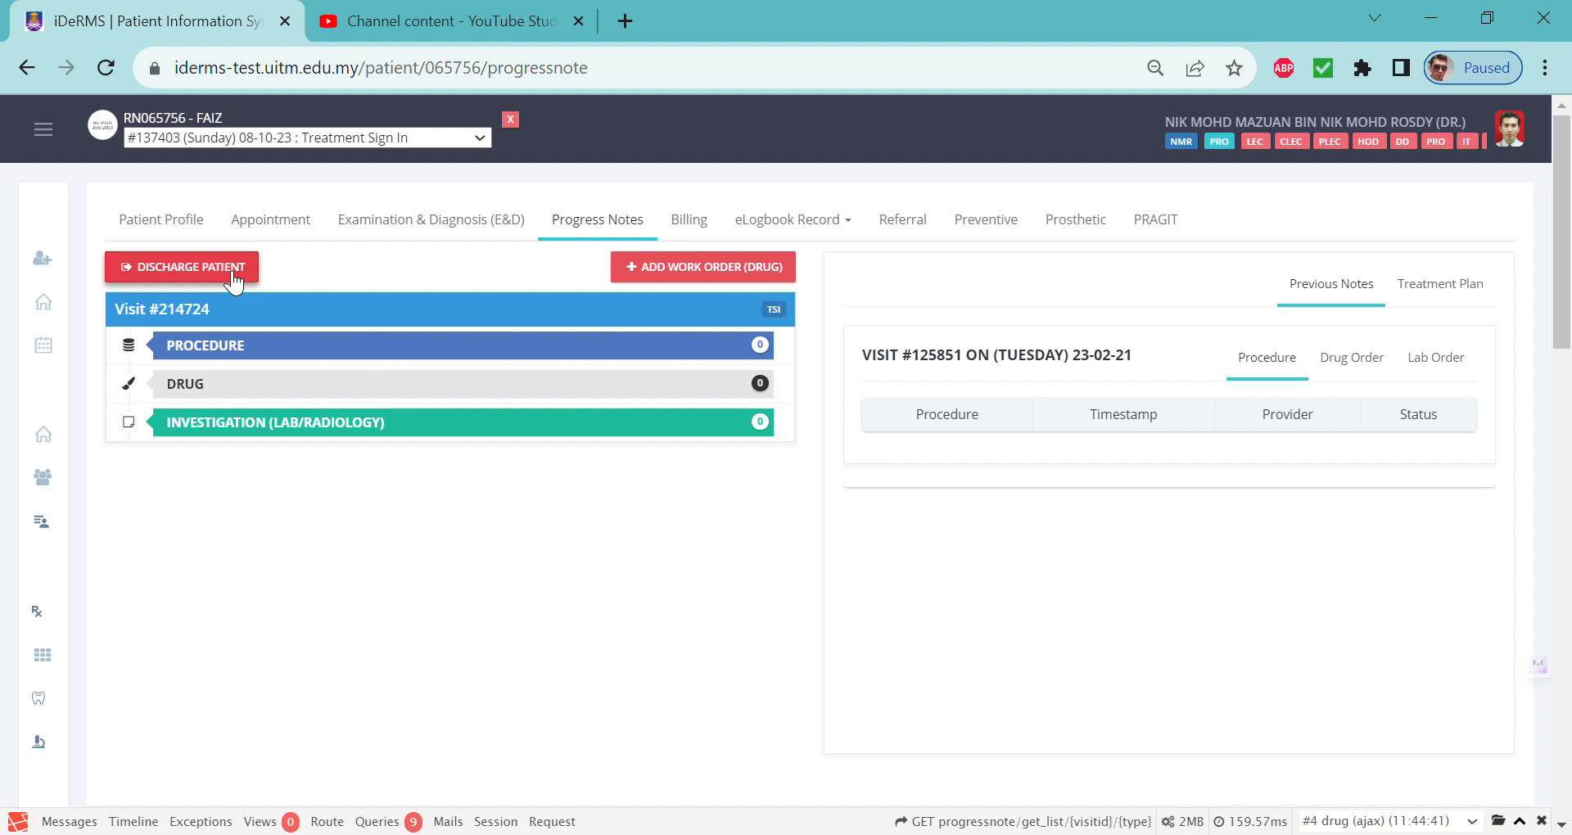
mouse_move(264, 281)
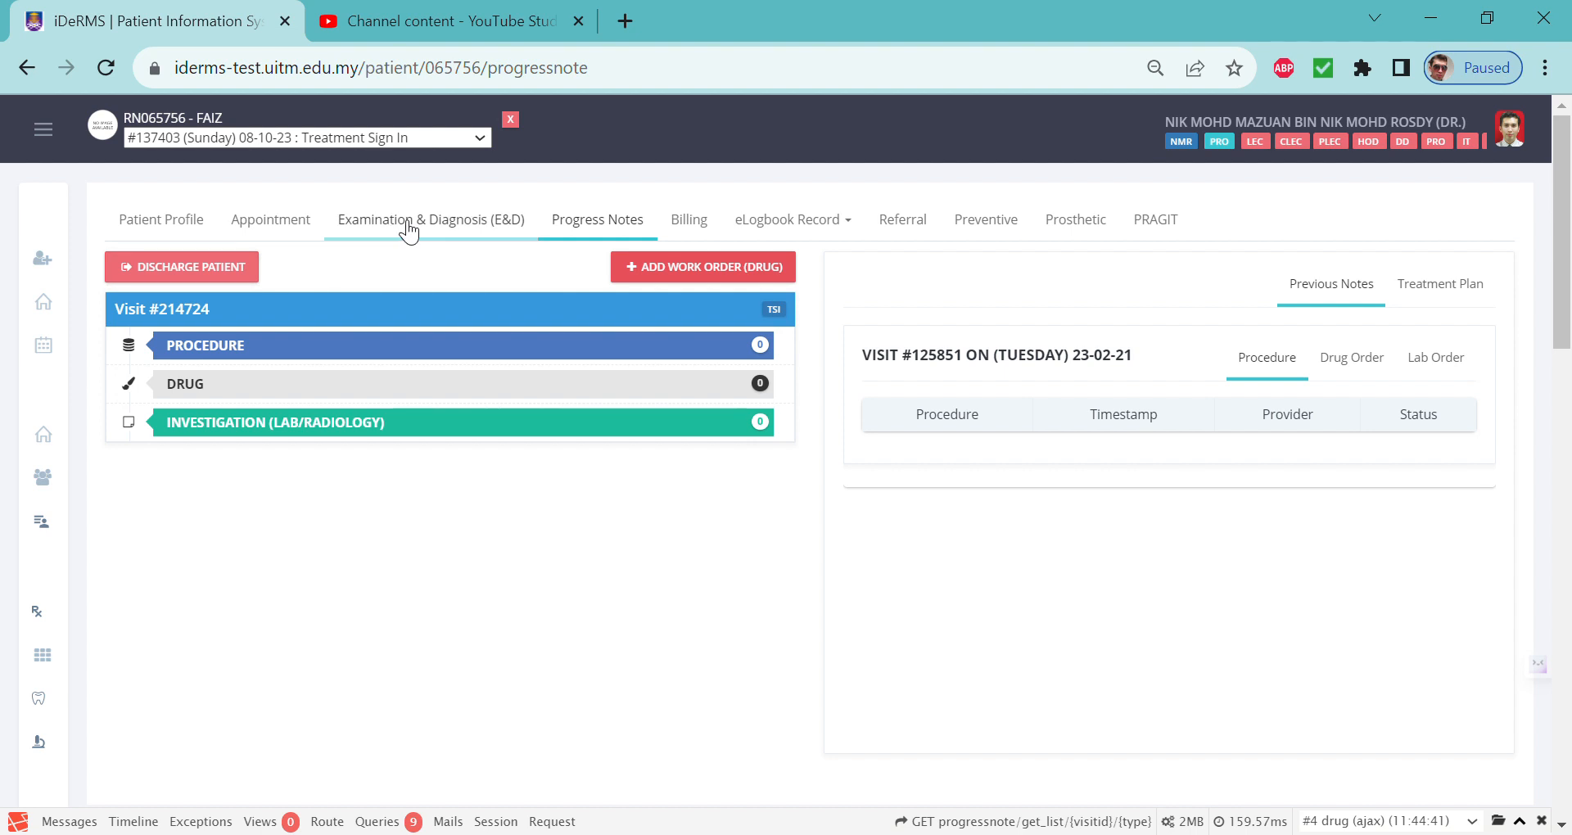
Go to Examination & Diagnosis, 6.2 Histopathology, and confirm no records are listed
click(430, 219)
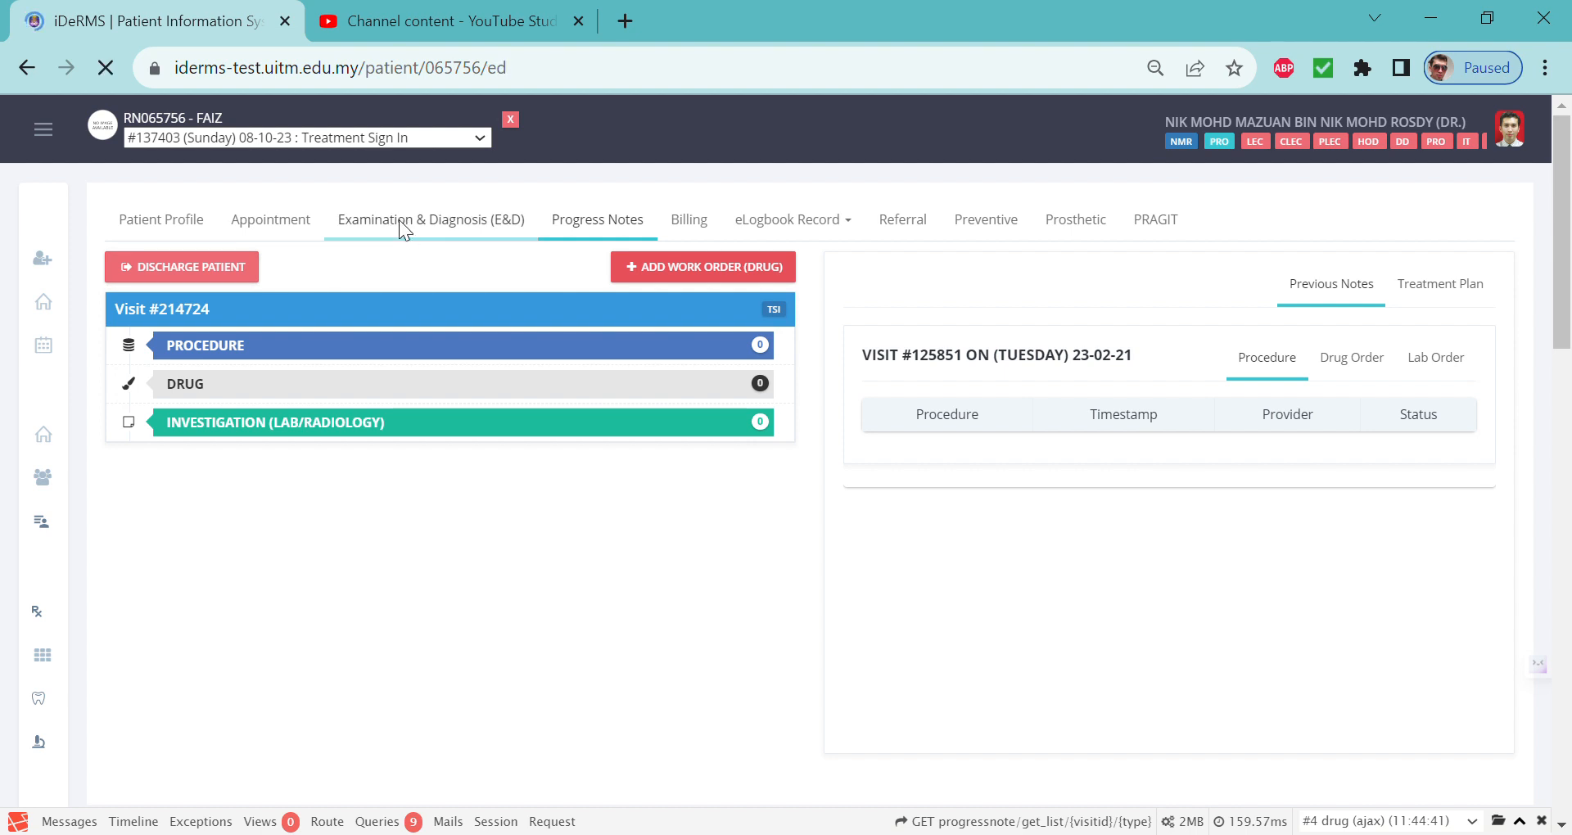
click(429, 219)
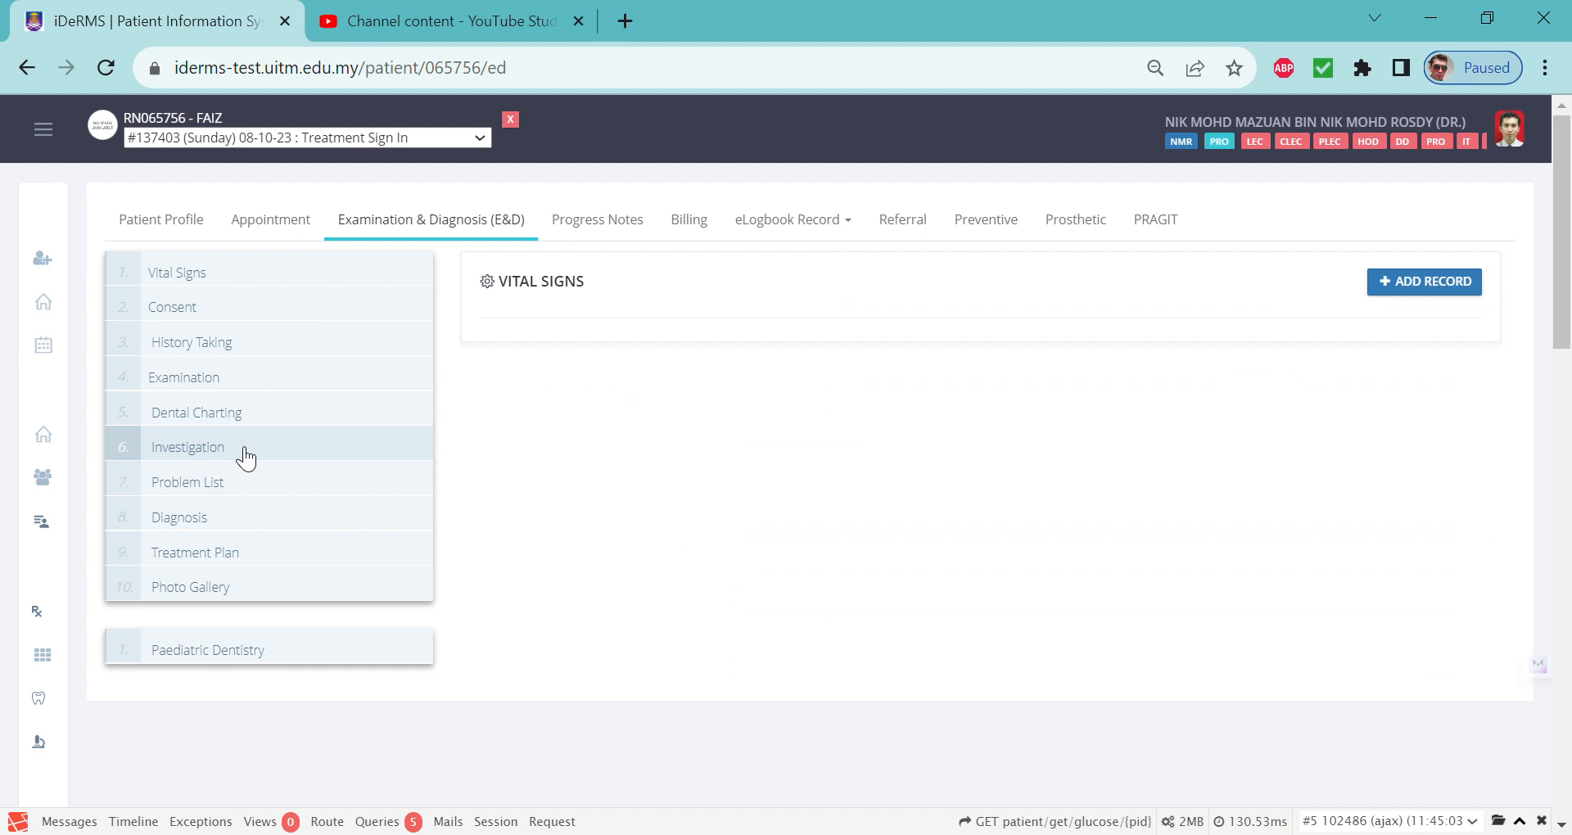
click(187, 446)
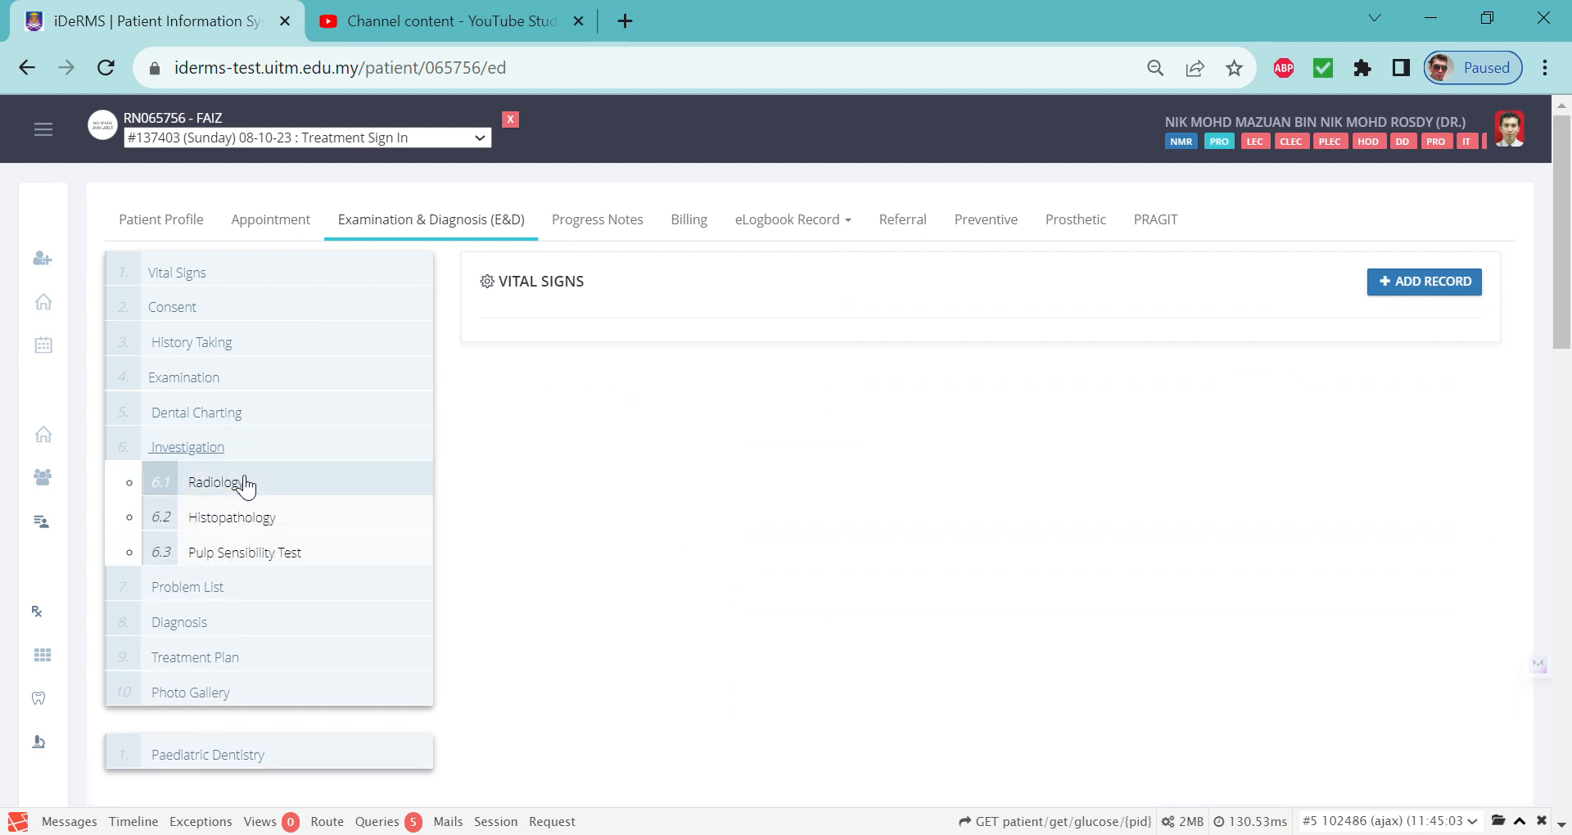
mouse_move(249, 522)
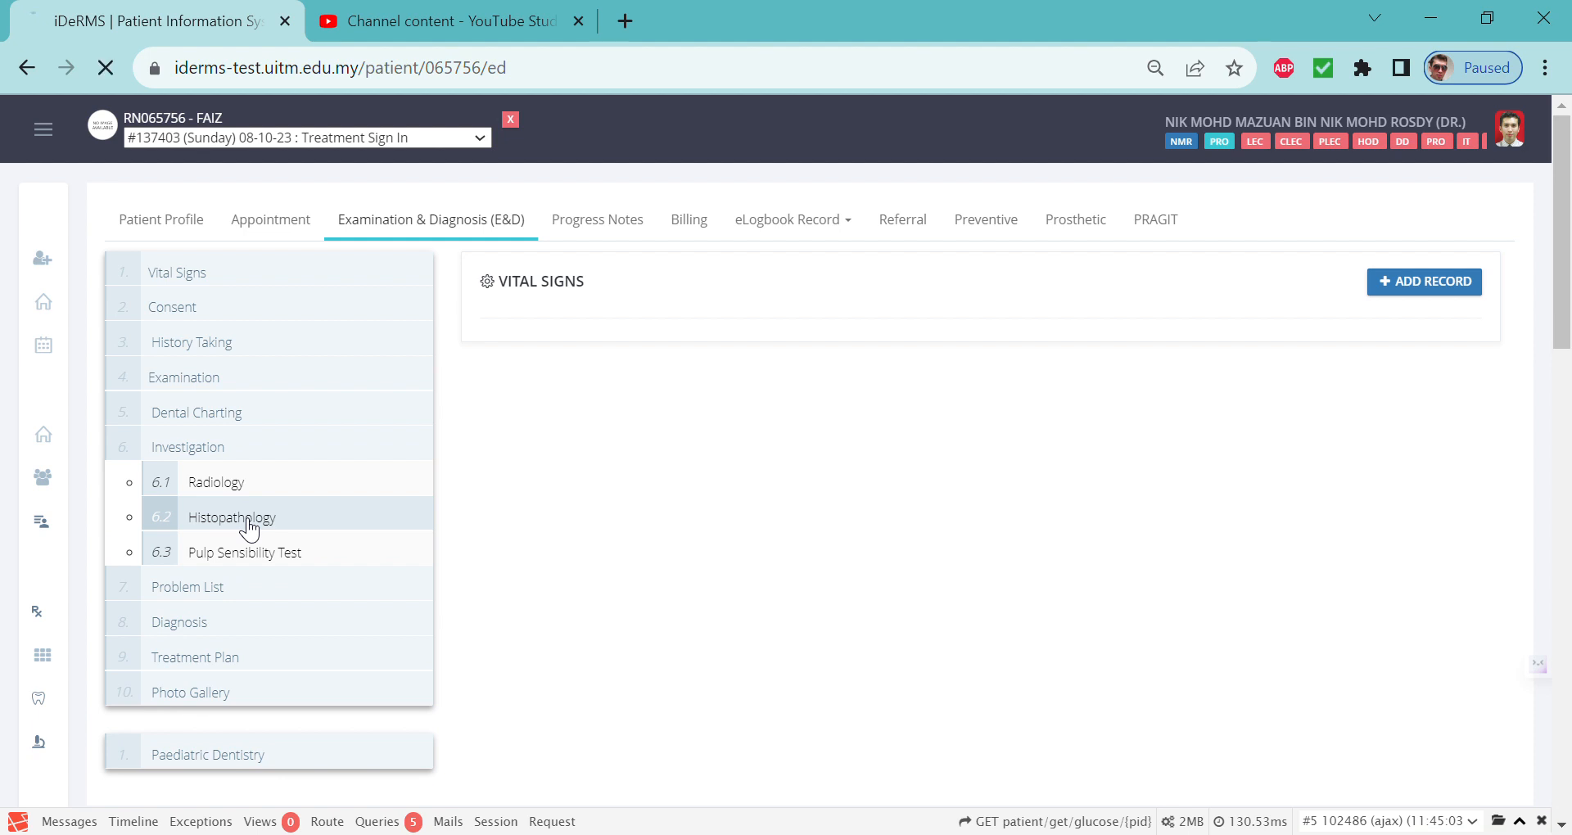
click(231, 517)
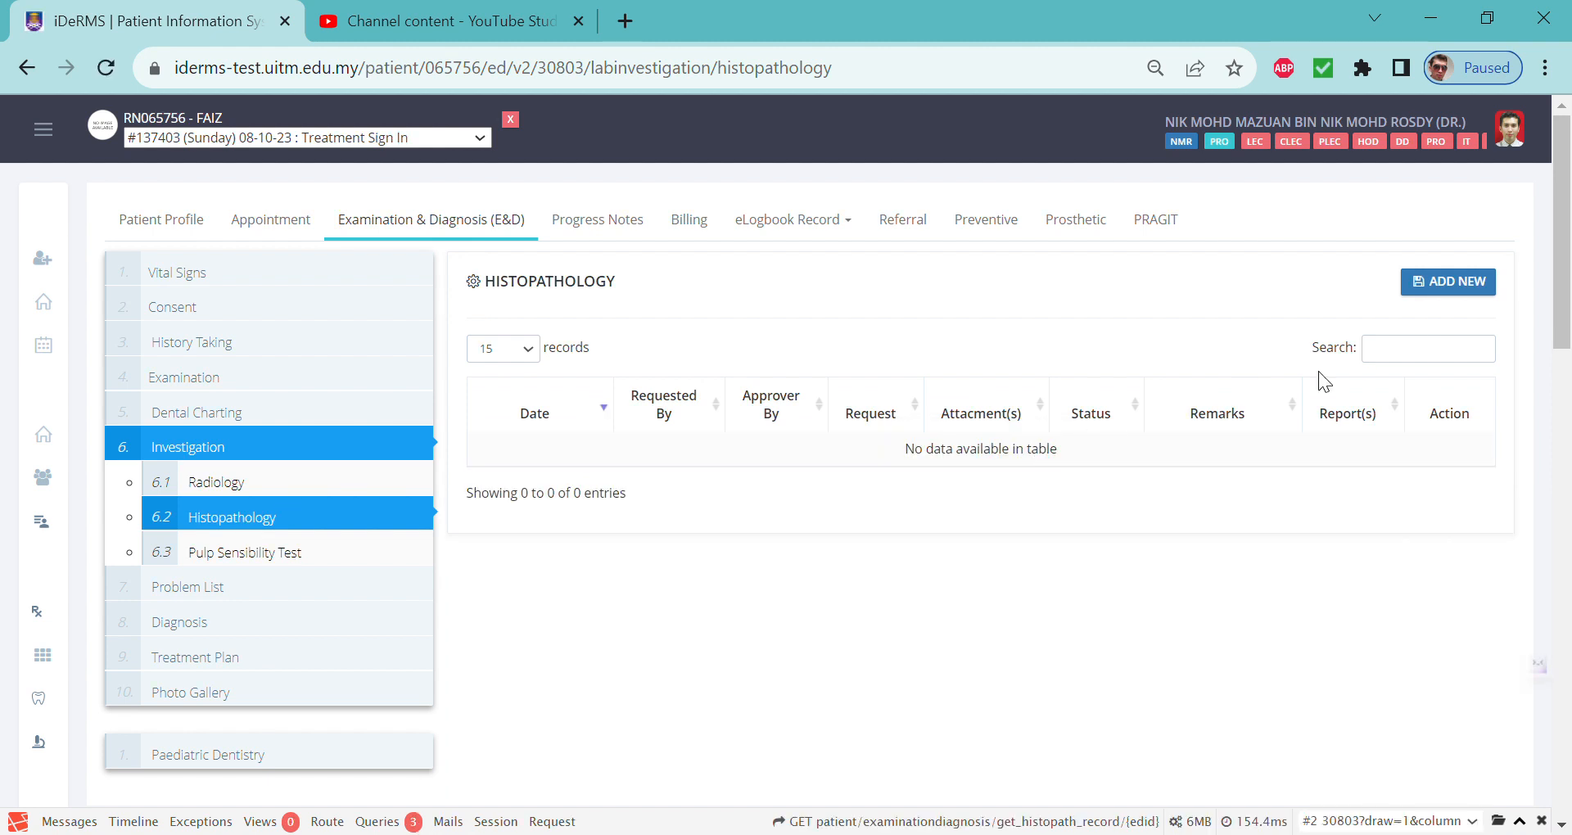
mouse_move(1448, 282)
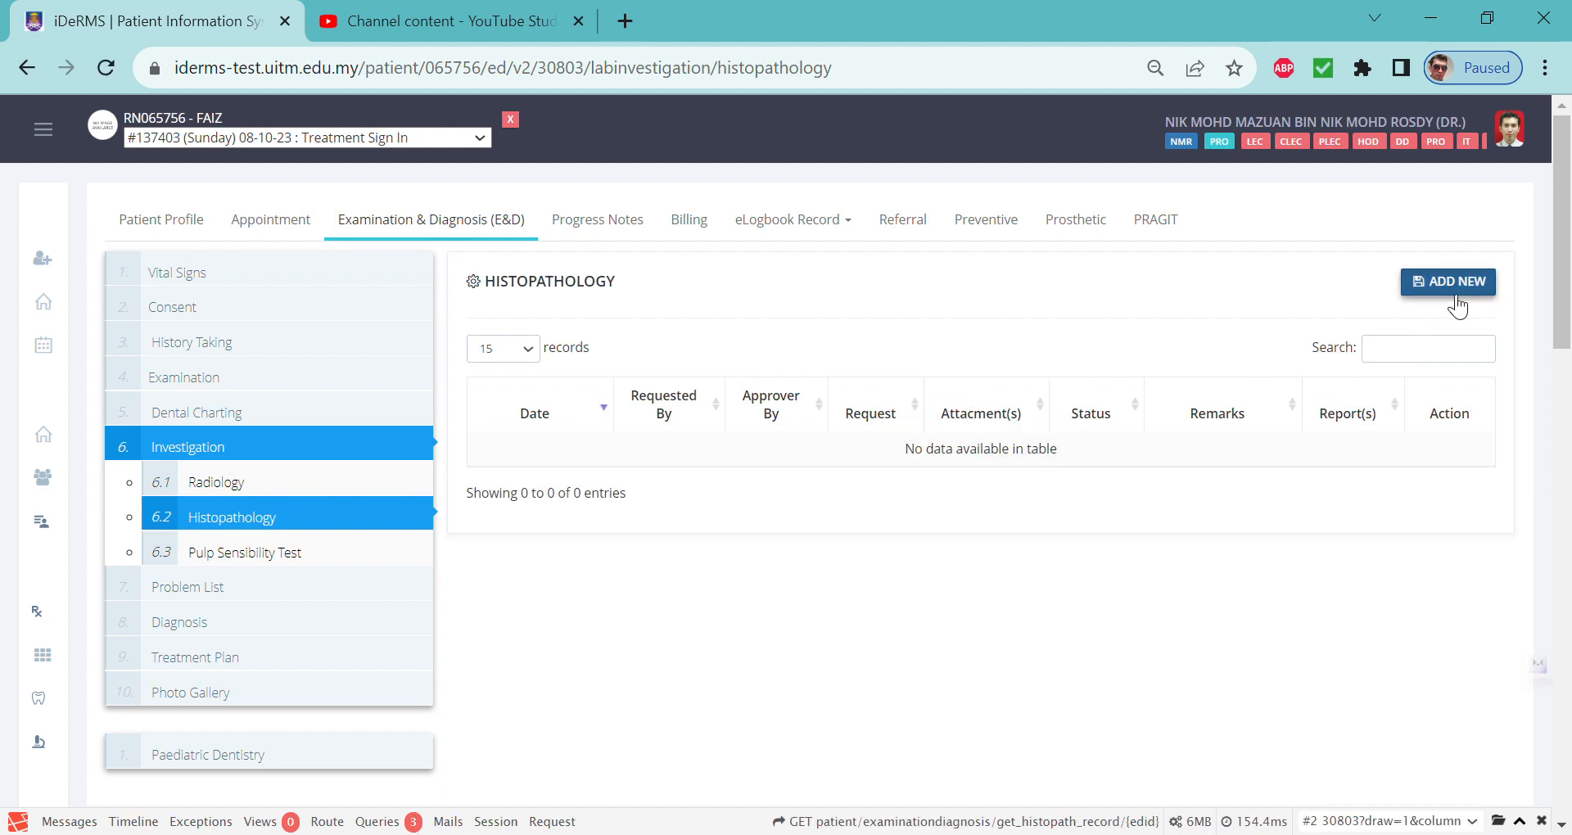
mouse_move(1455, 316)
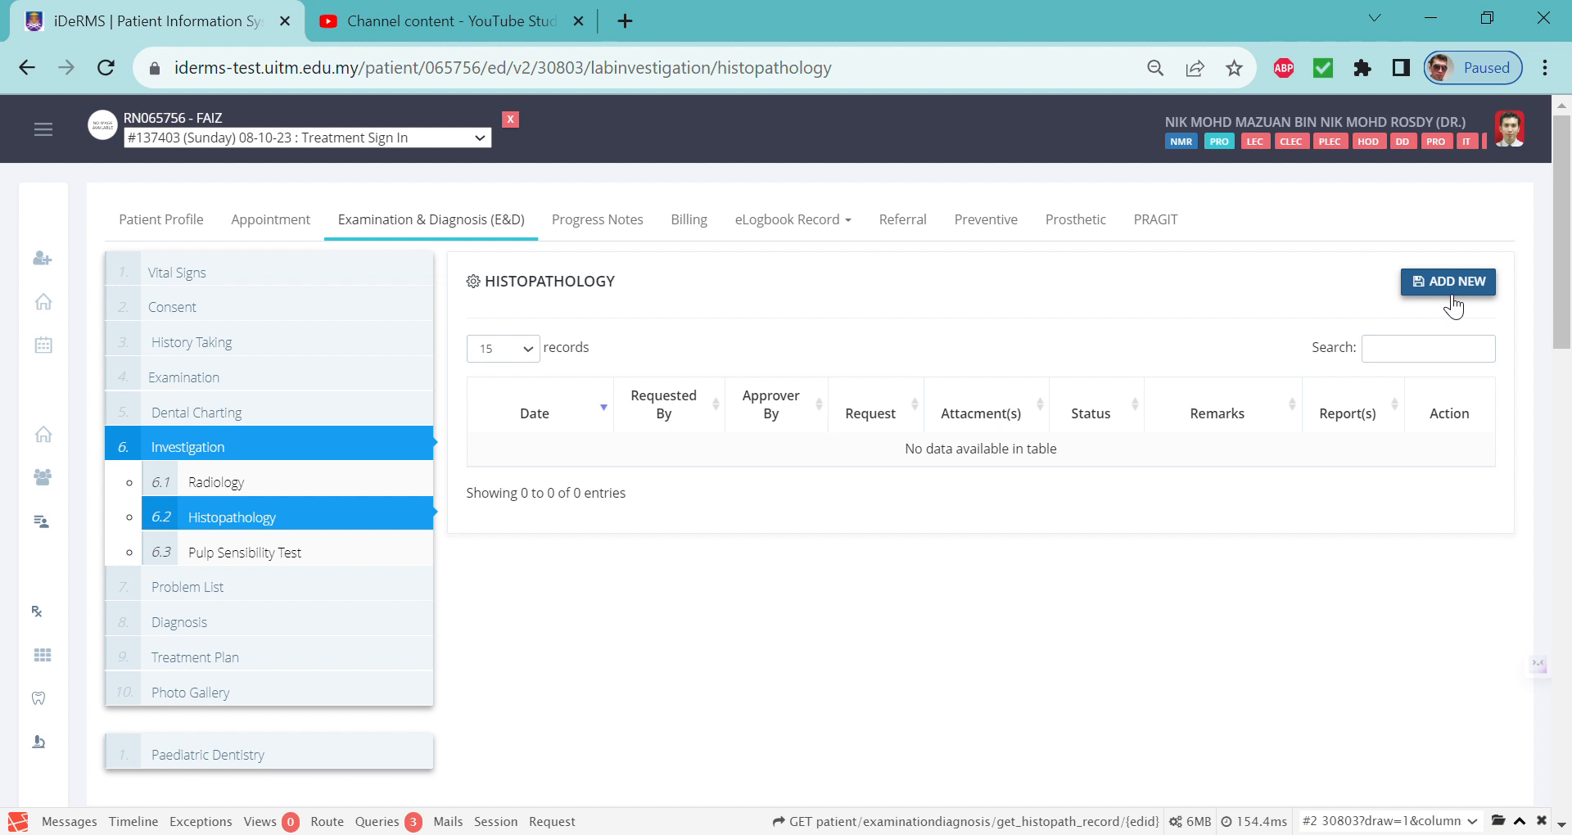
mouse_move(981, 286)
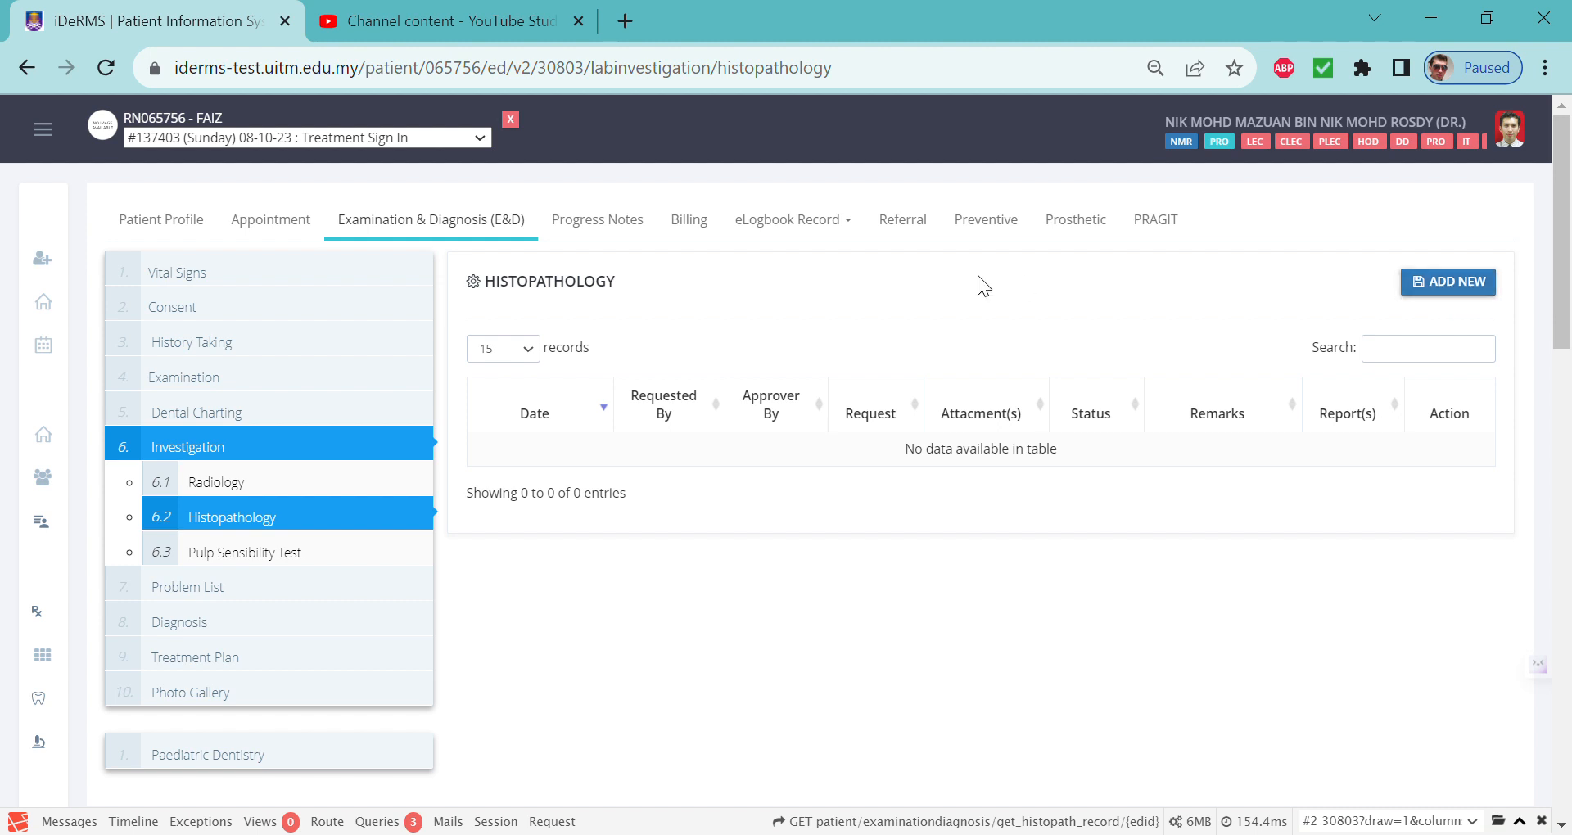
mouse_move(325, 608)
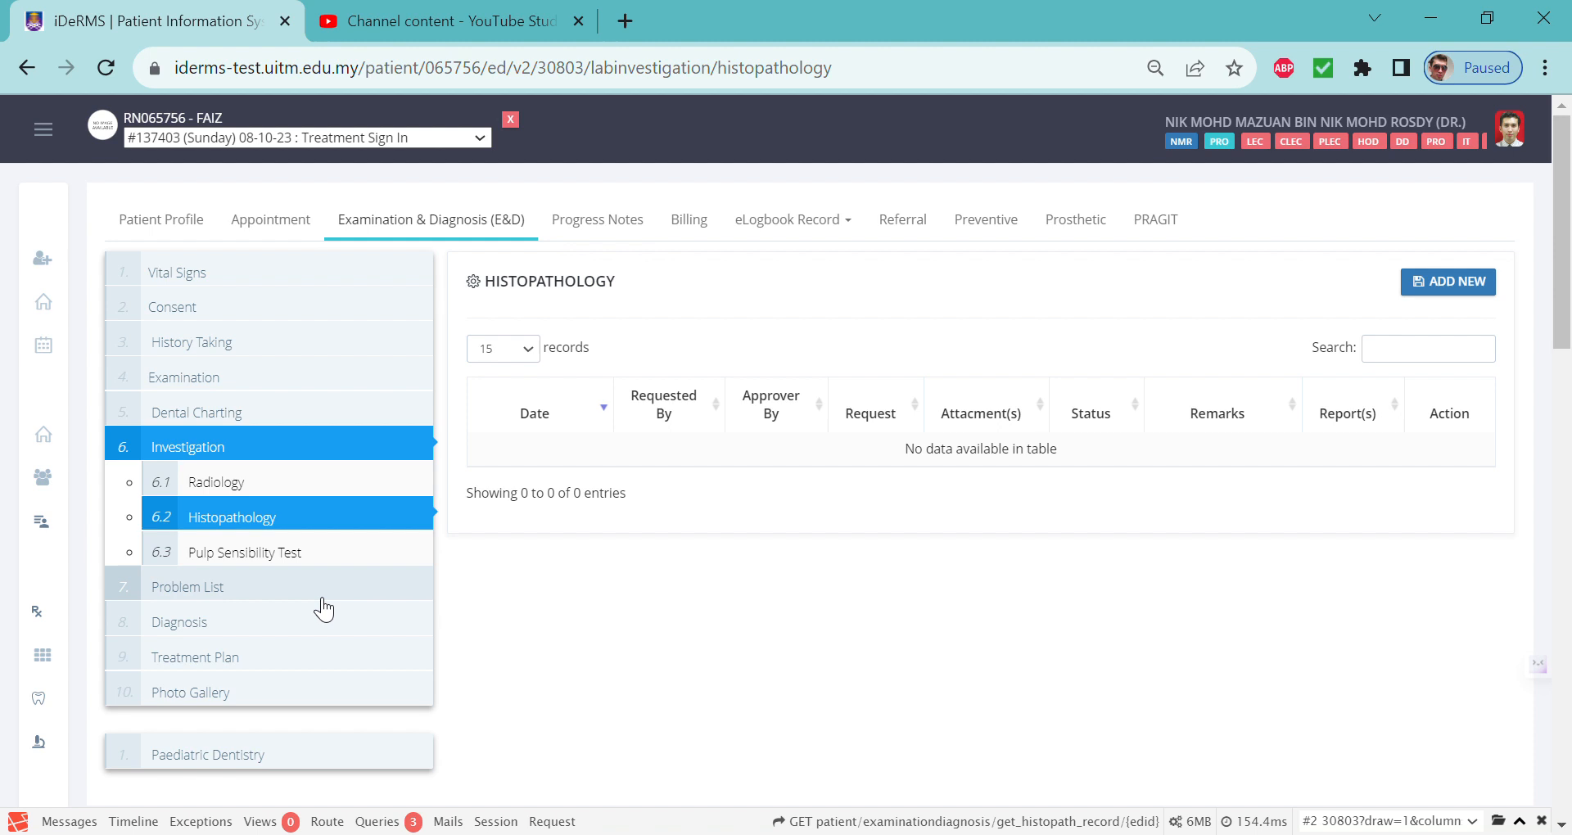
scroll(down, 3)
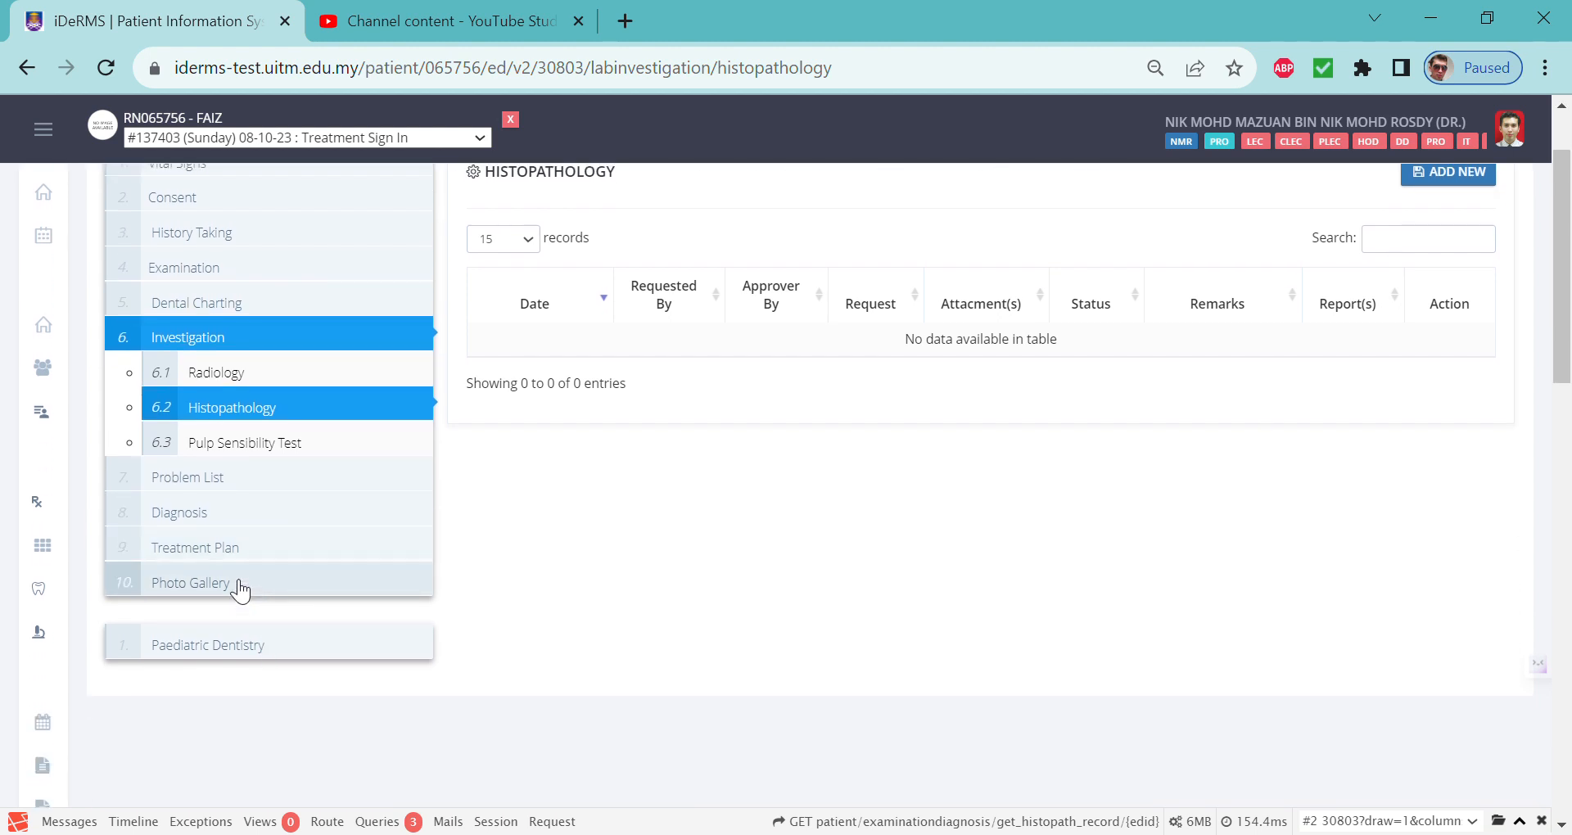
mouse_move(226, 558)
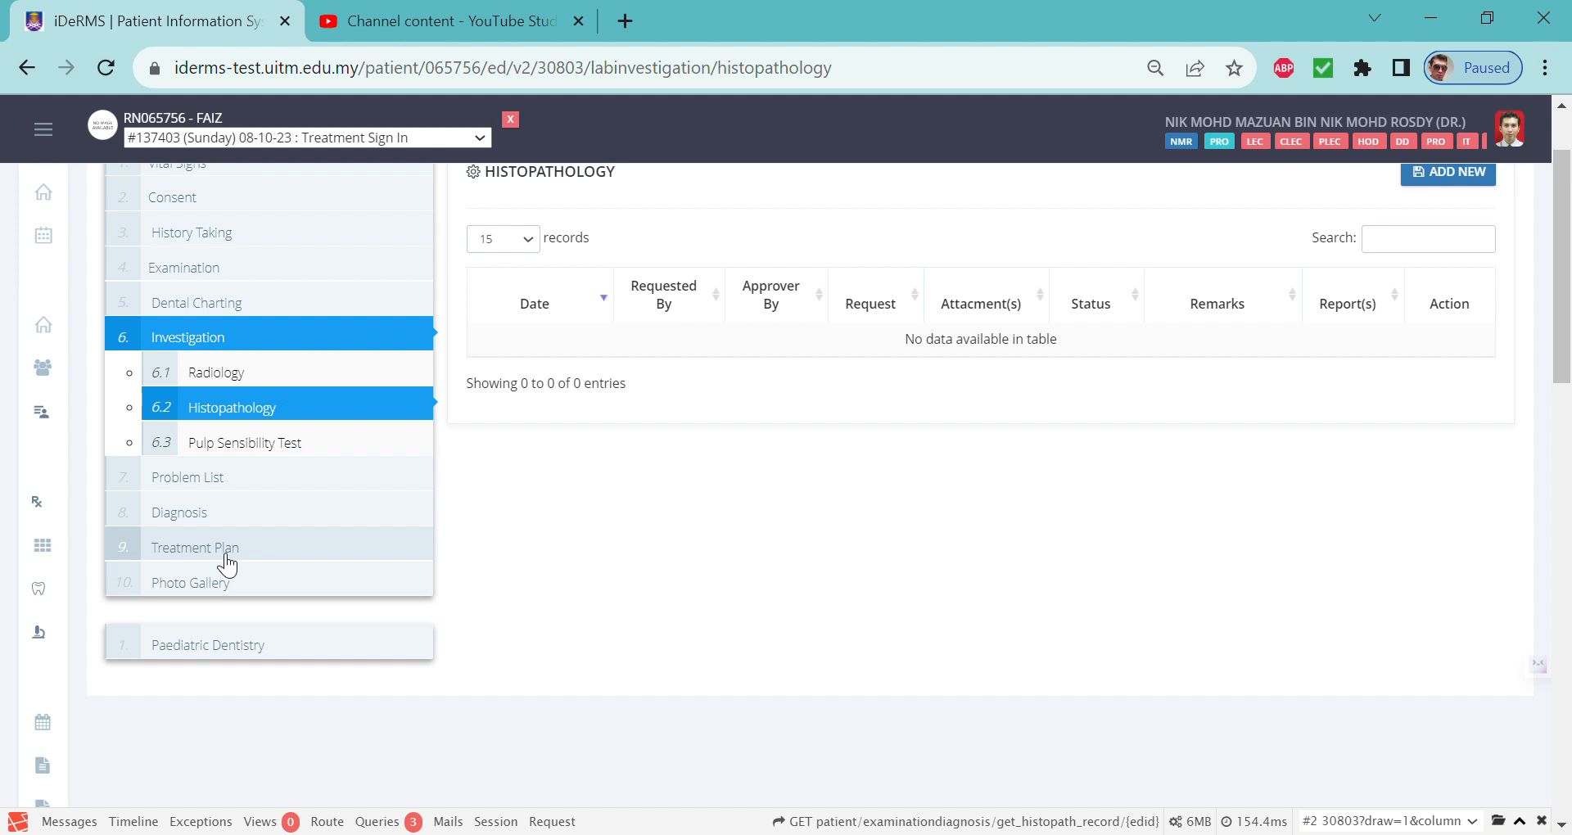
mouse_move(256, 557)
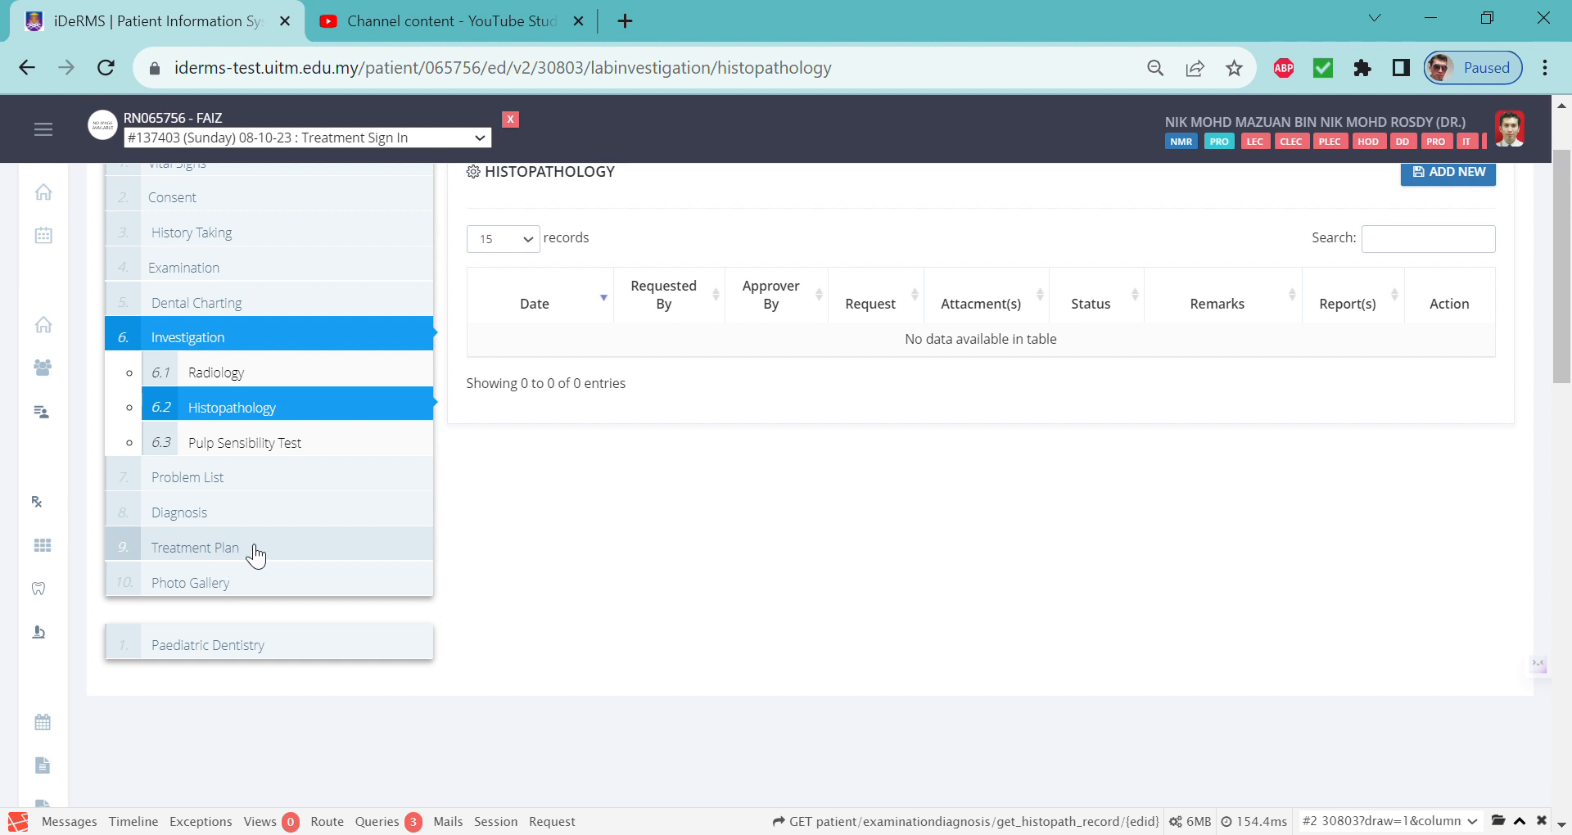
Add an OMF Surgery treatment: RM100 Minor Oral Surgery under LA - Soft Tissue Biopsy
click(195, 548)
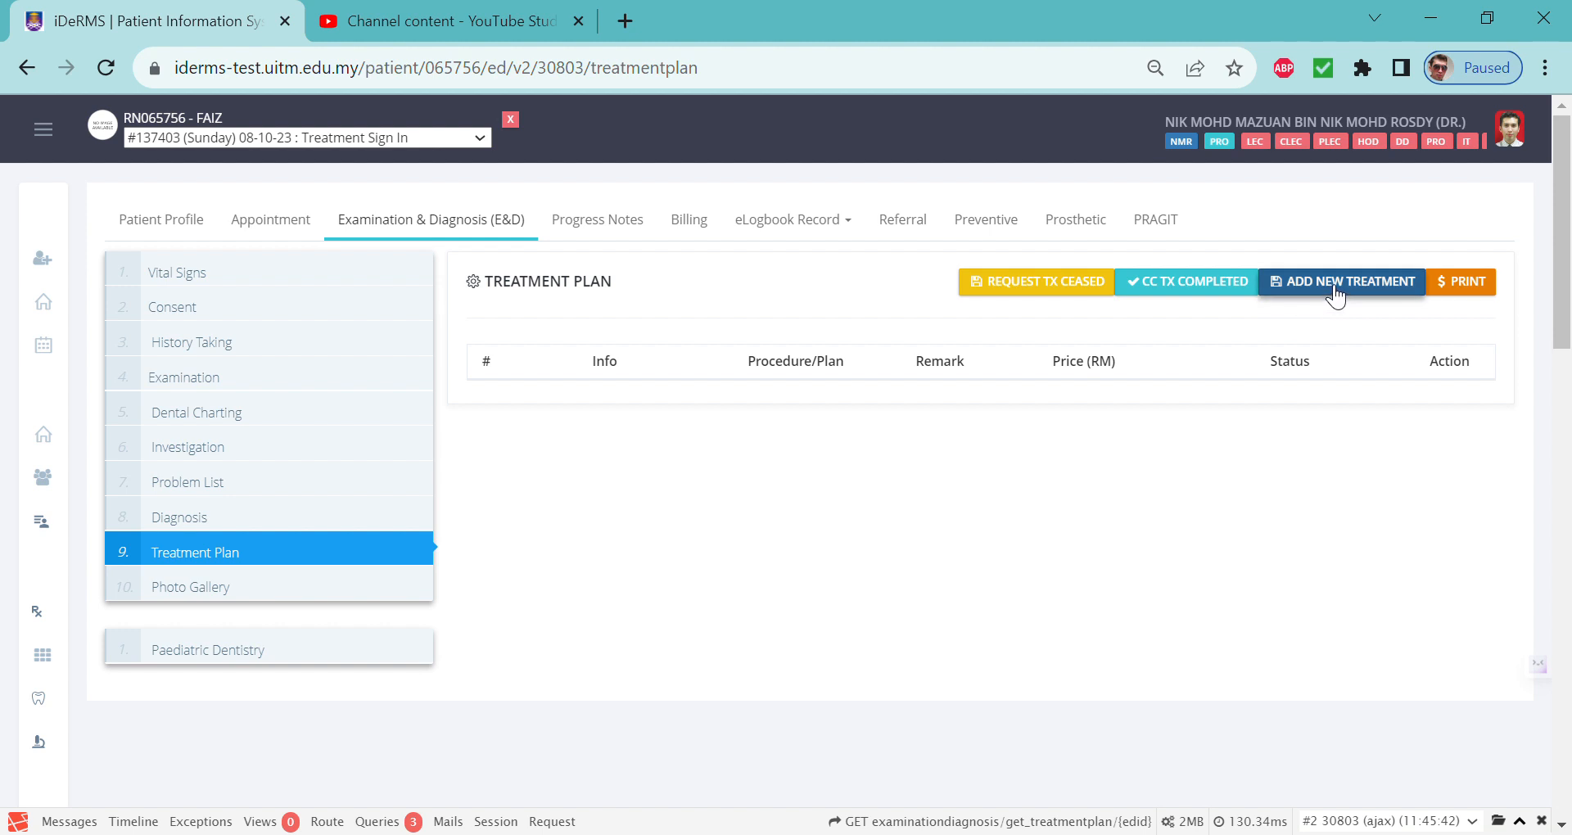
click(1341, 281)
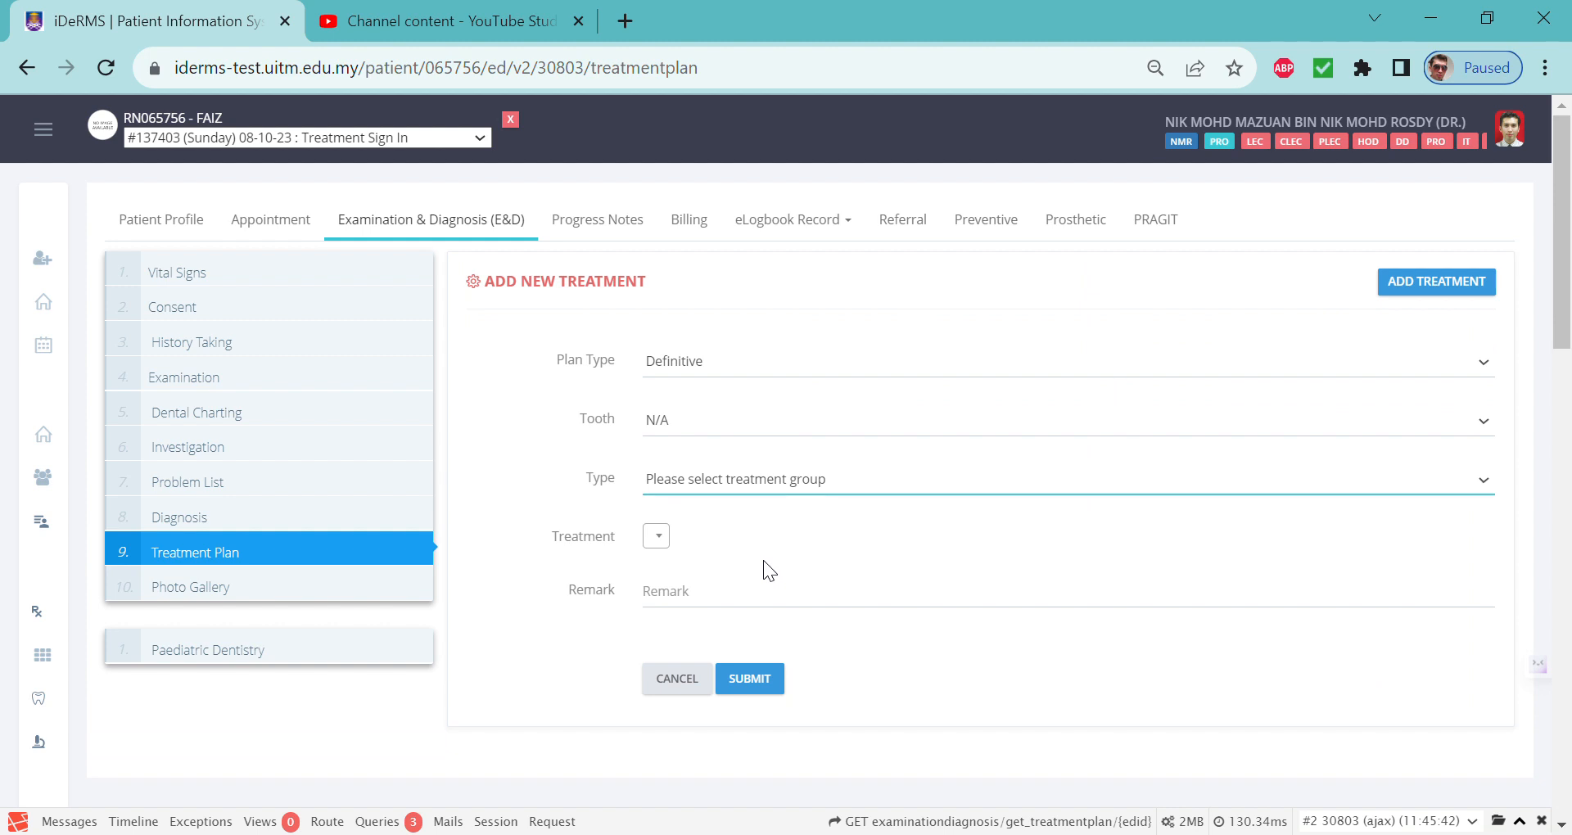
mouse_move(762, 630)
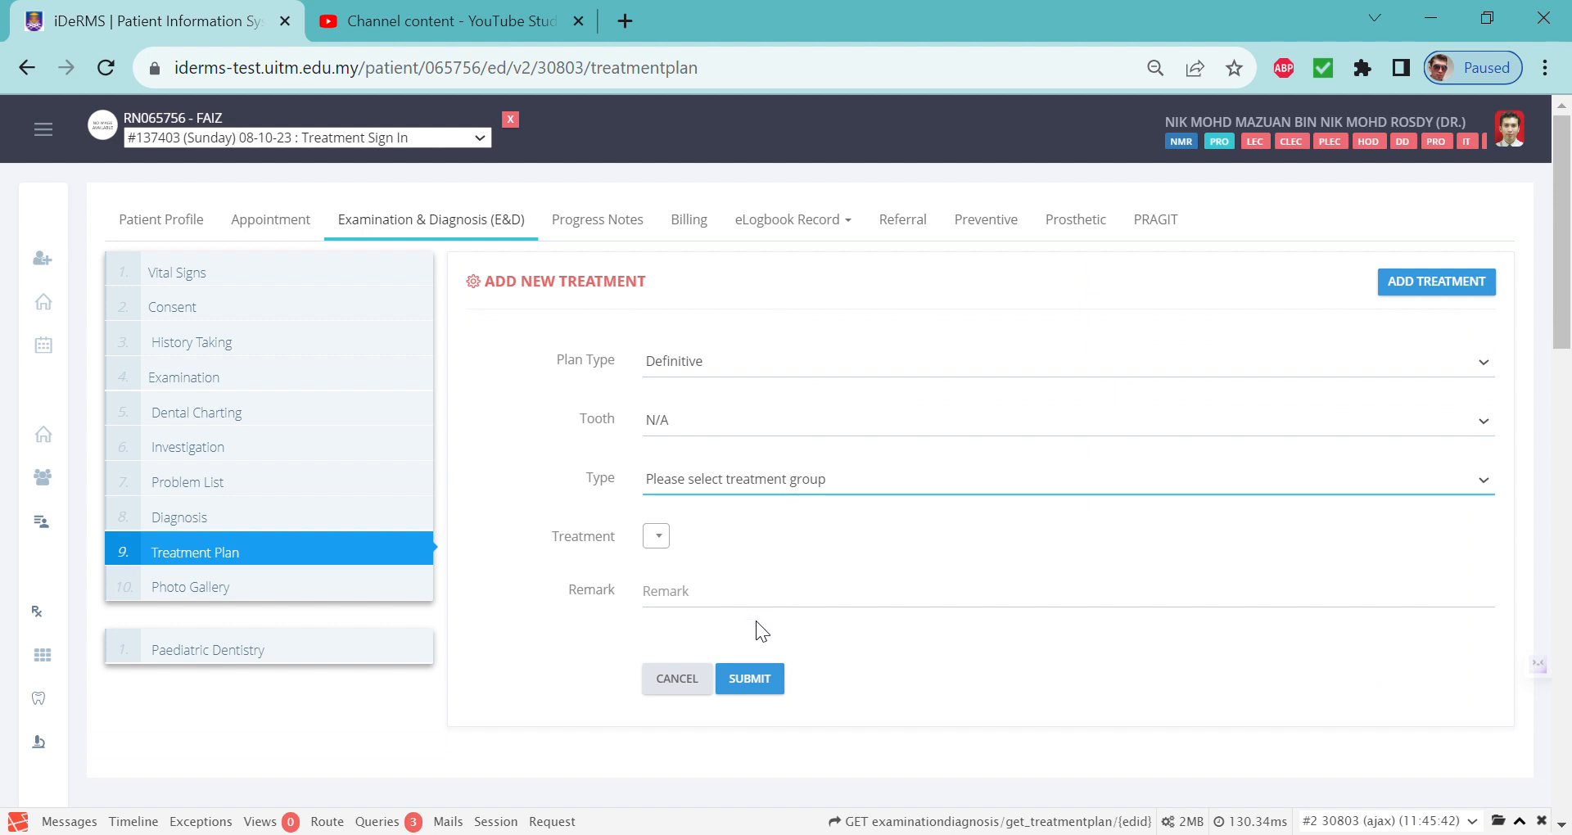
click(1063, 478)
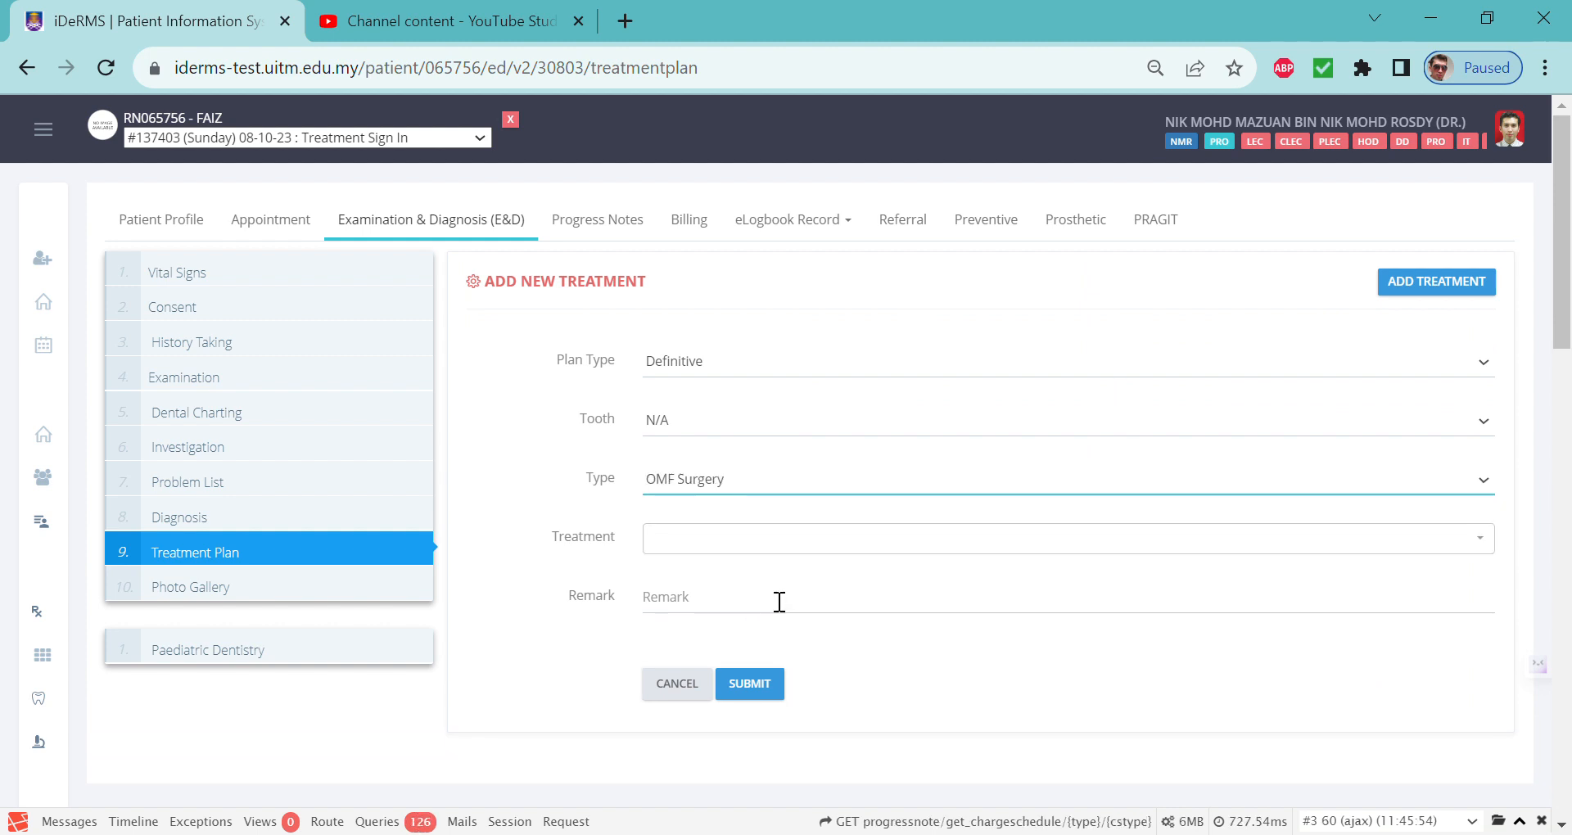
click(1063, 538)
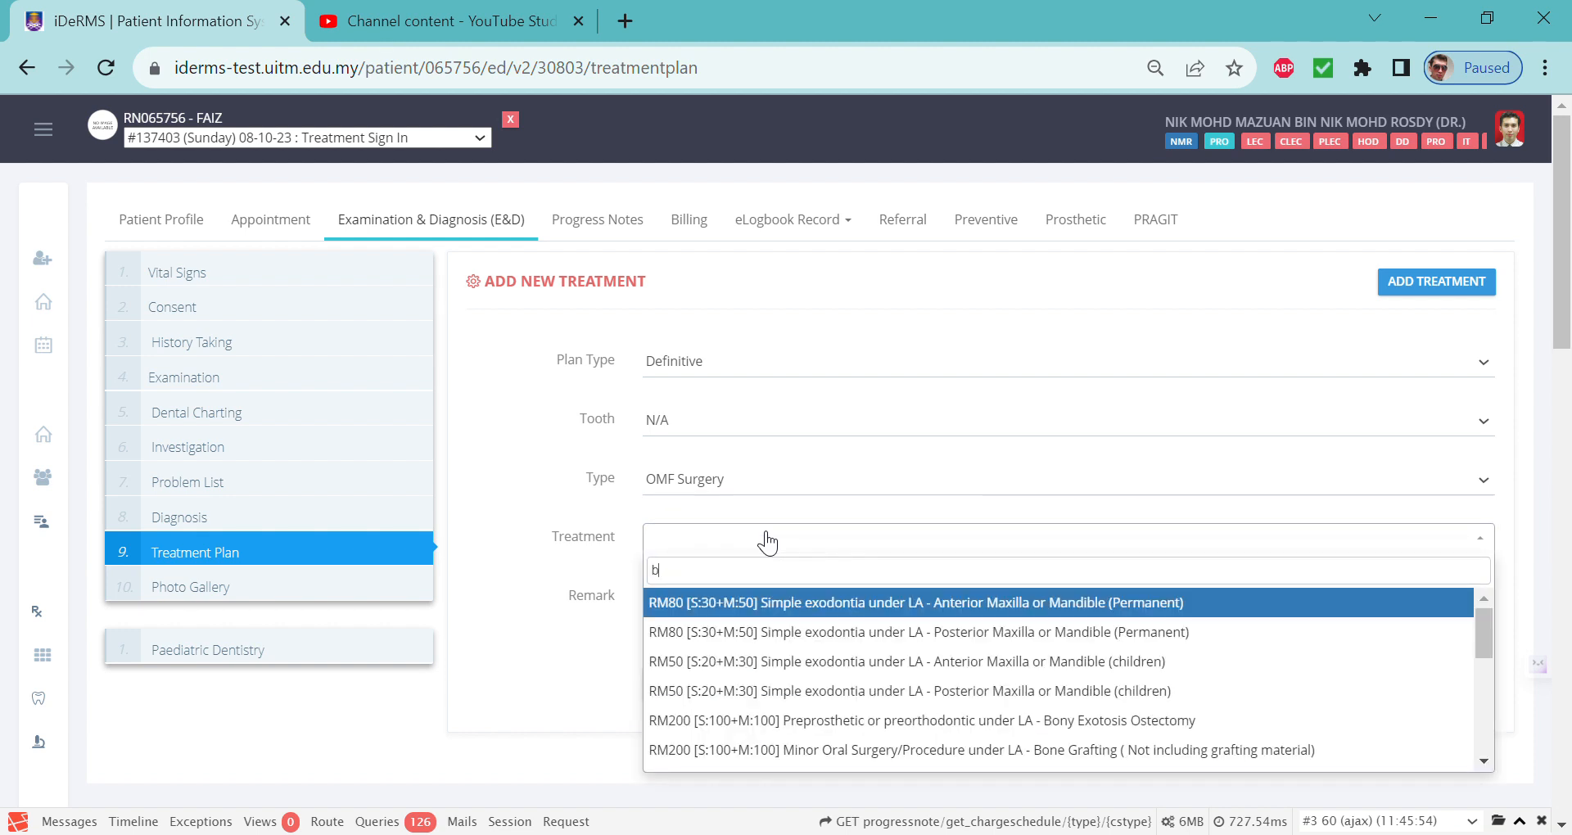
text(iopsy)
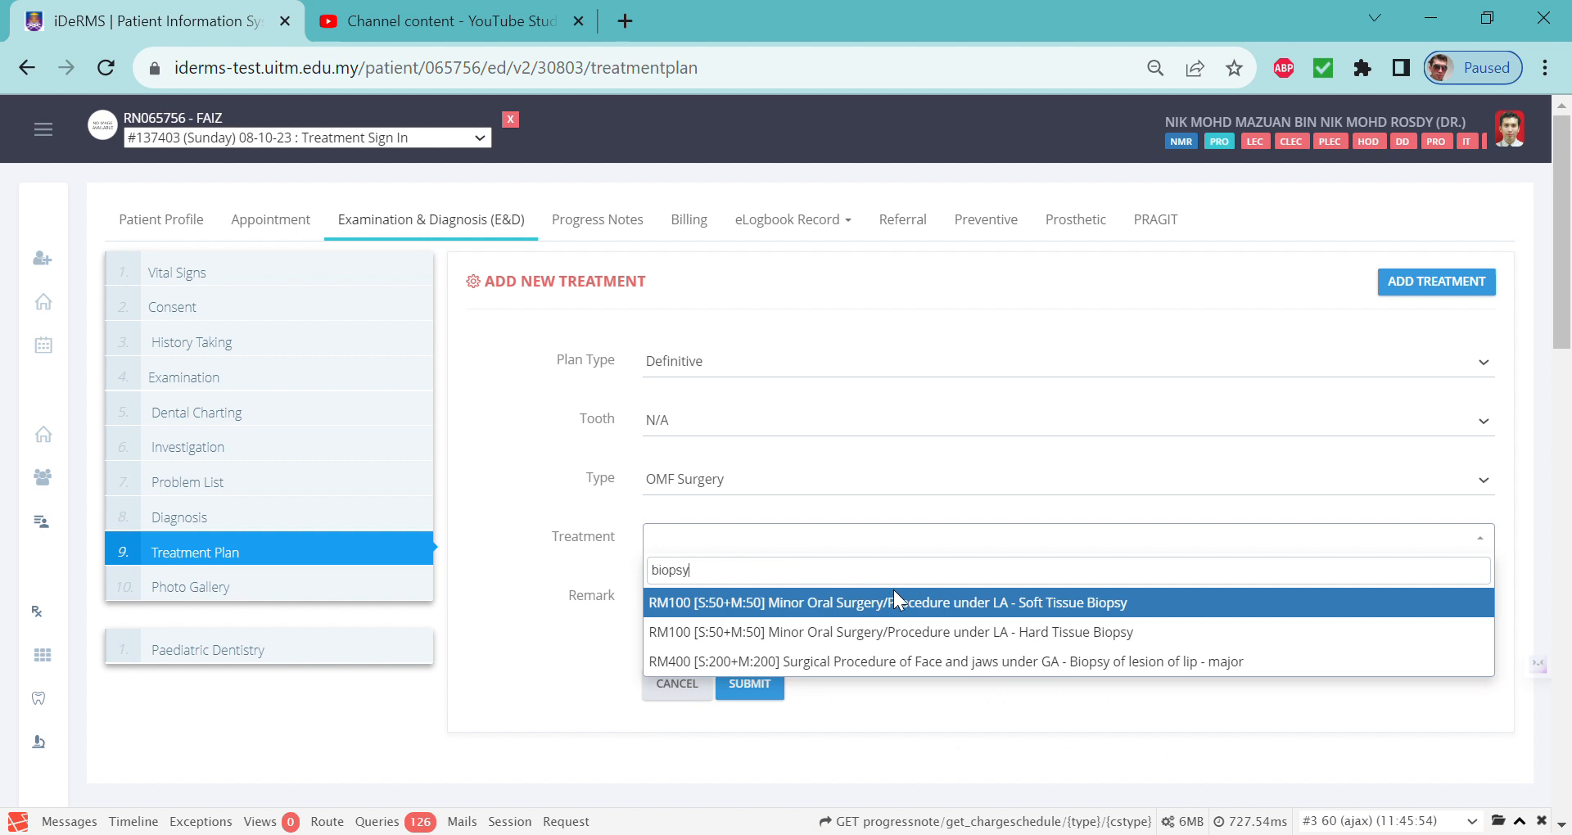
mouse_move(1101, 631)
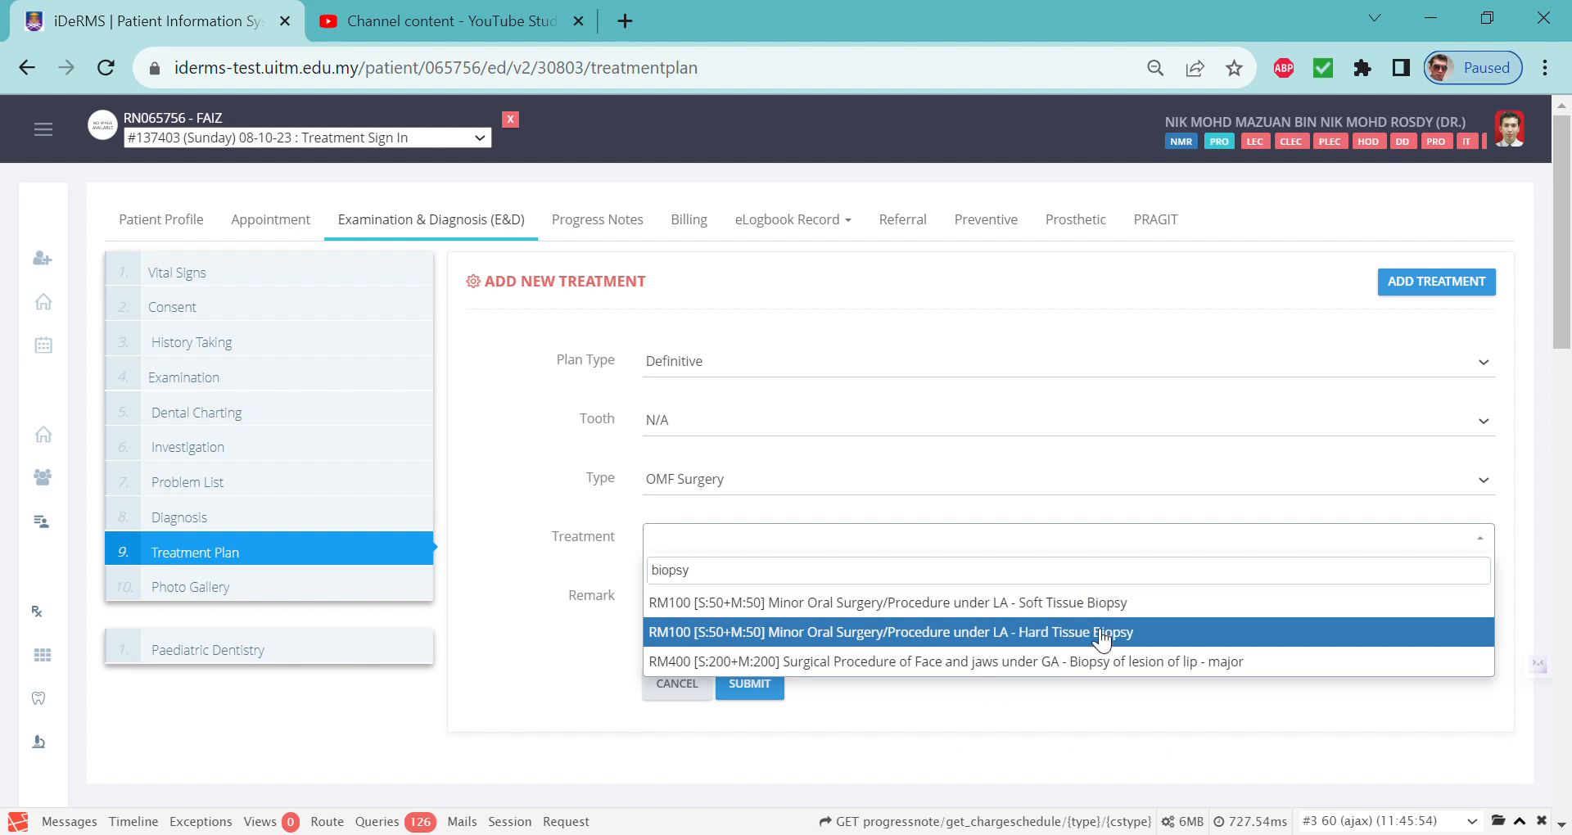
mouse_move(1110, 661)
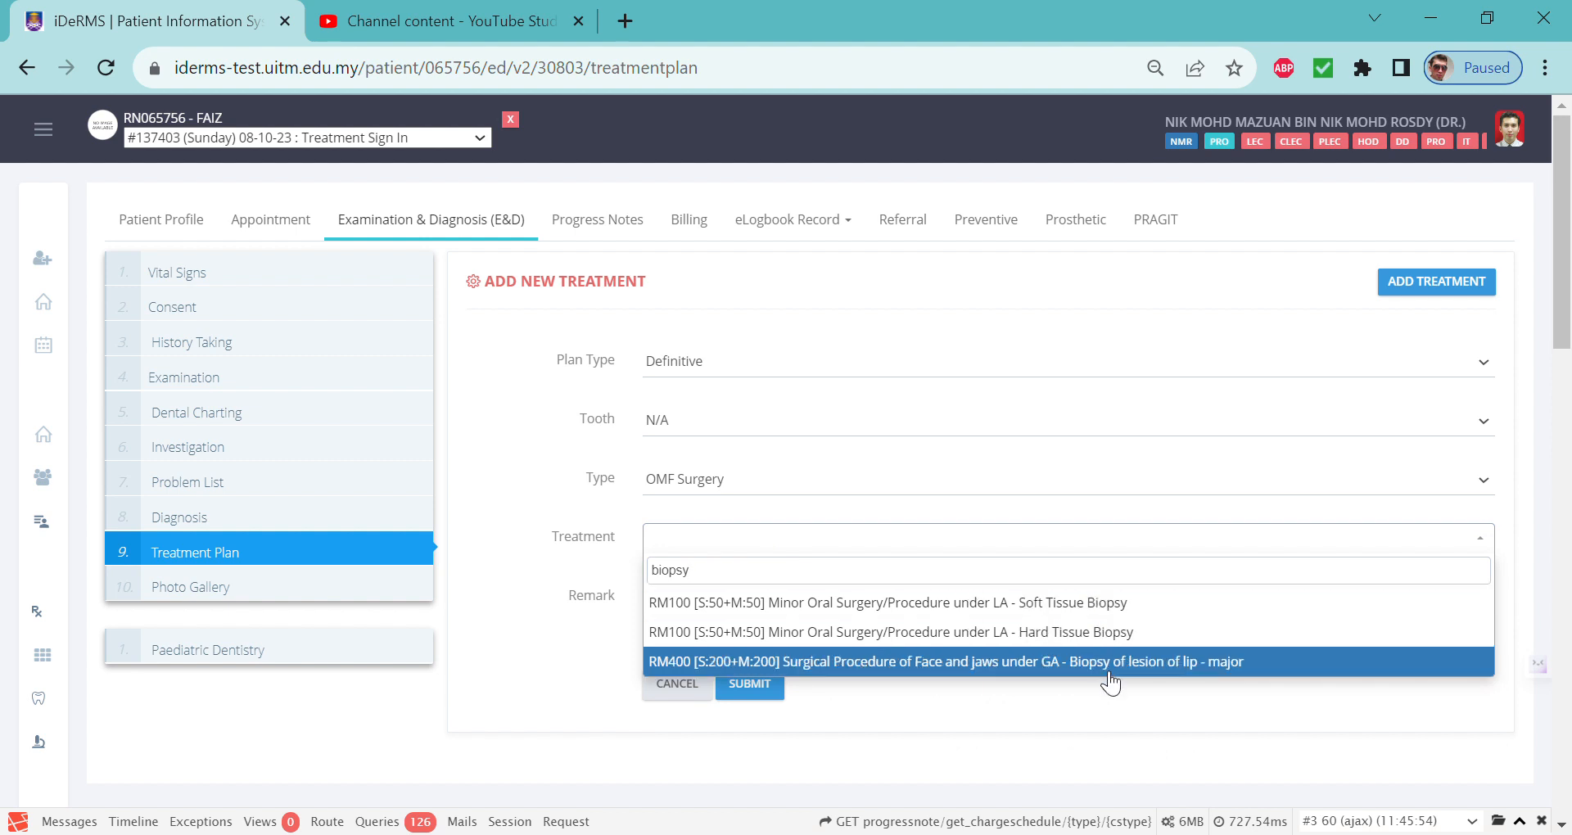
mouse_move(1143, 680)
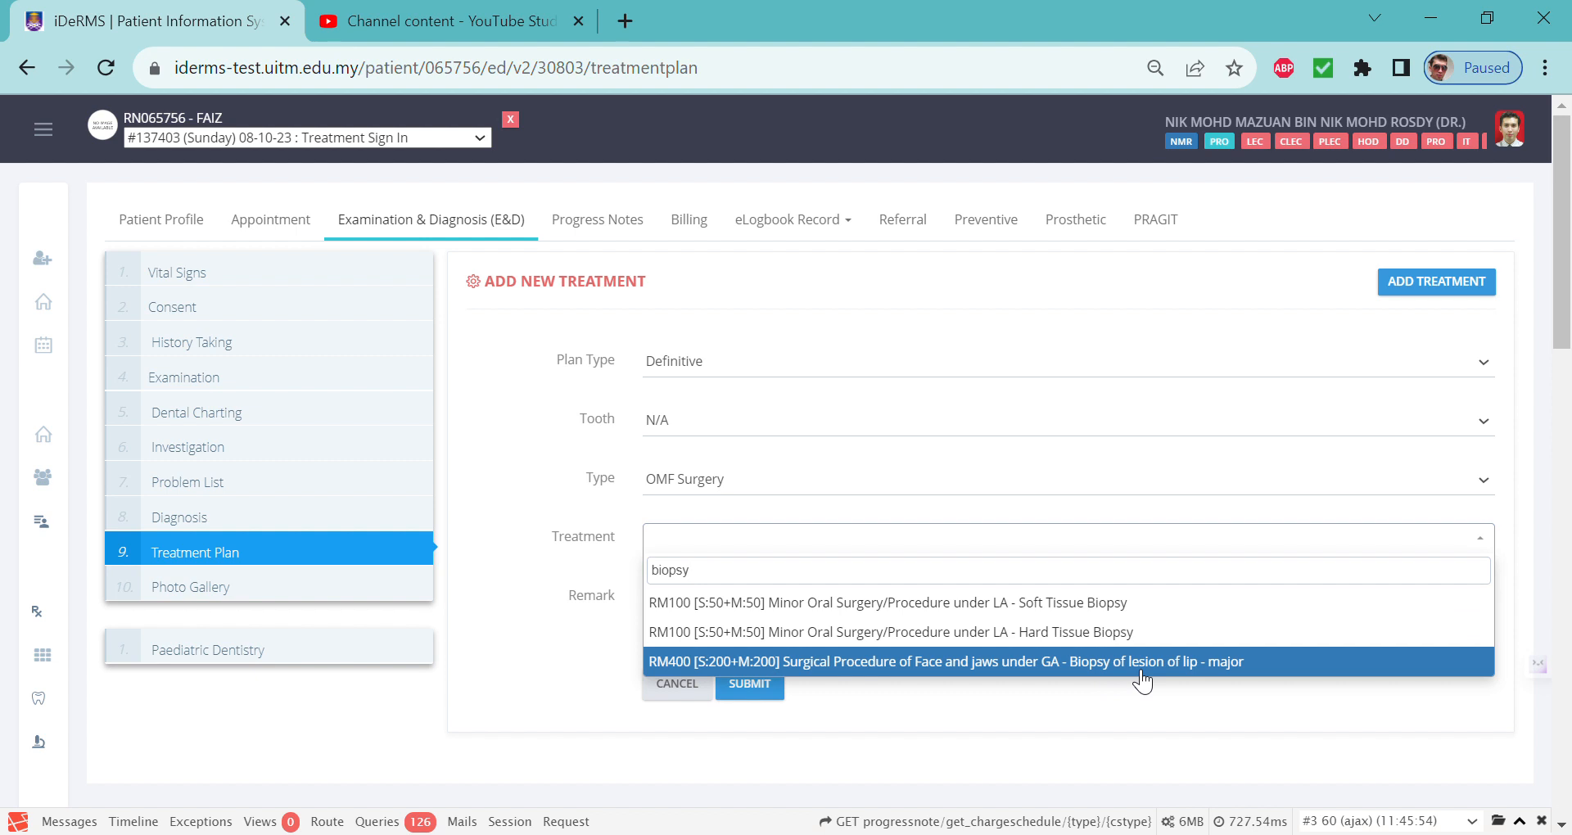
mouse_move(1196, 633)
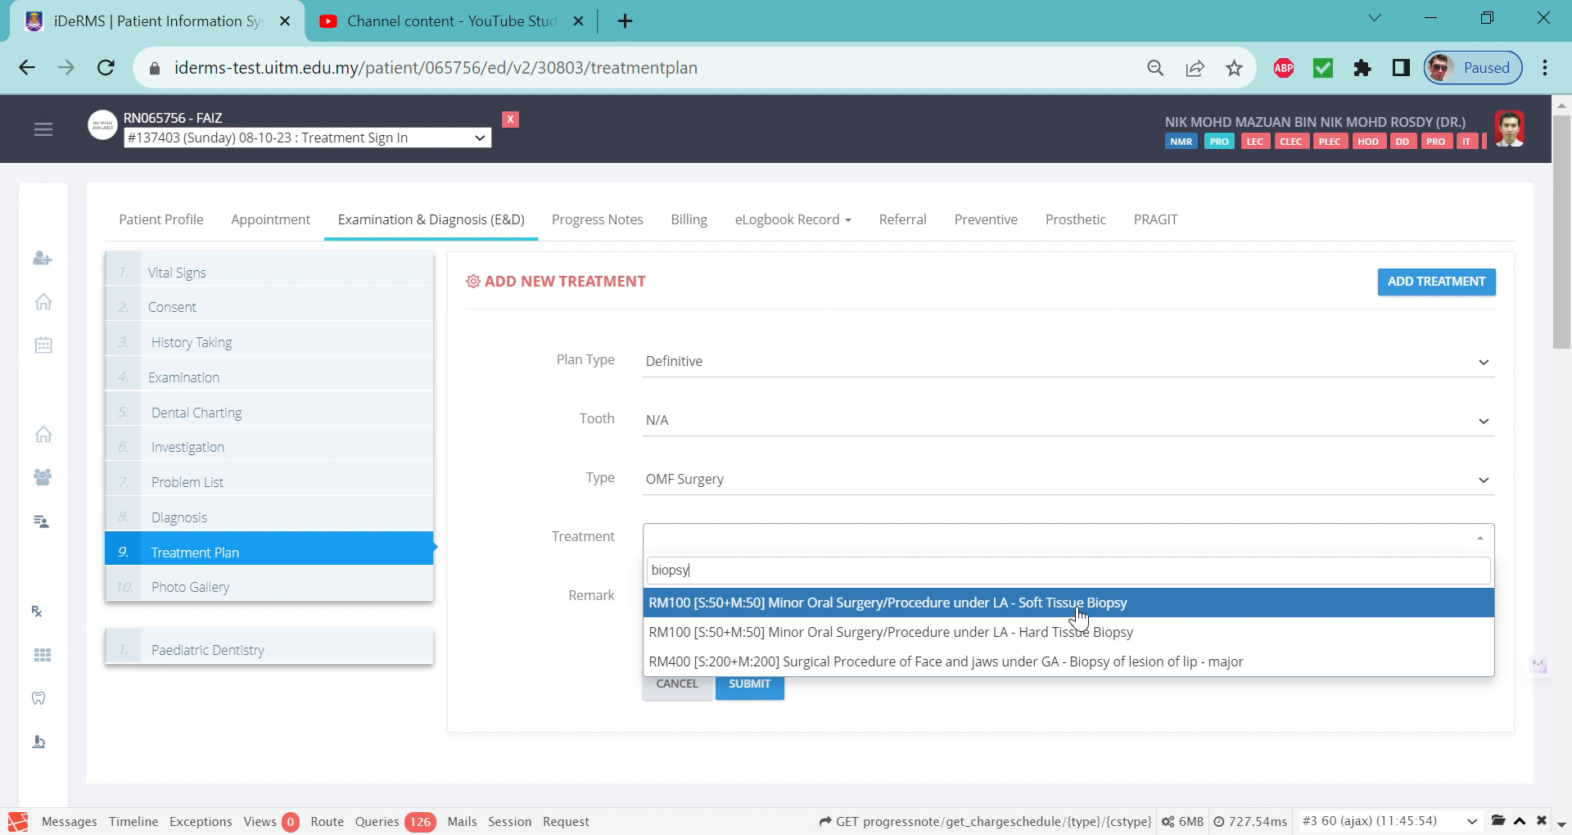
click(886, 603)
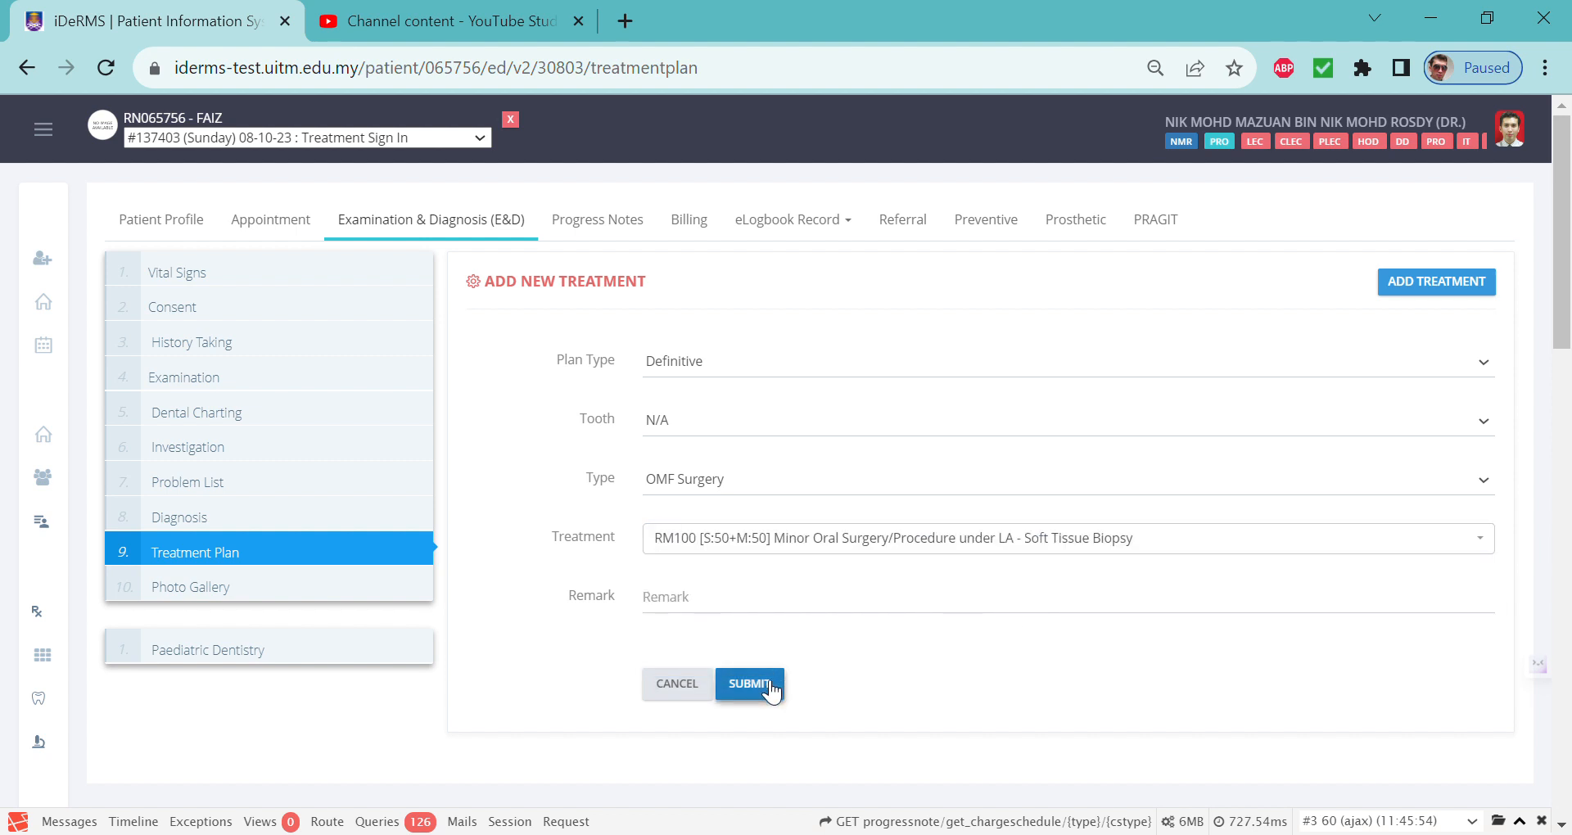
Submit the Soft Tissue Biopsy treatment to the plan
click(750, 684)
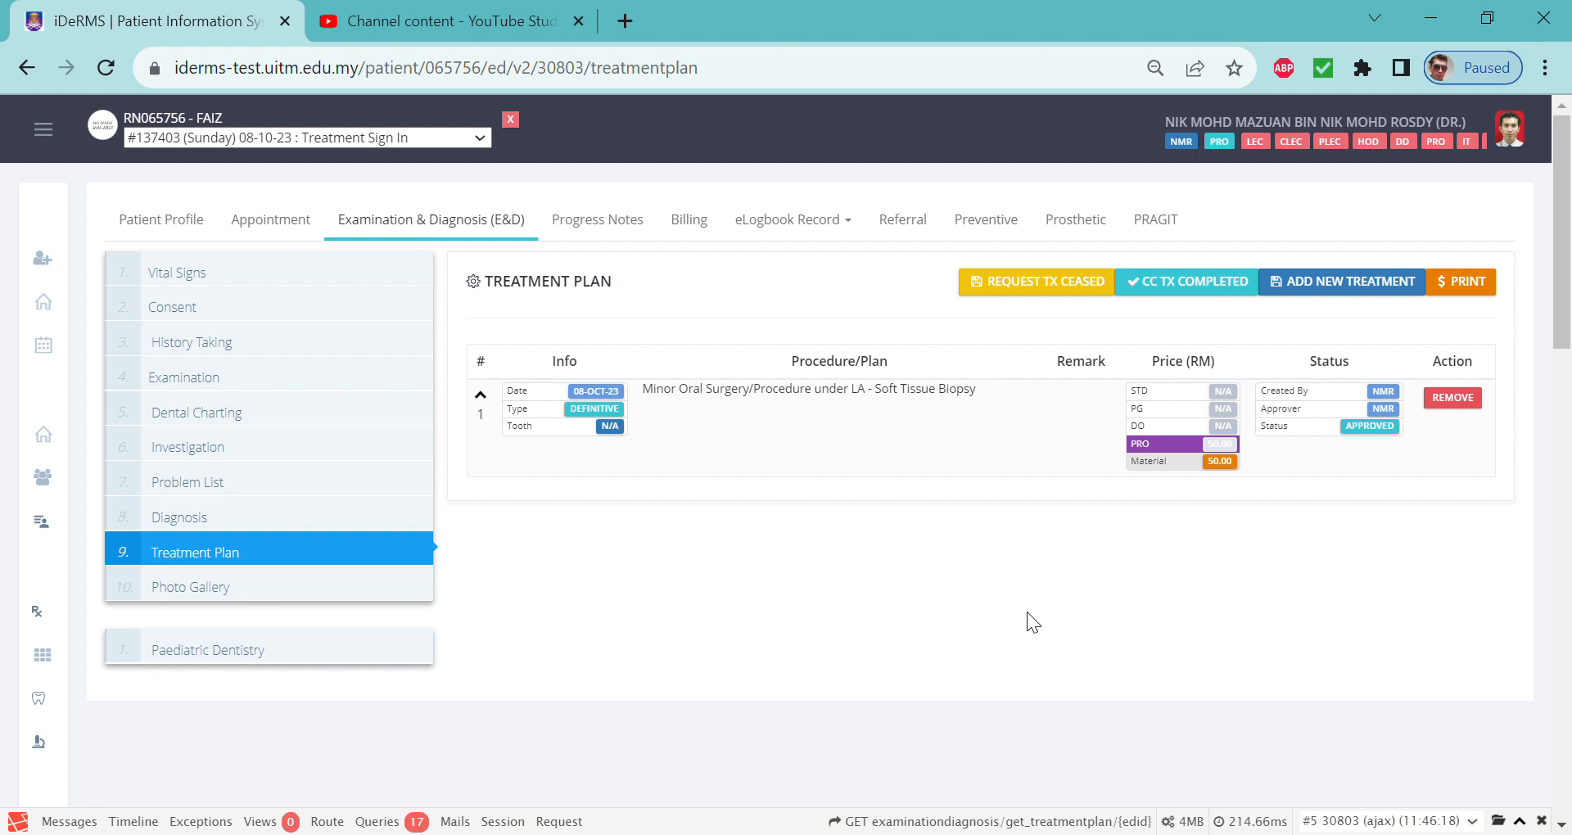
mouse_move(541, 469)
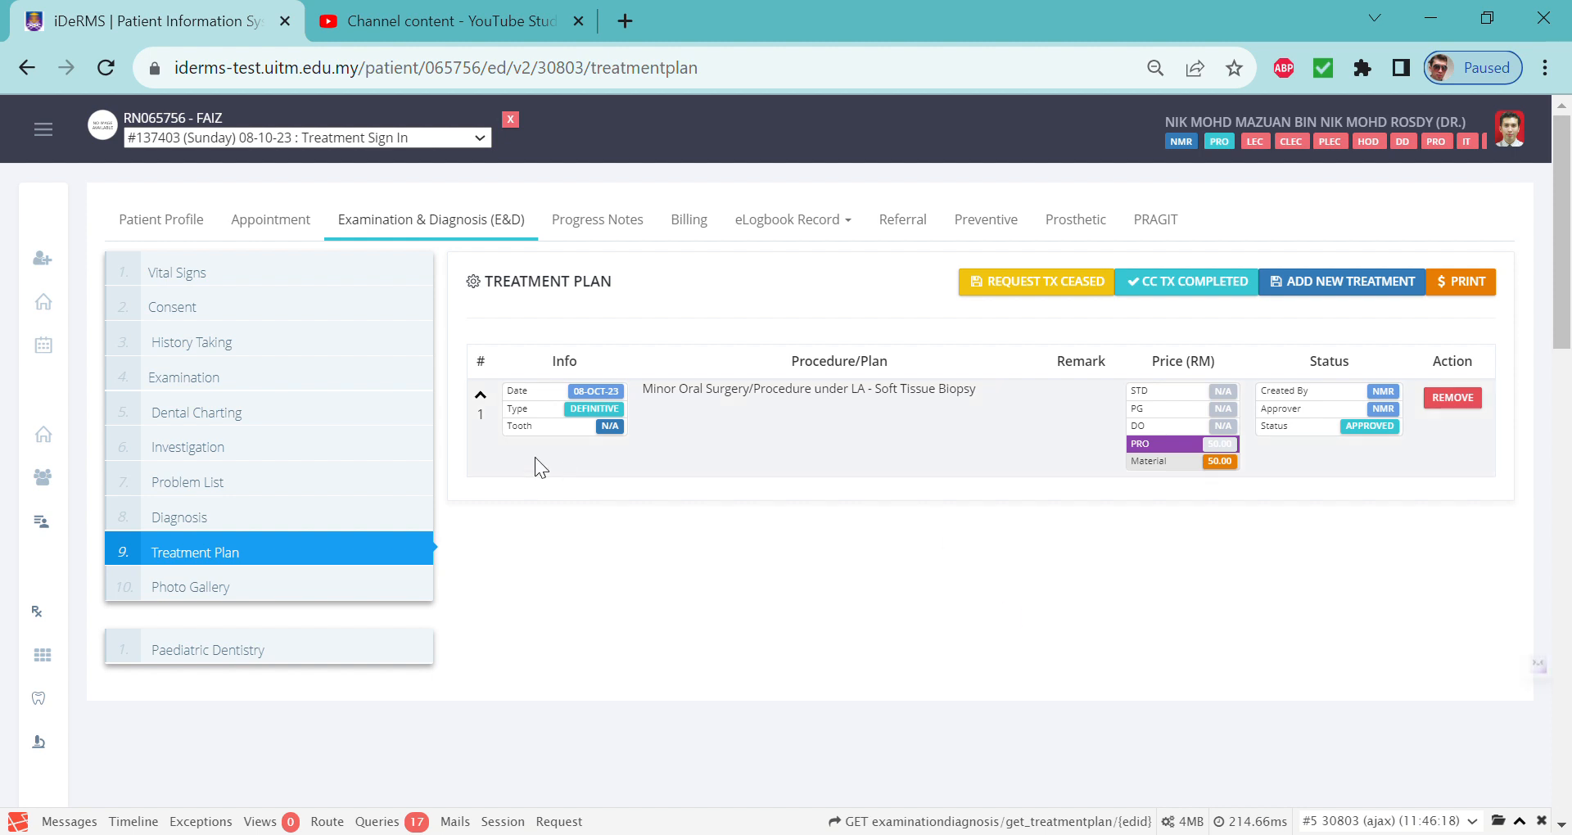
mouse_move(288, 448)
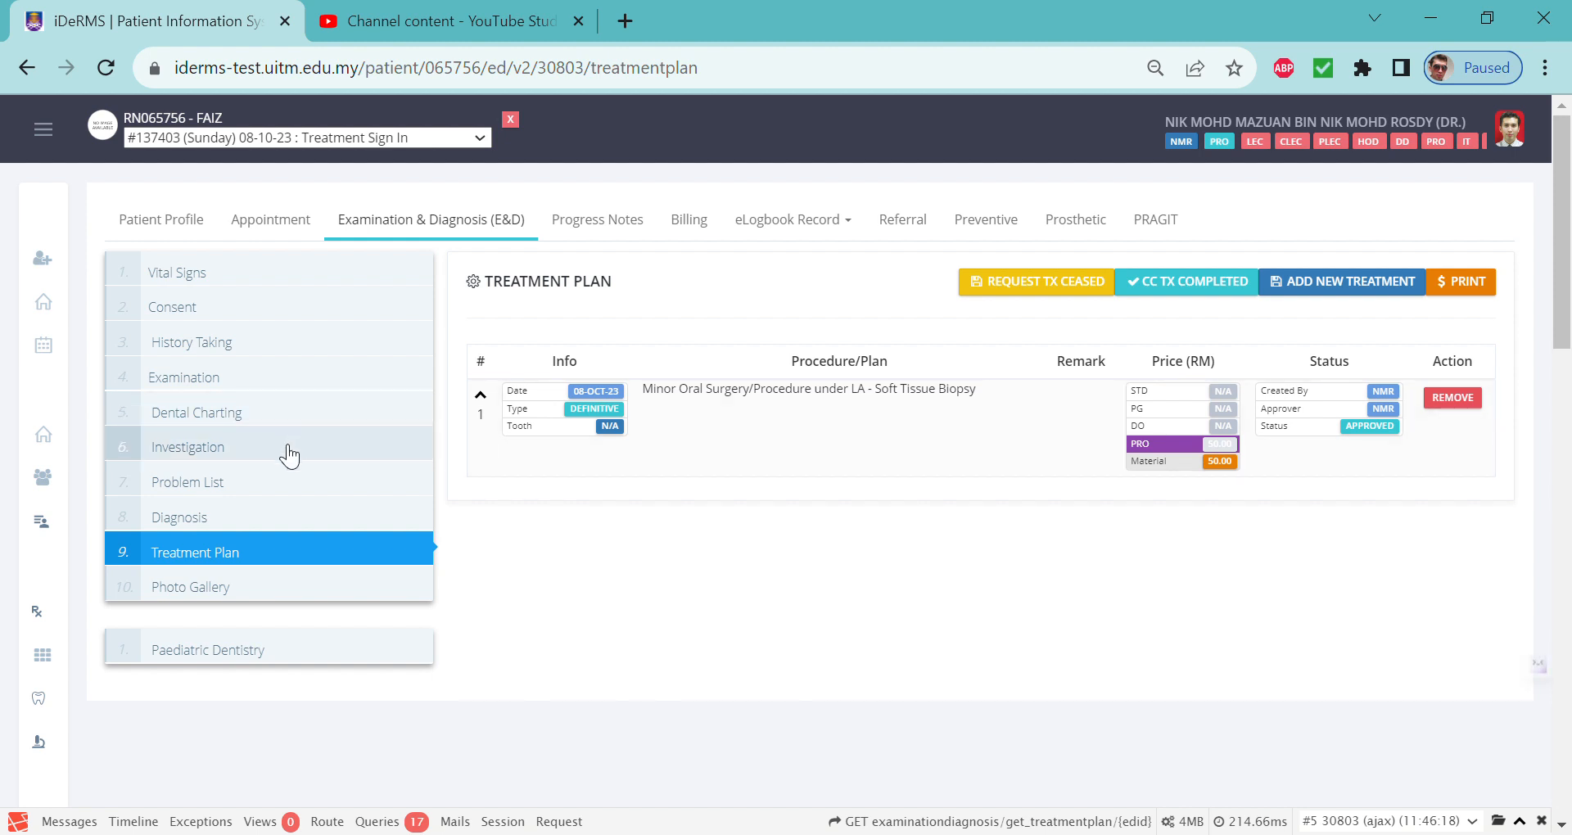
Return to the empty 6.2 Histopathology records under Investigation
click(187, 446)
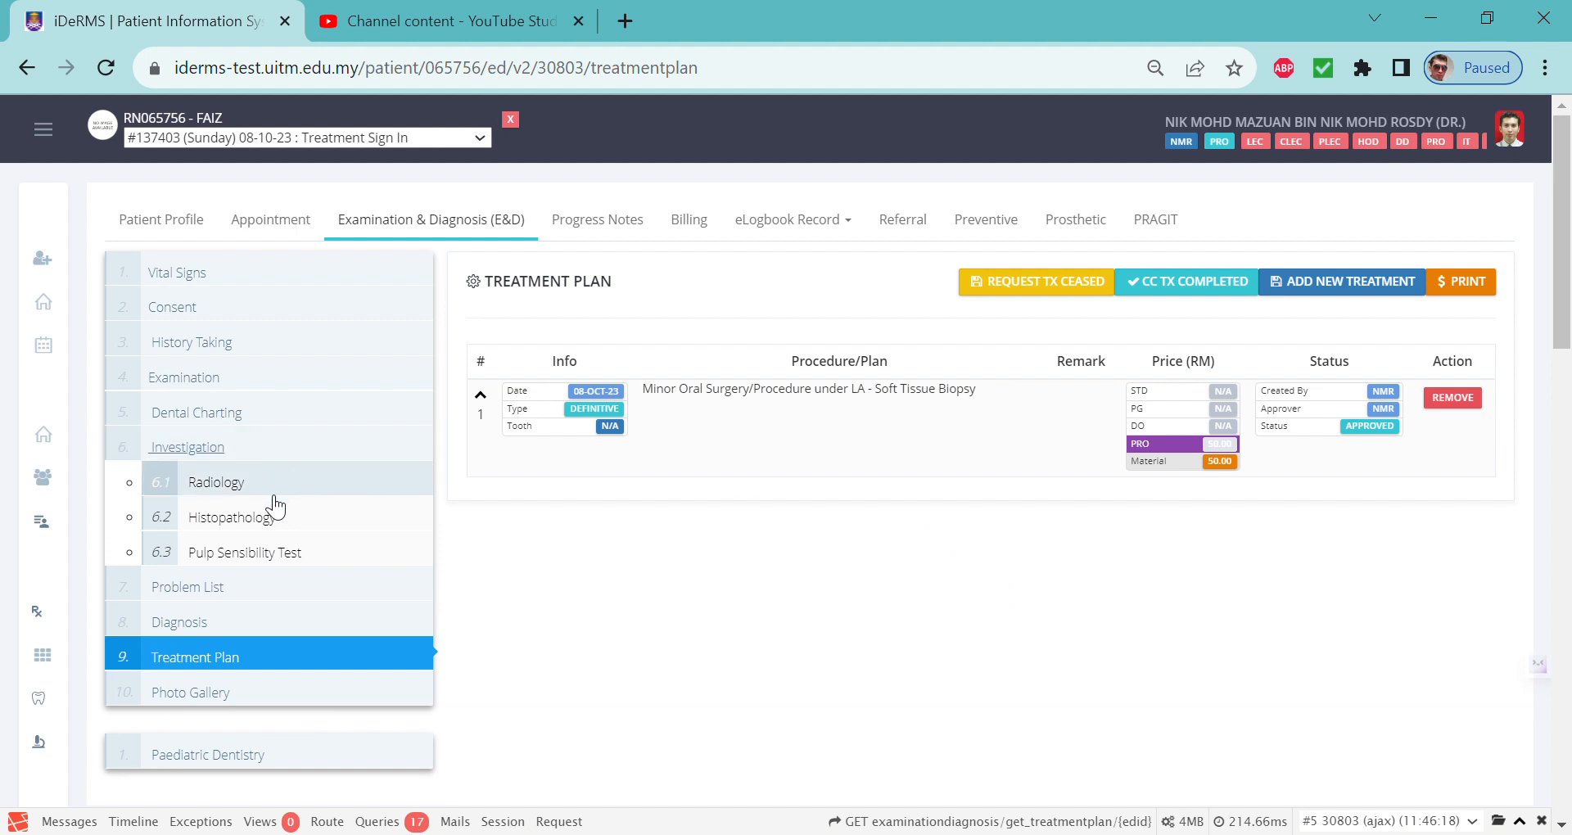
click(231, 517)
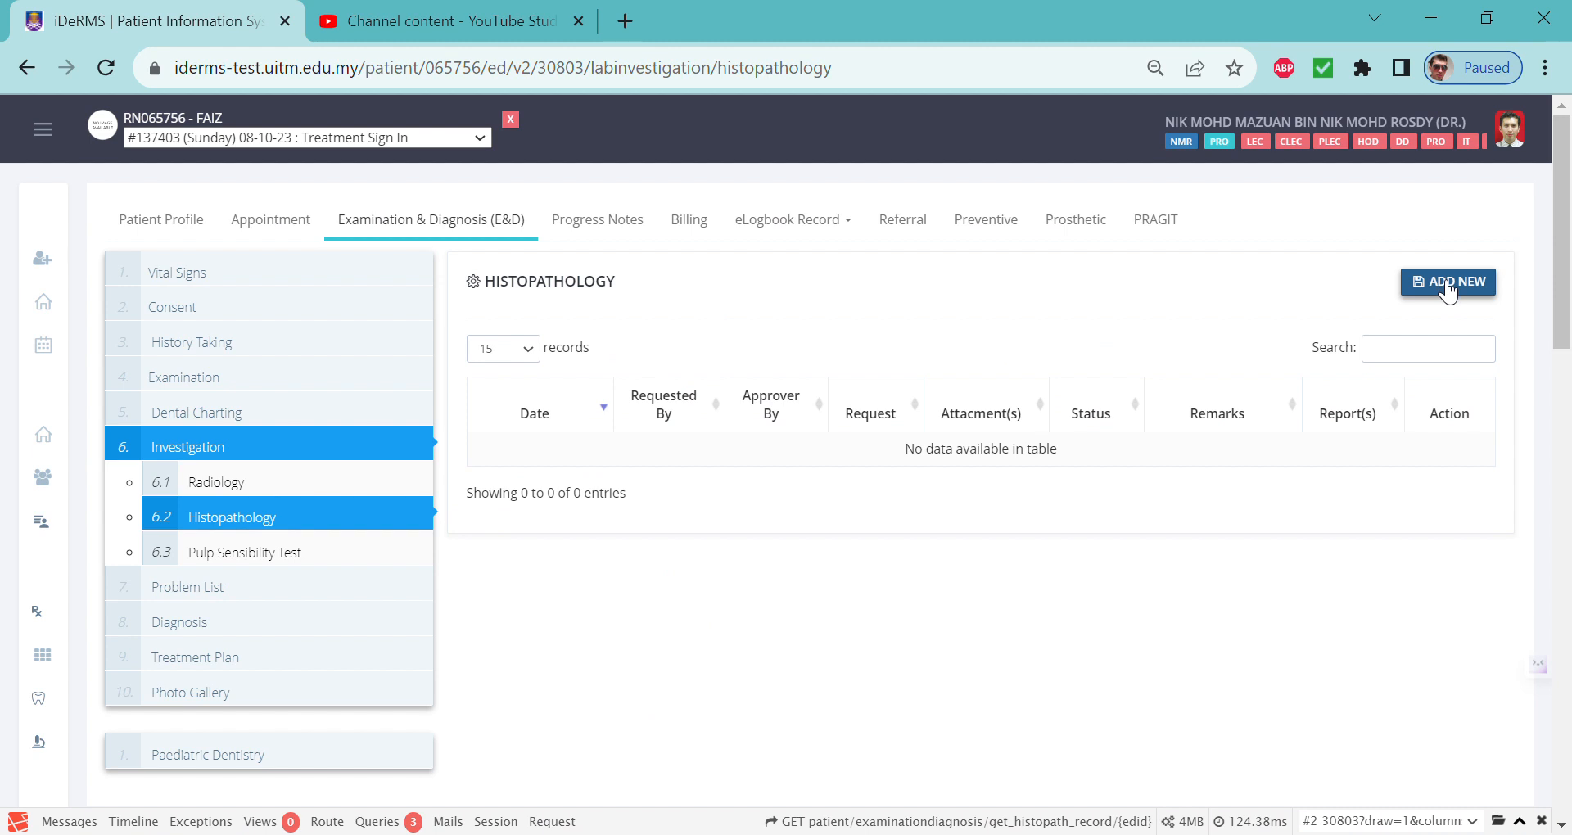
Start a new histopathology request marked as not urgent
click(1447, 282)
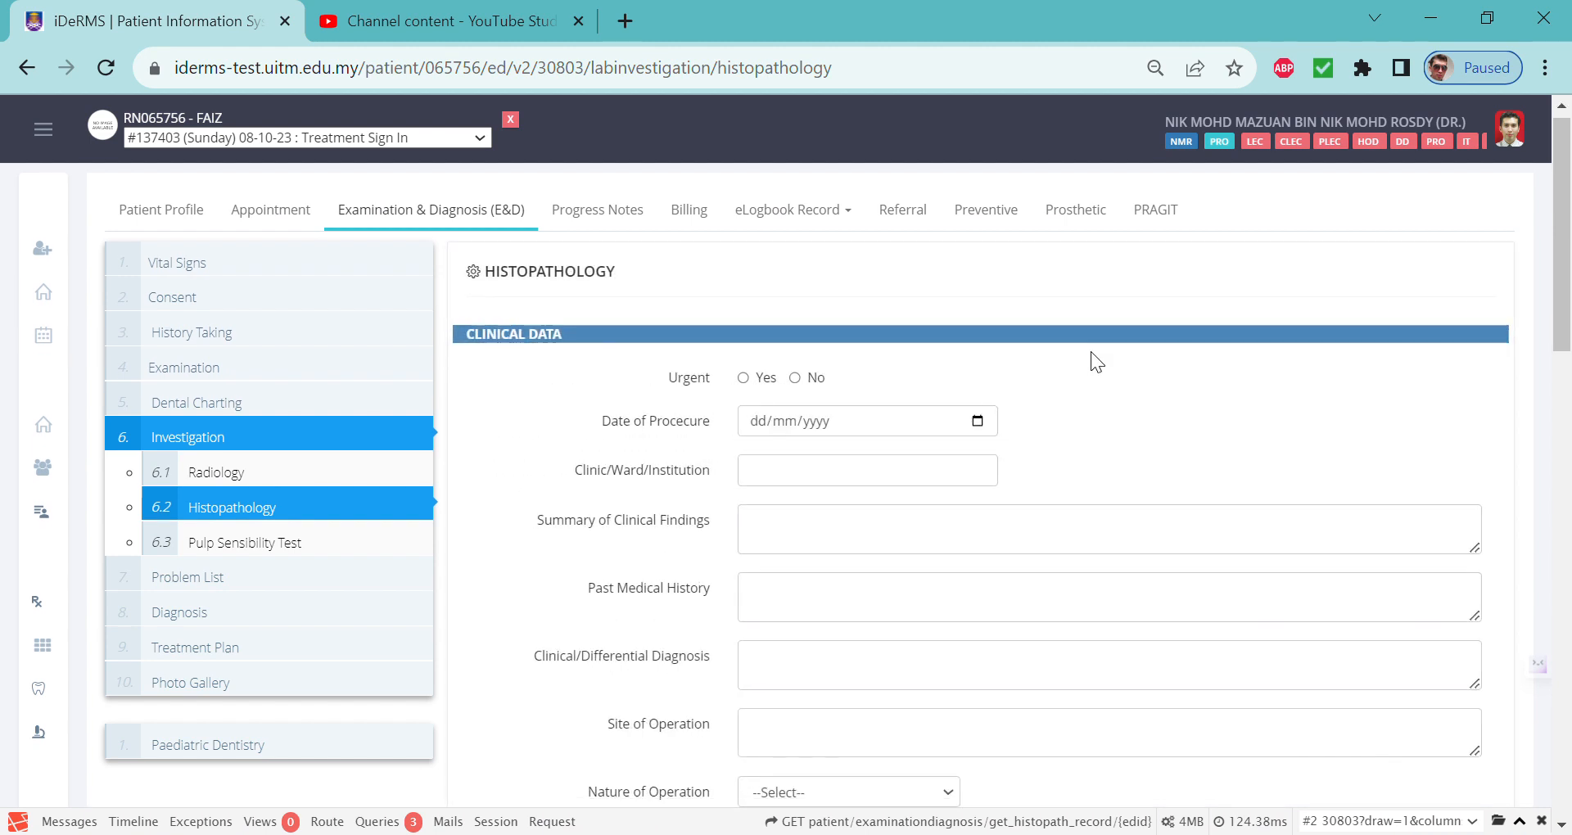
scroll(down, 3)
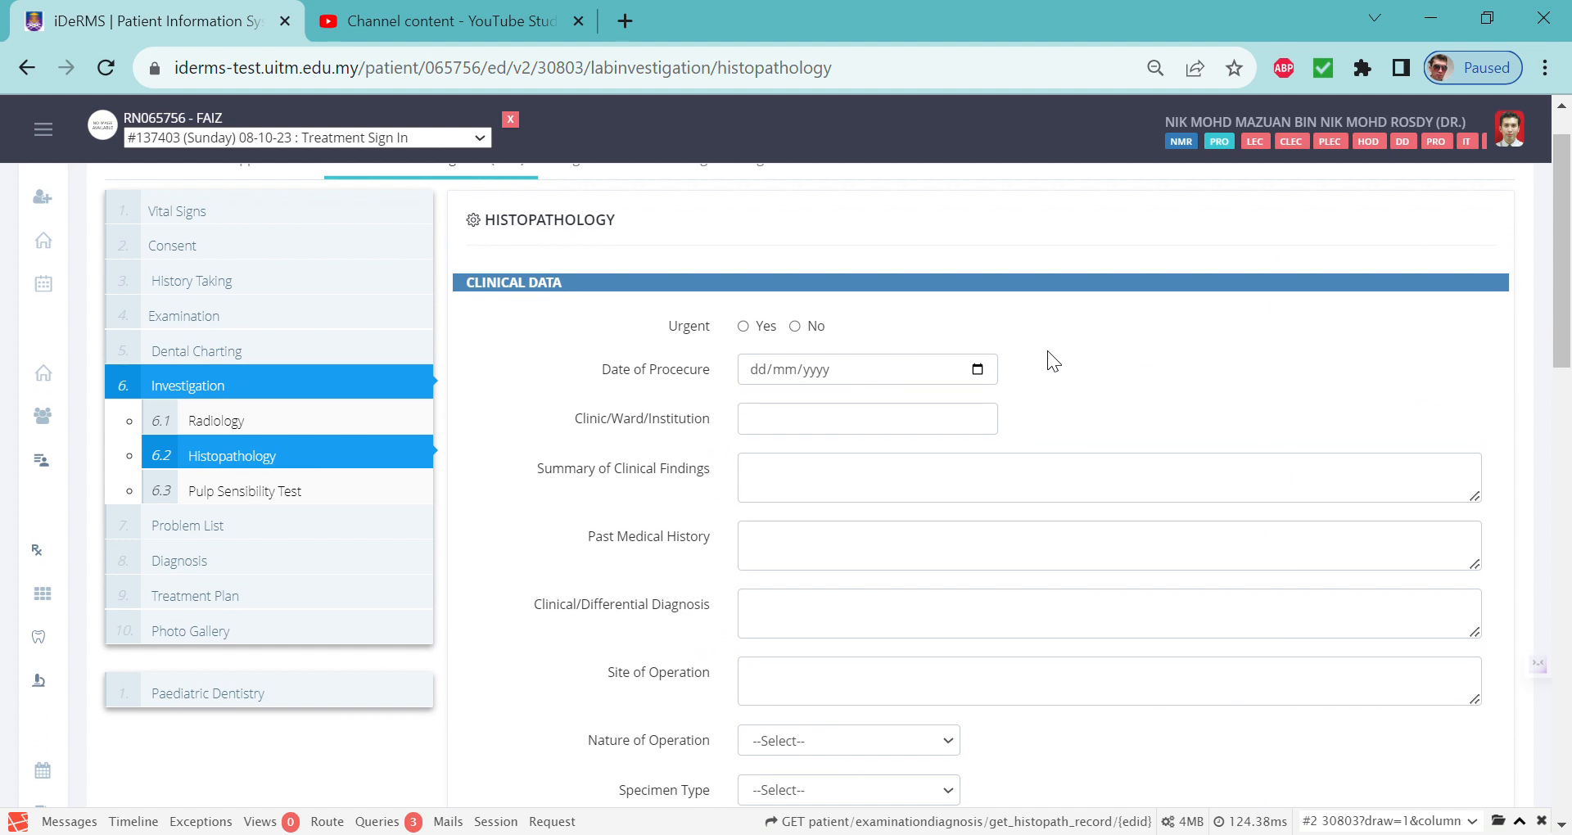
mouse_move(875, 389)
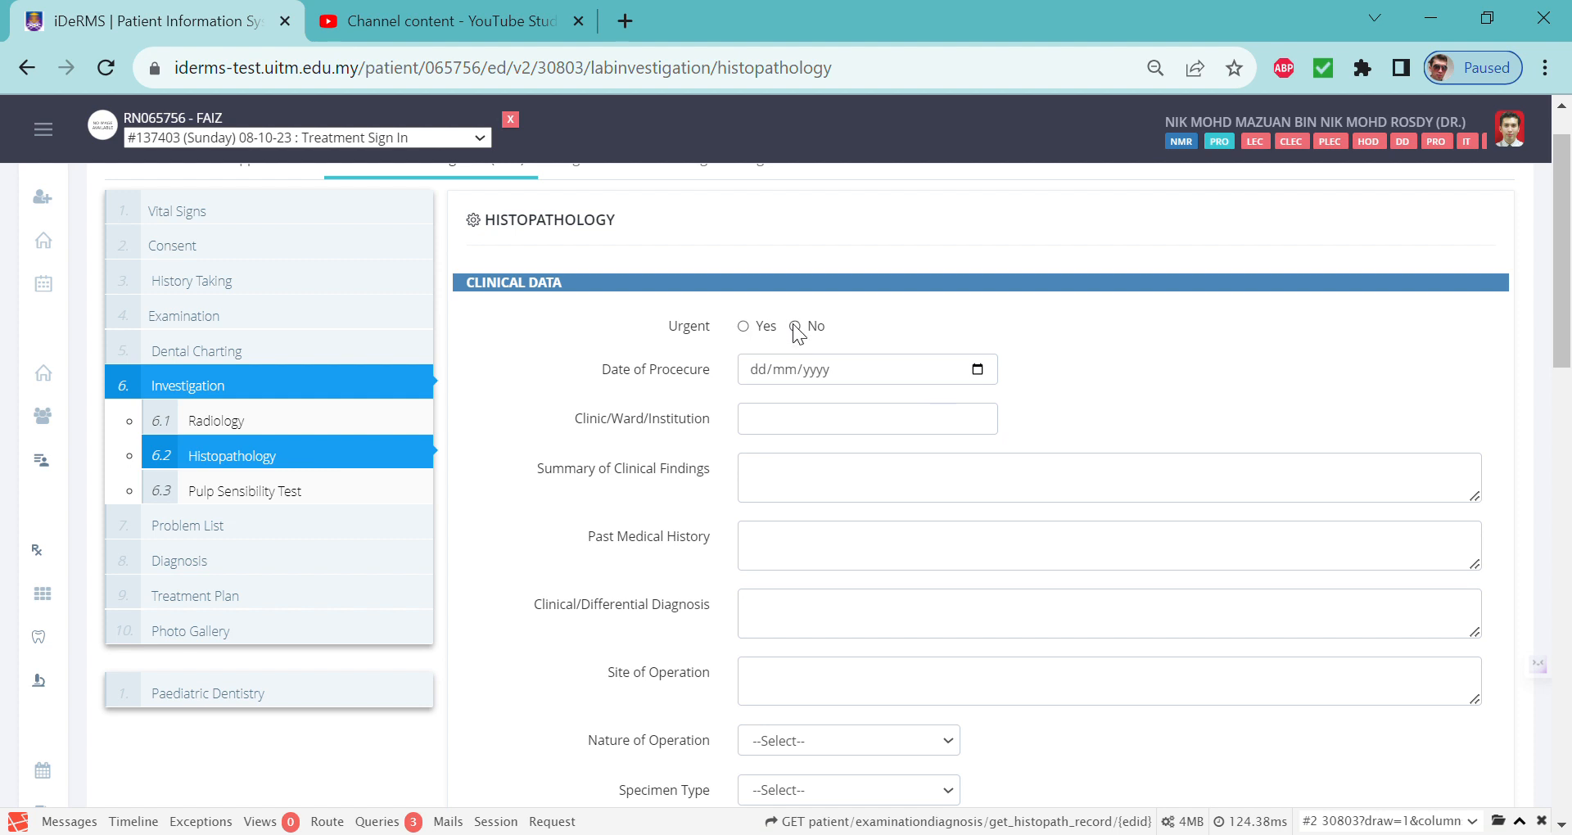
click(794, 326)
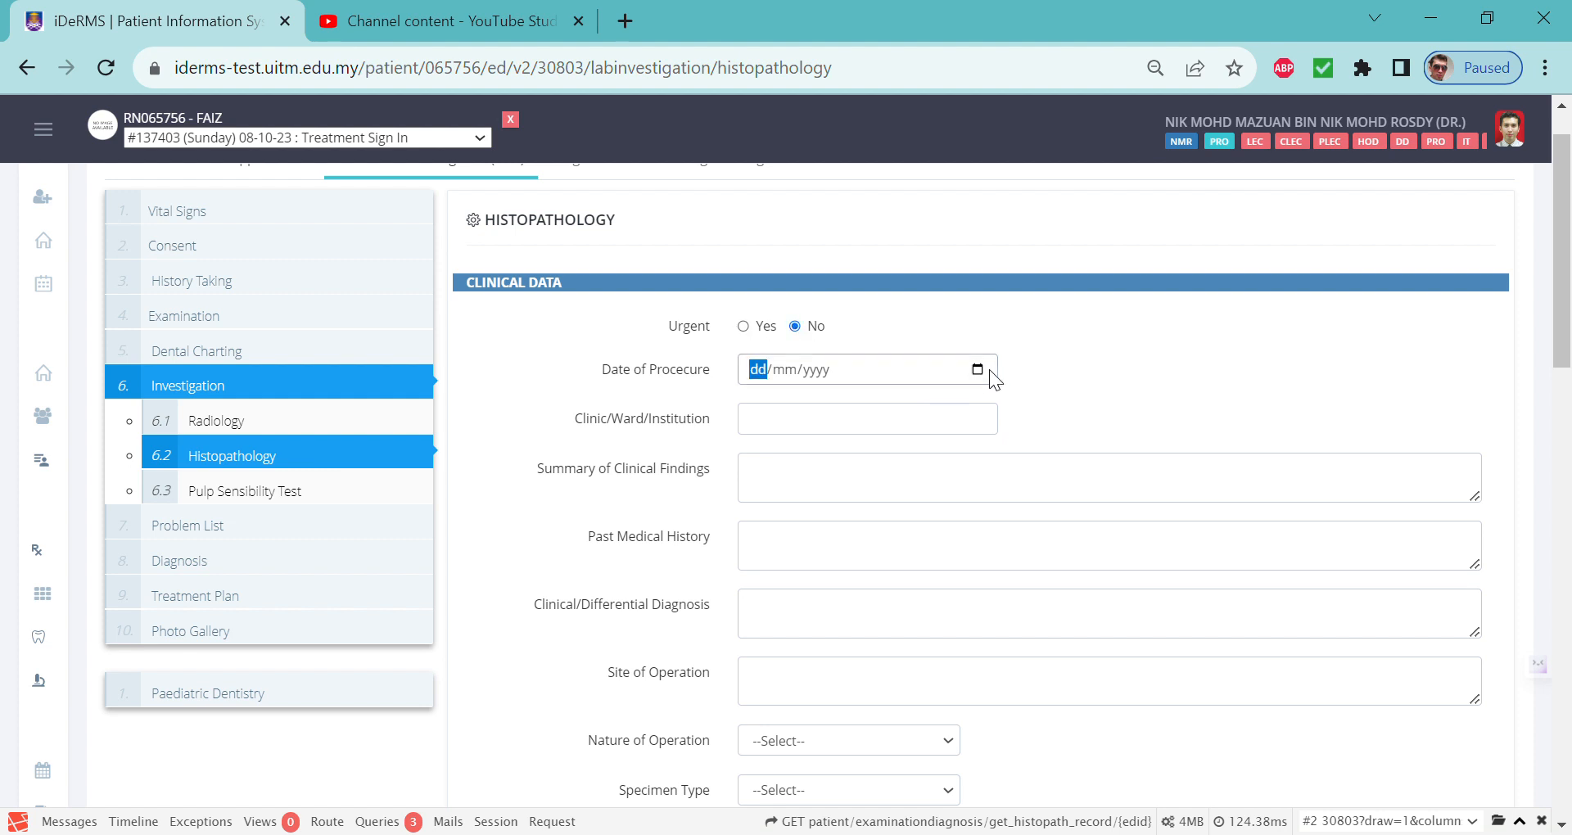
mouse_move(942, 380)
text(26/10/2023)
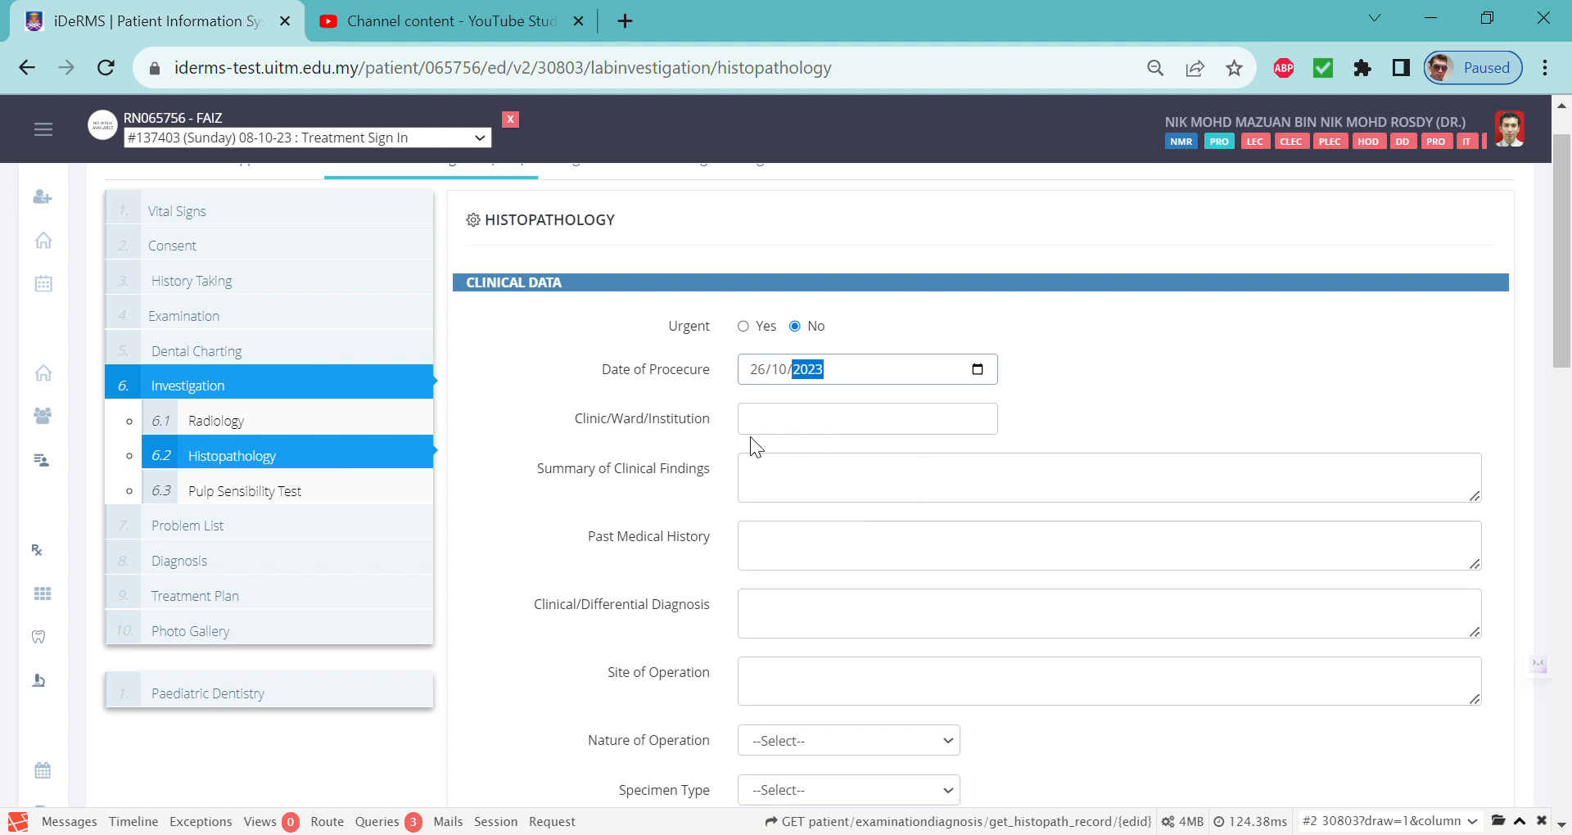
Enter Oral Medicine Clinic, a summary of findings and past medical history
click(866, 419)
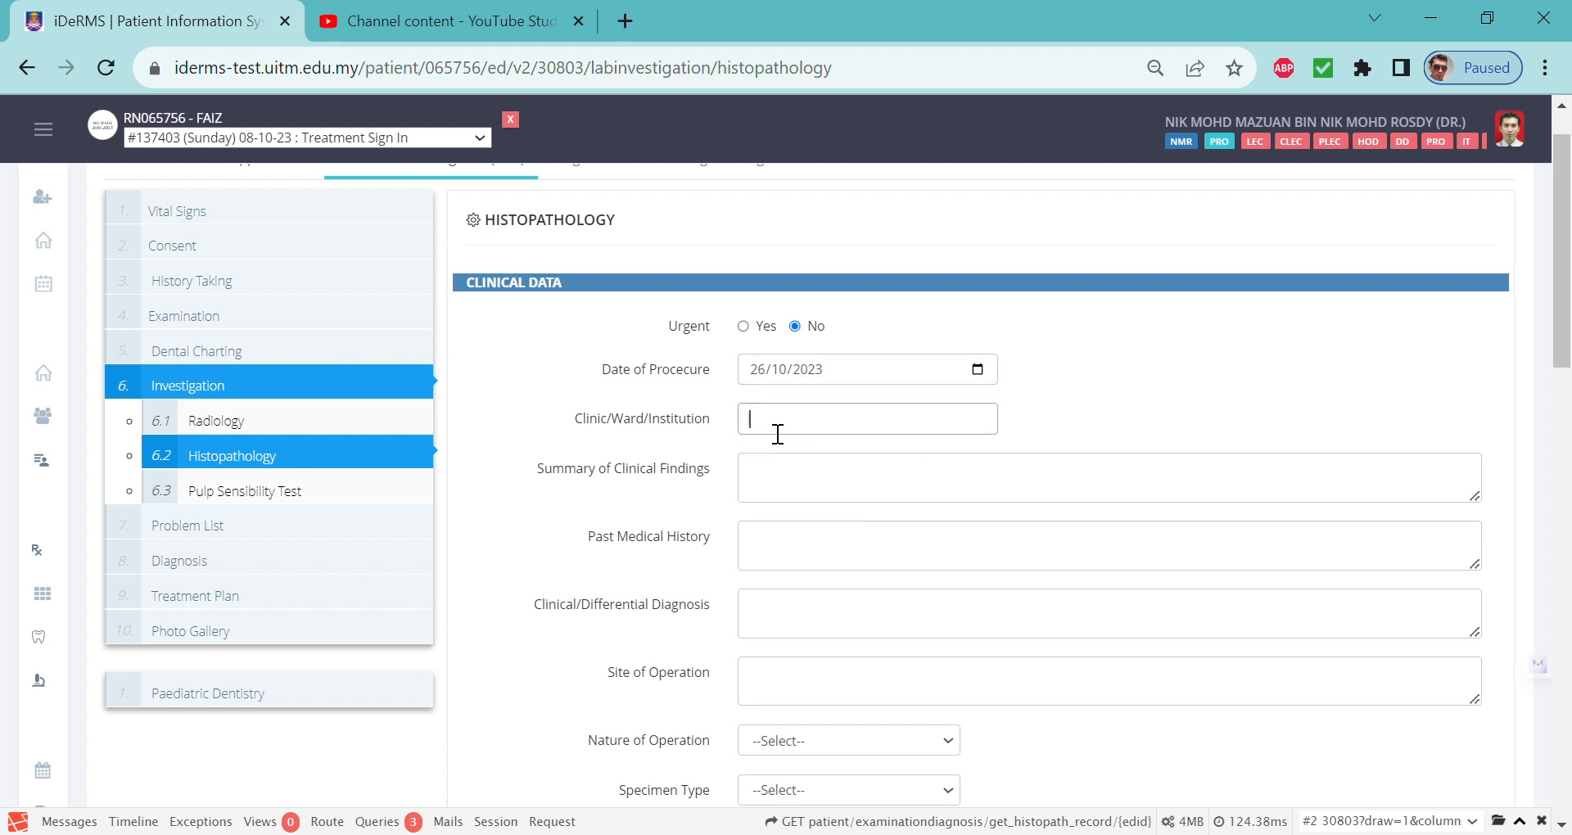
text(OM Clinic)
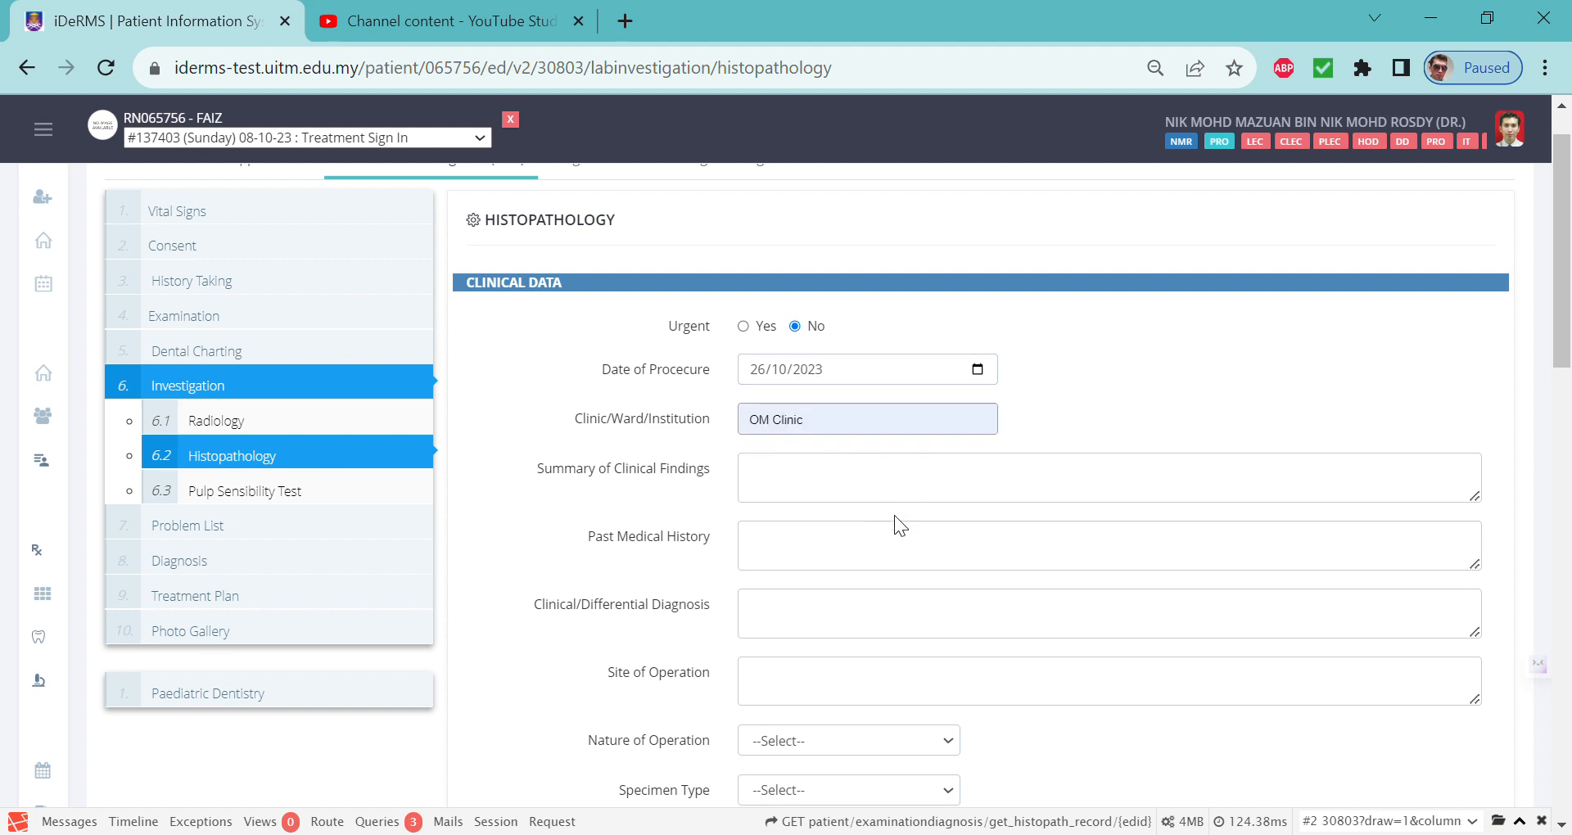
text(Oral Medicine Clinic)
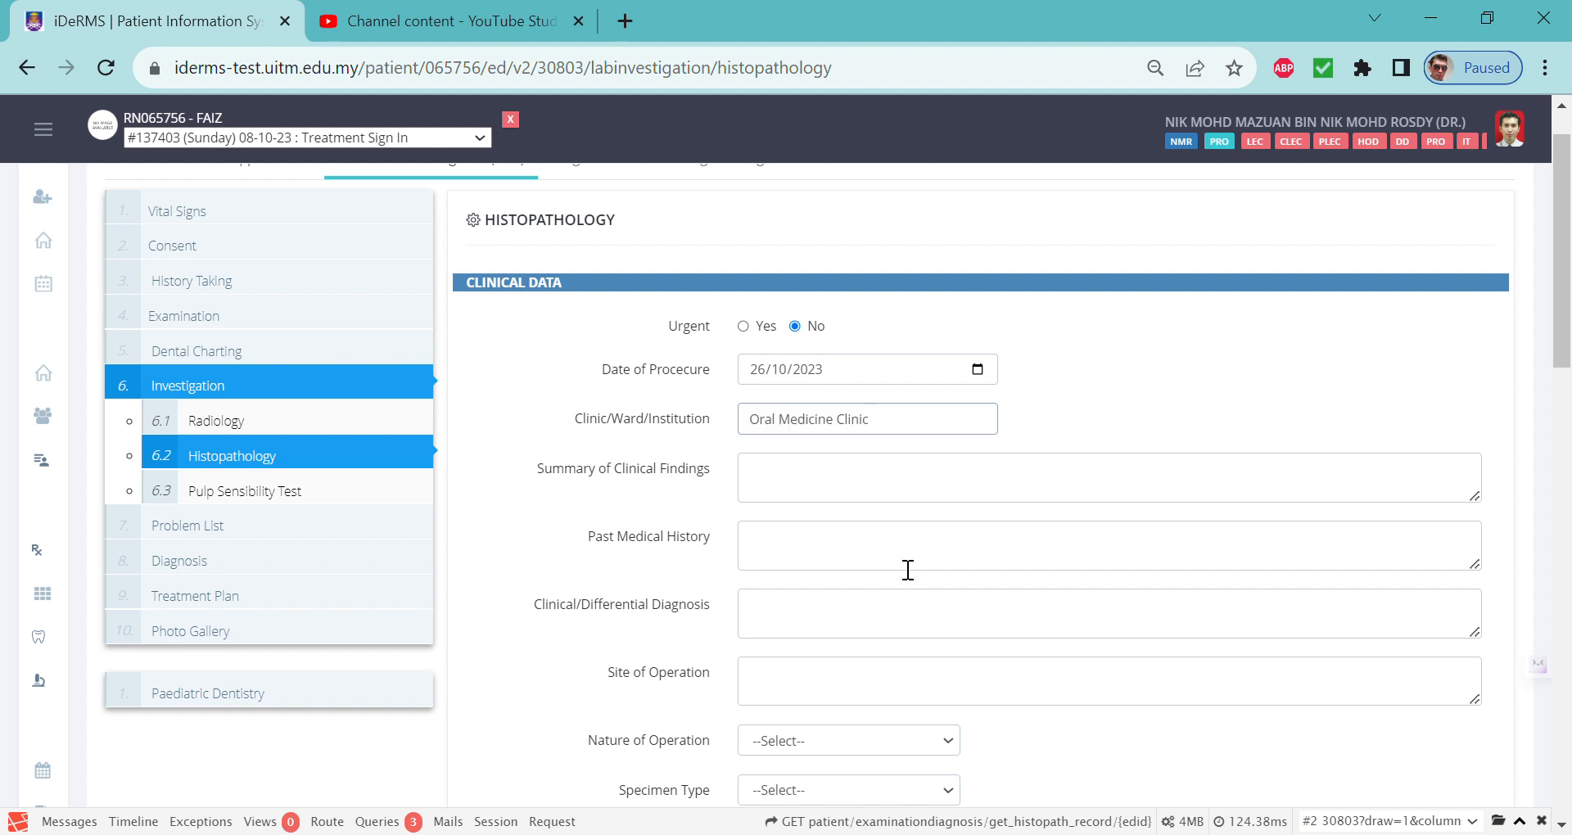
mouse_move(852, 510)
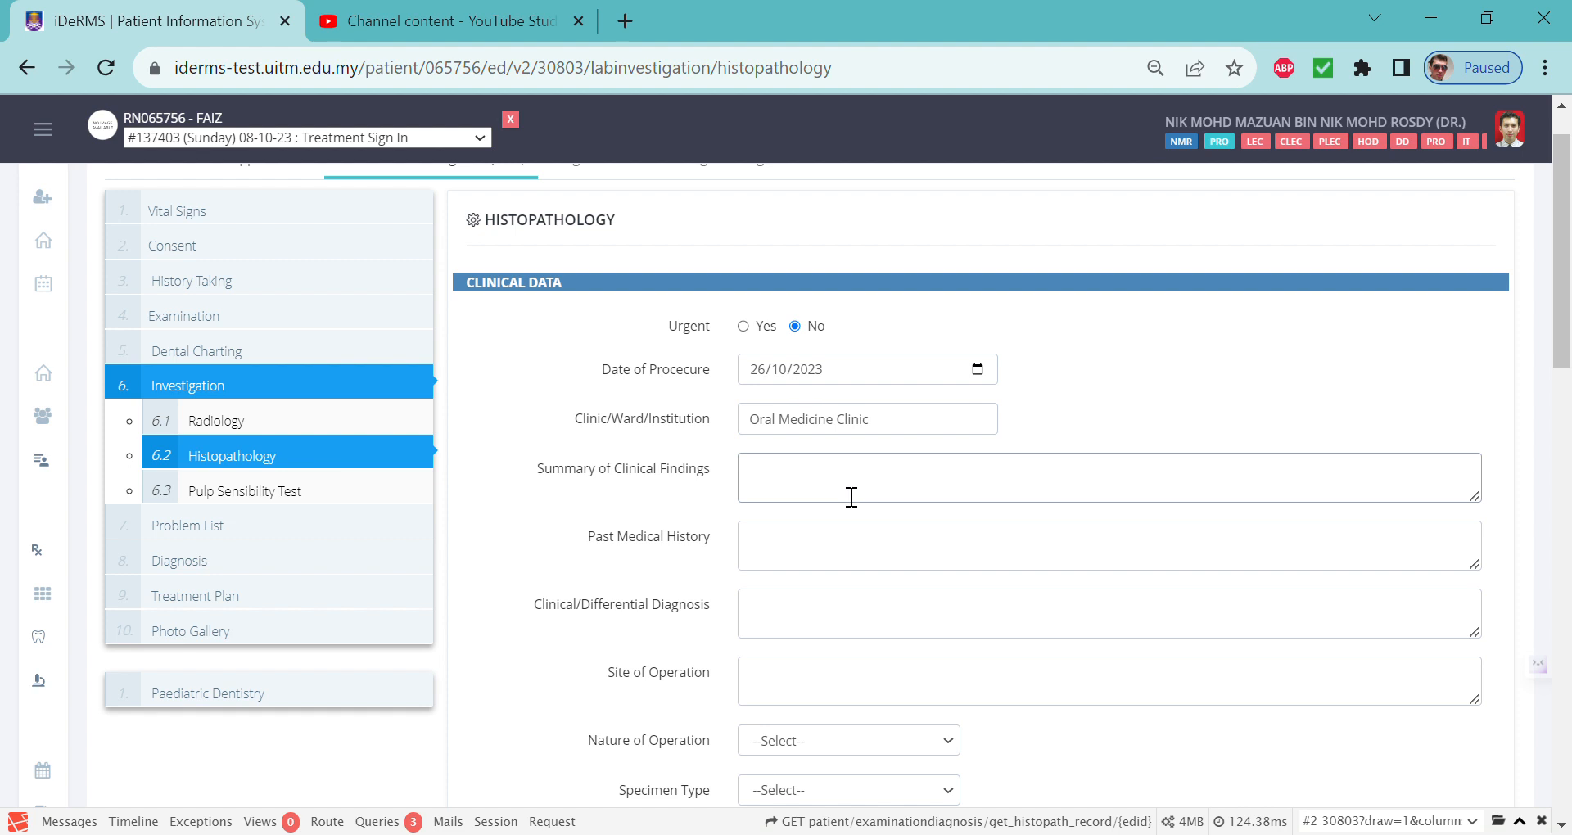
text(jenf;enfejfegnenenern)
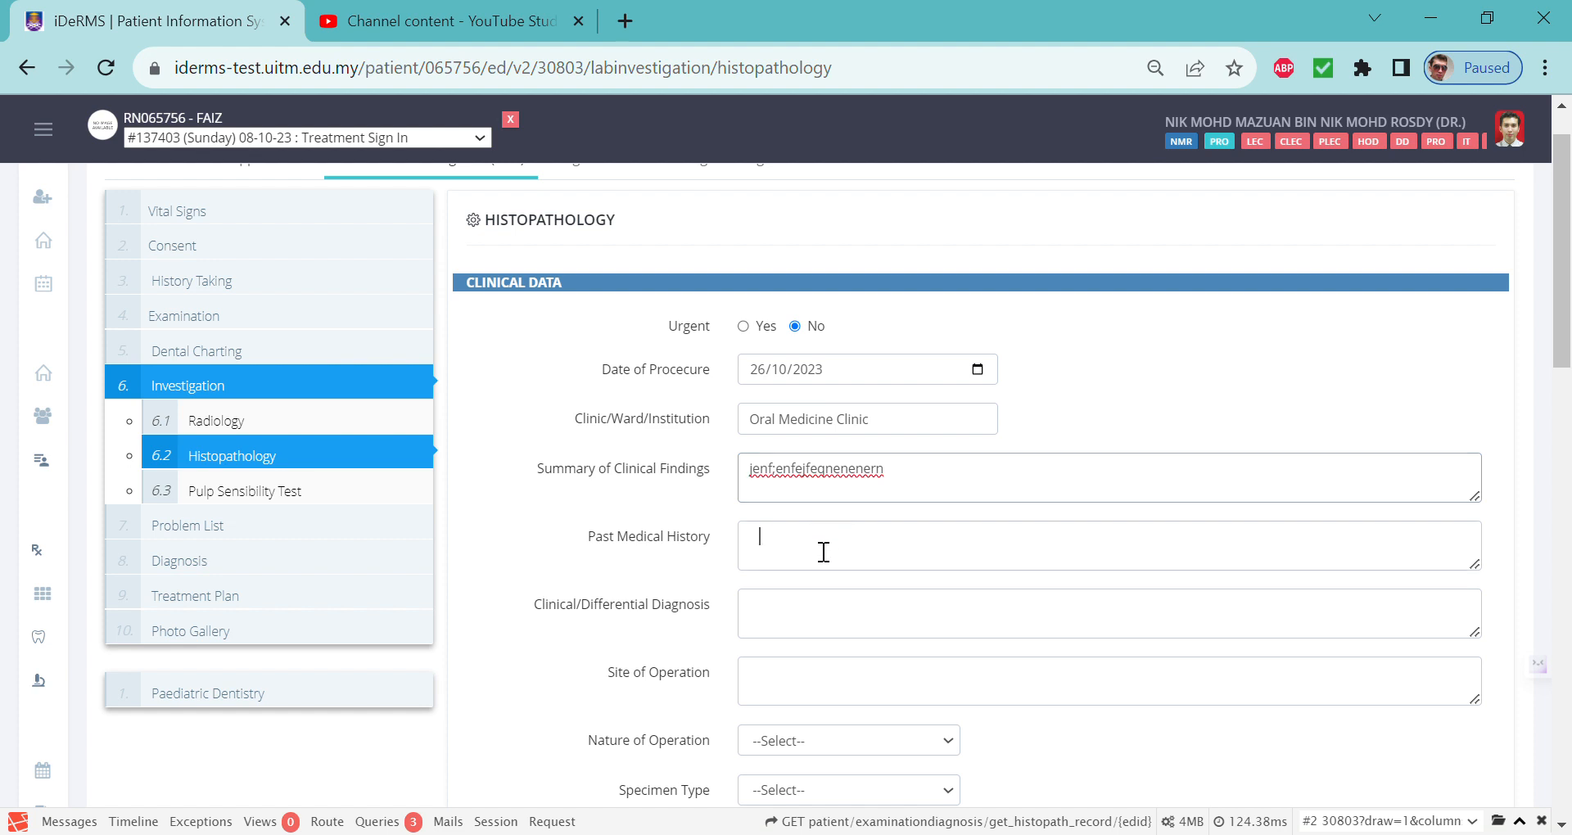
text(rfeegerg)
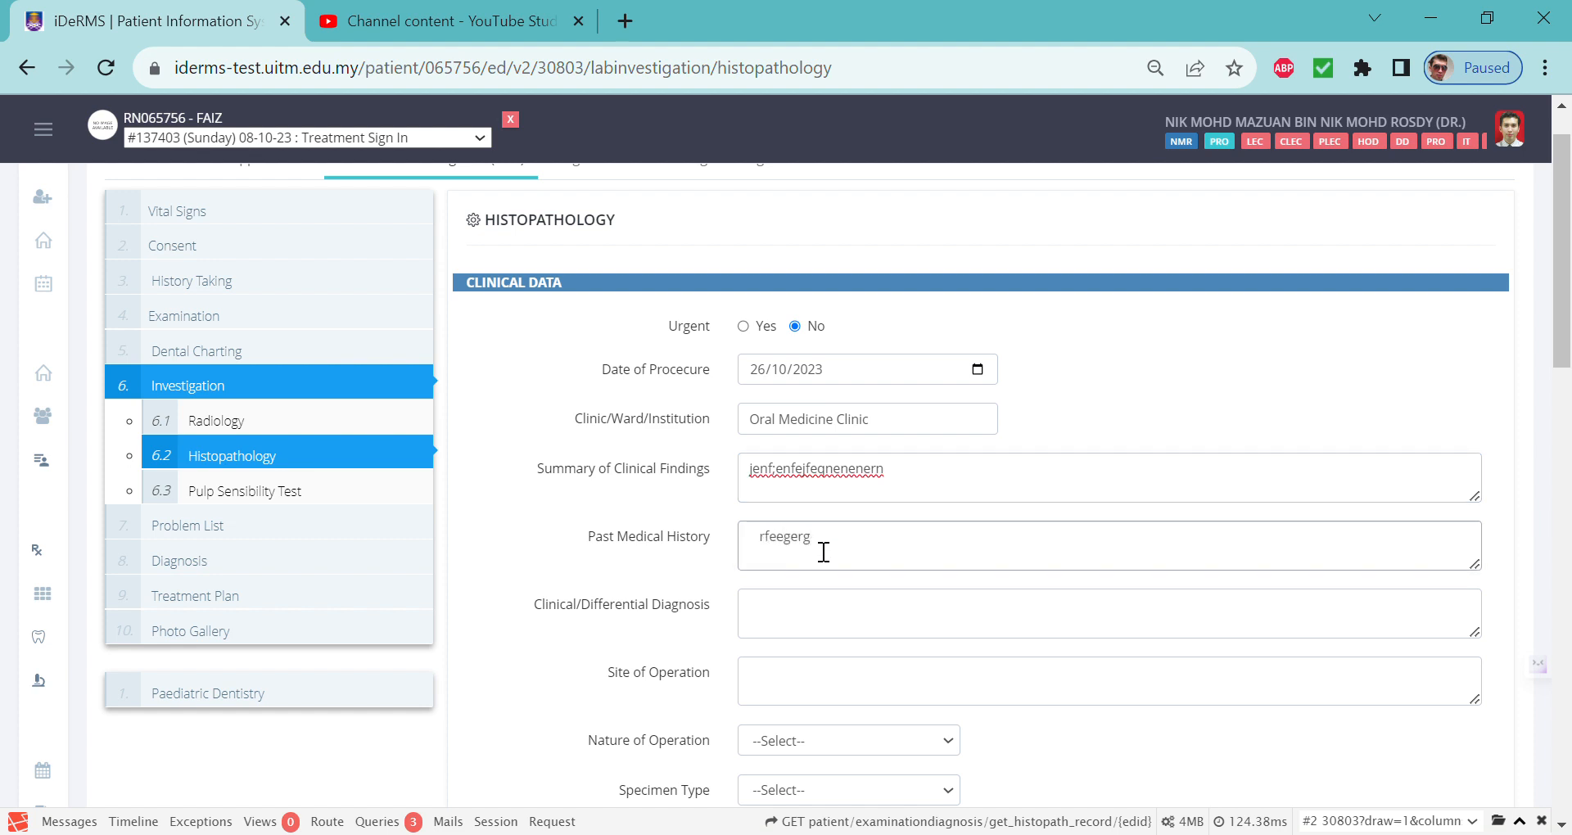
mouse_move(814, 586)
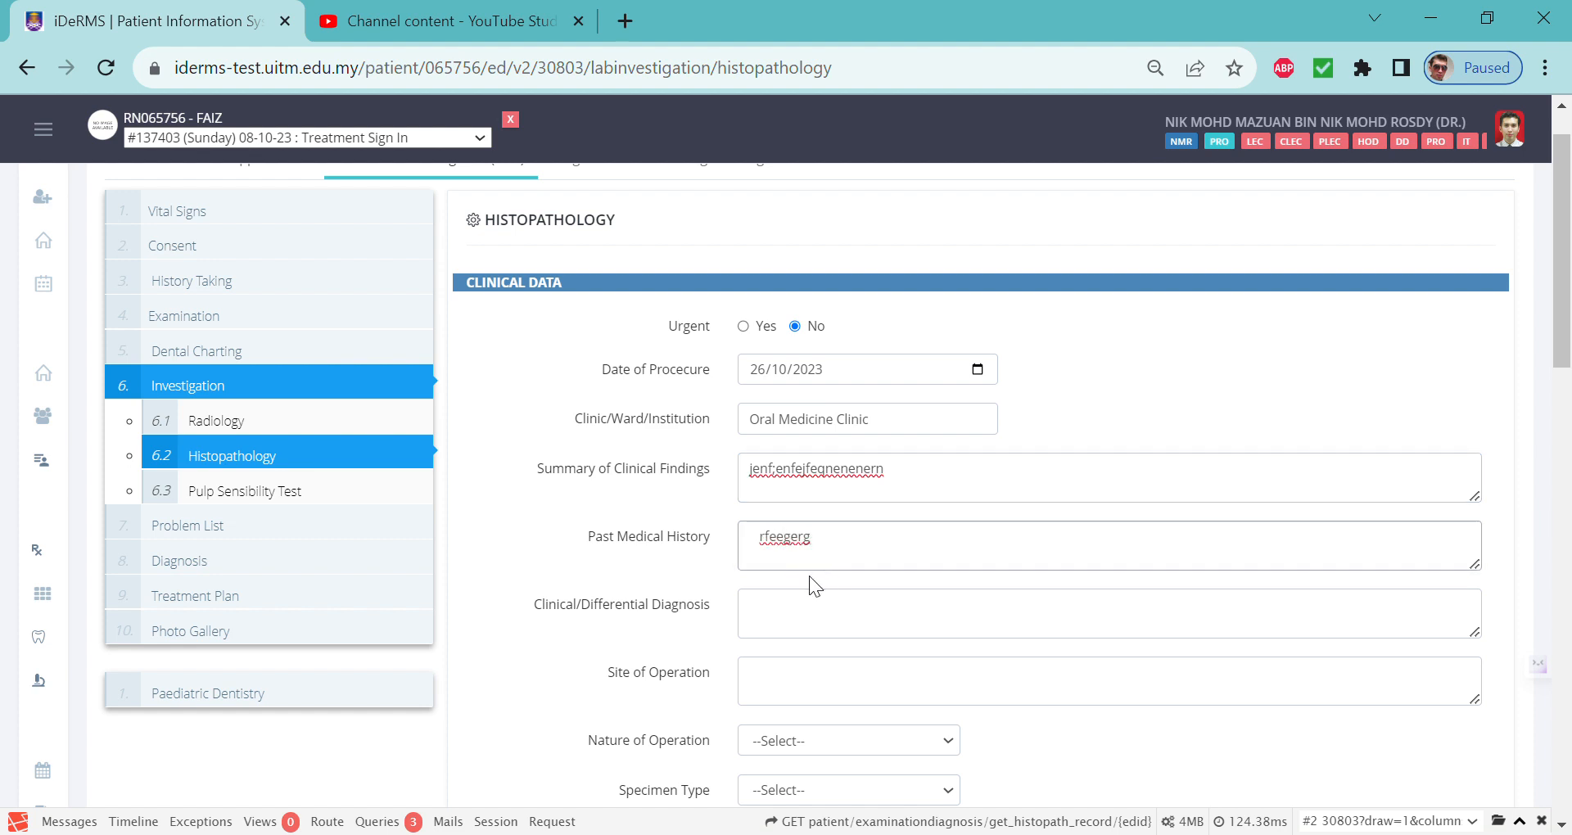
Enter a clinical diagnosis and site of operation 'right buccal mucosa'
scroll(down, 3)
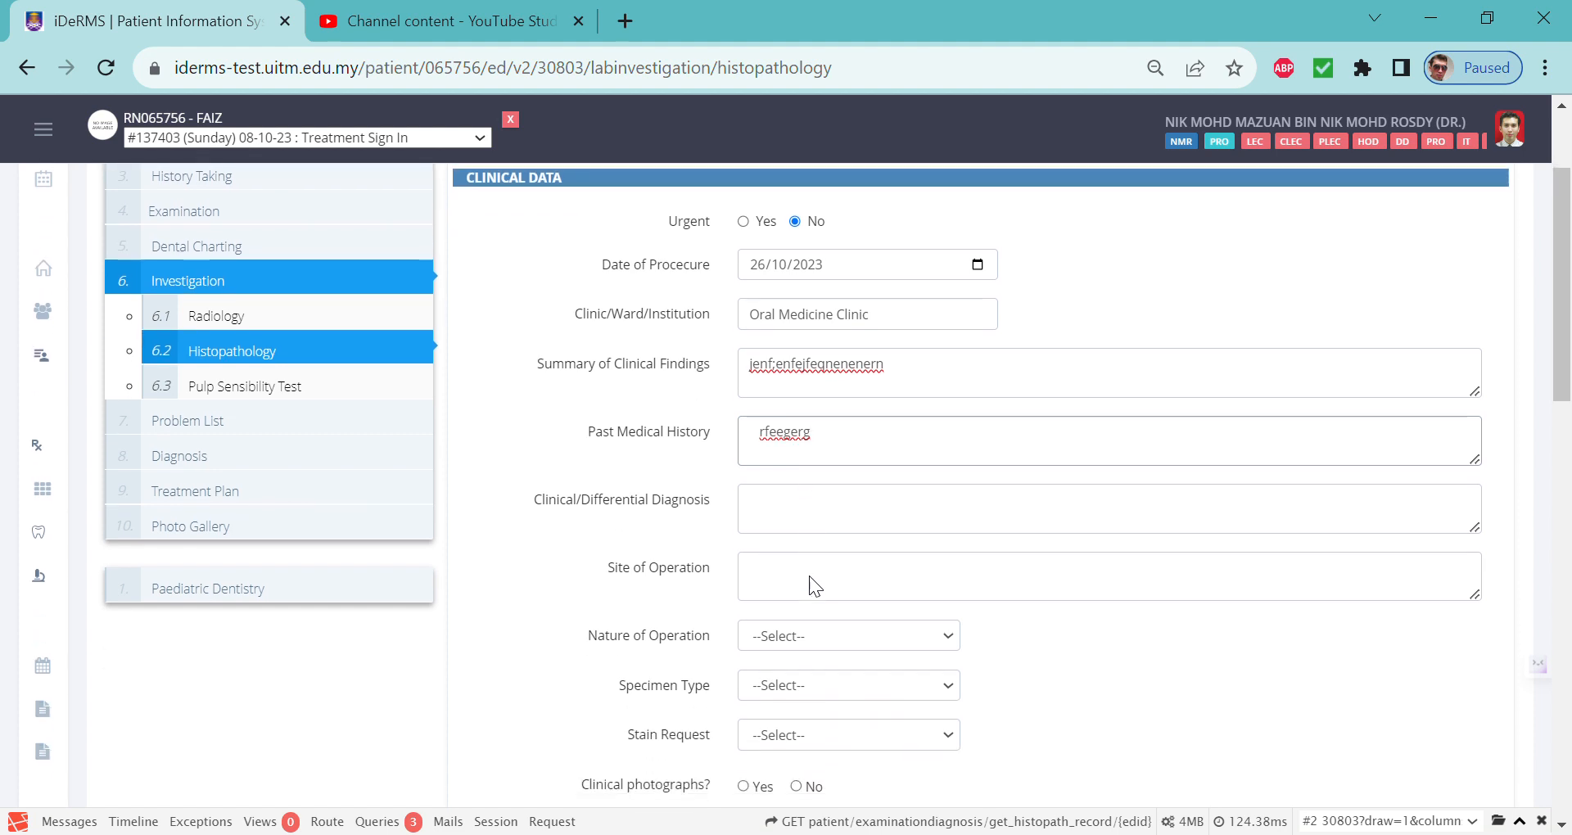
scroll(down, 3)
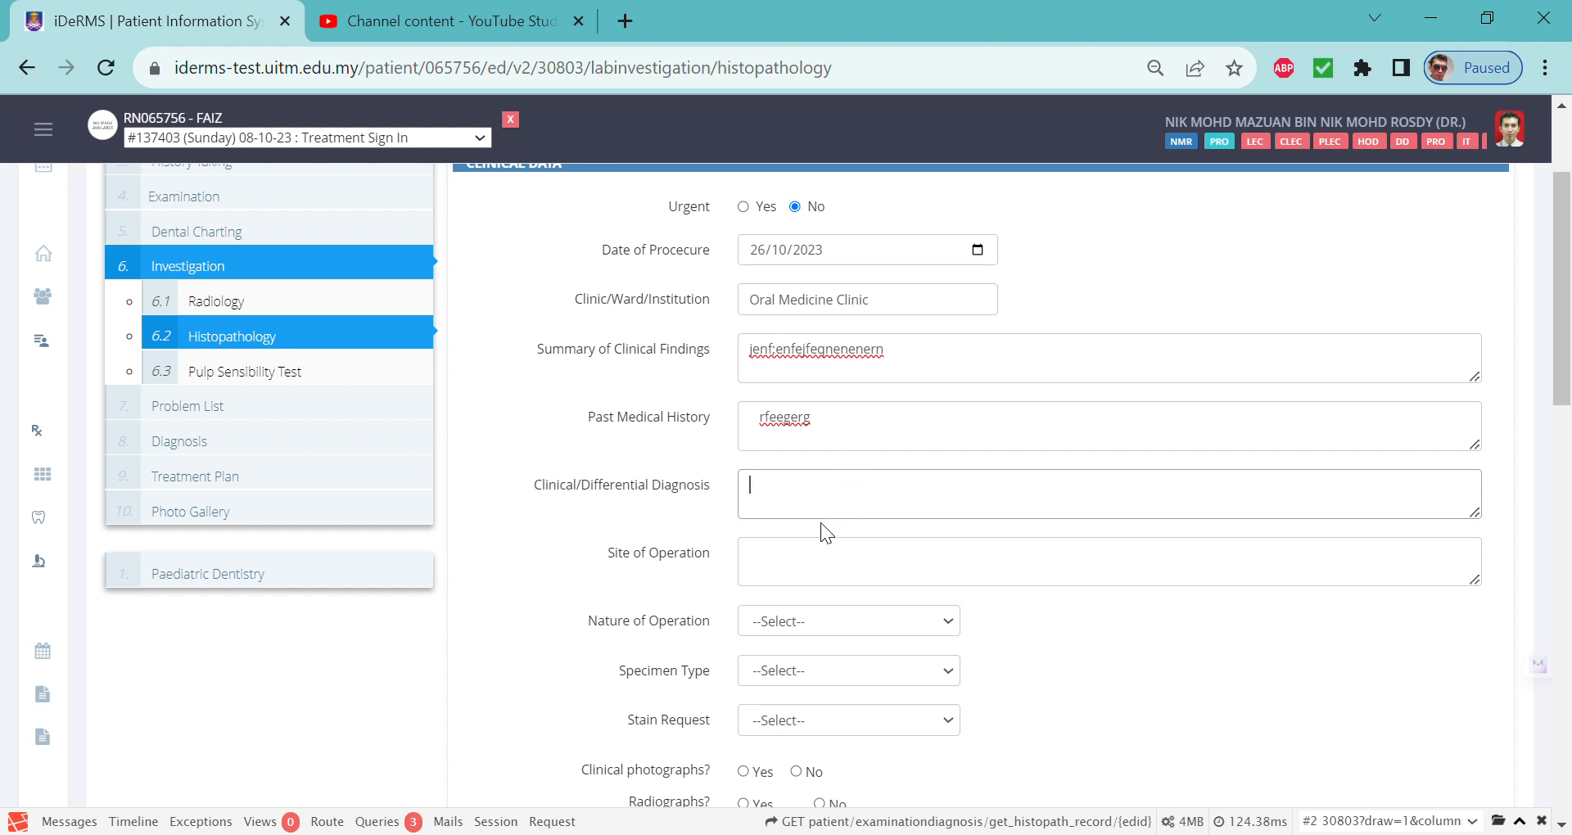
text(kengrkengknt)
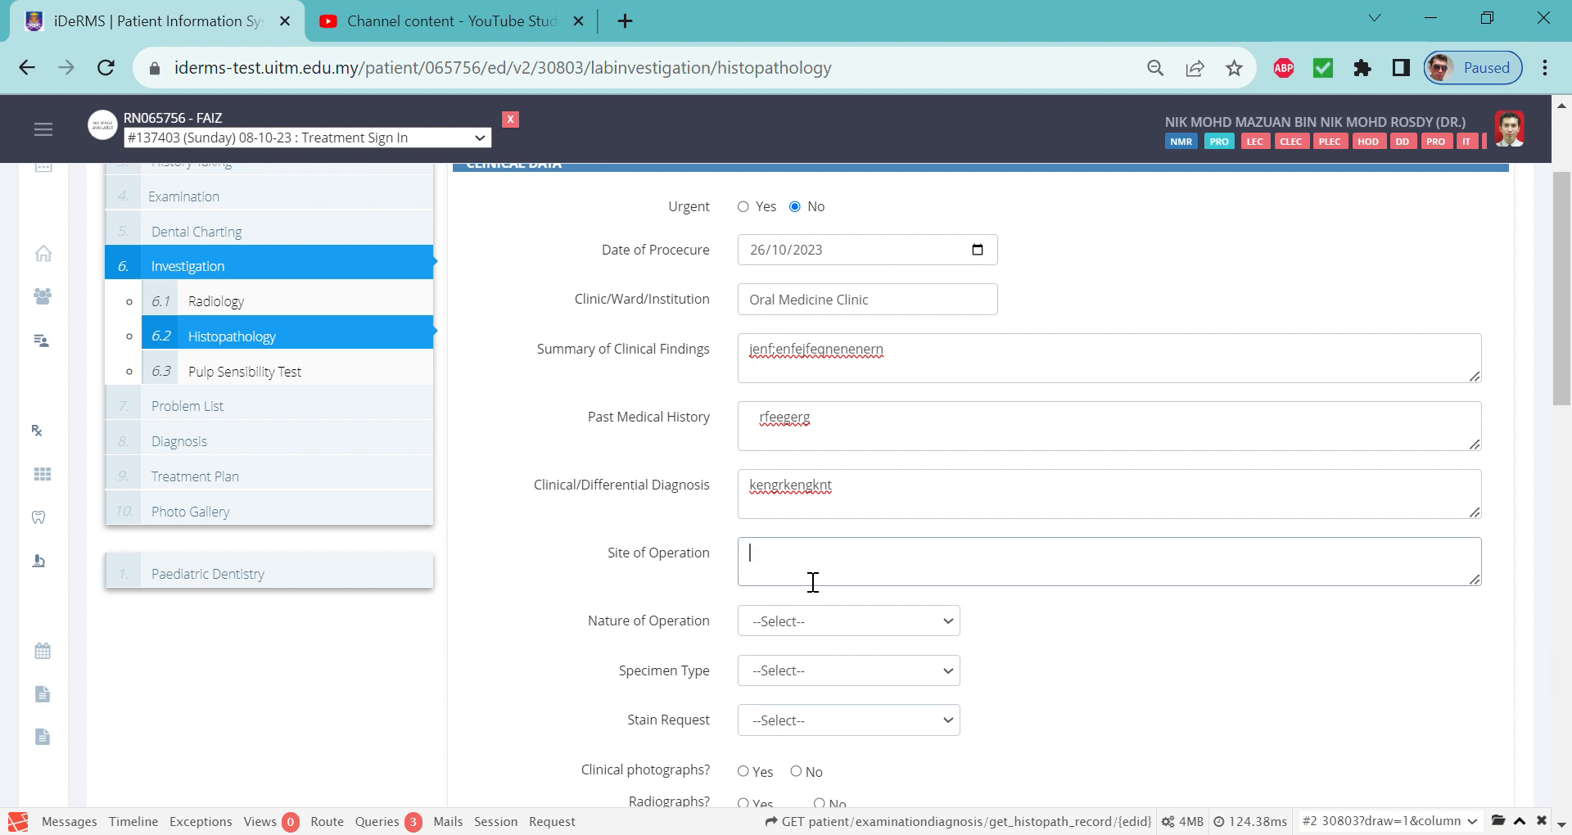
text(ight)
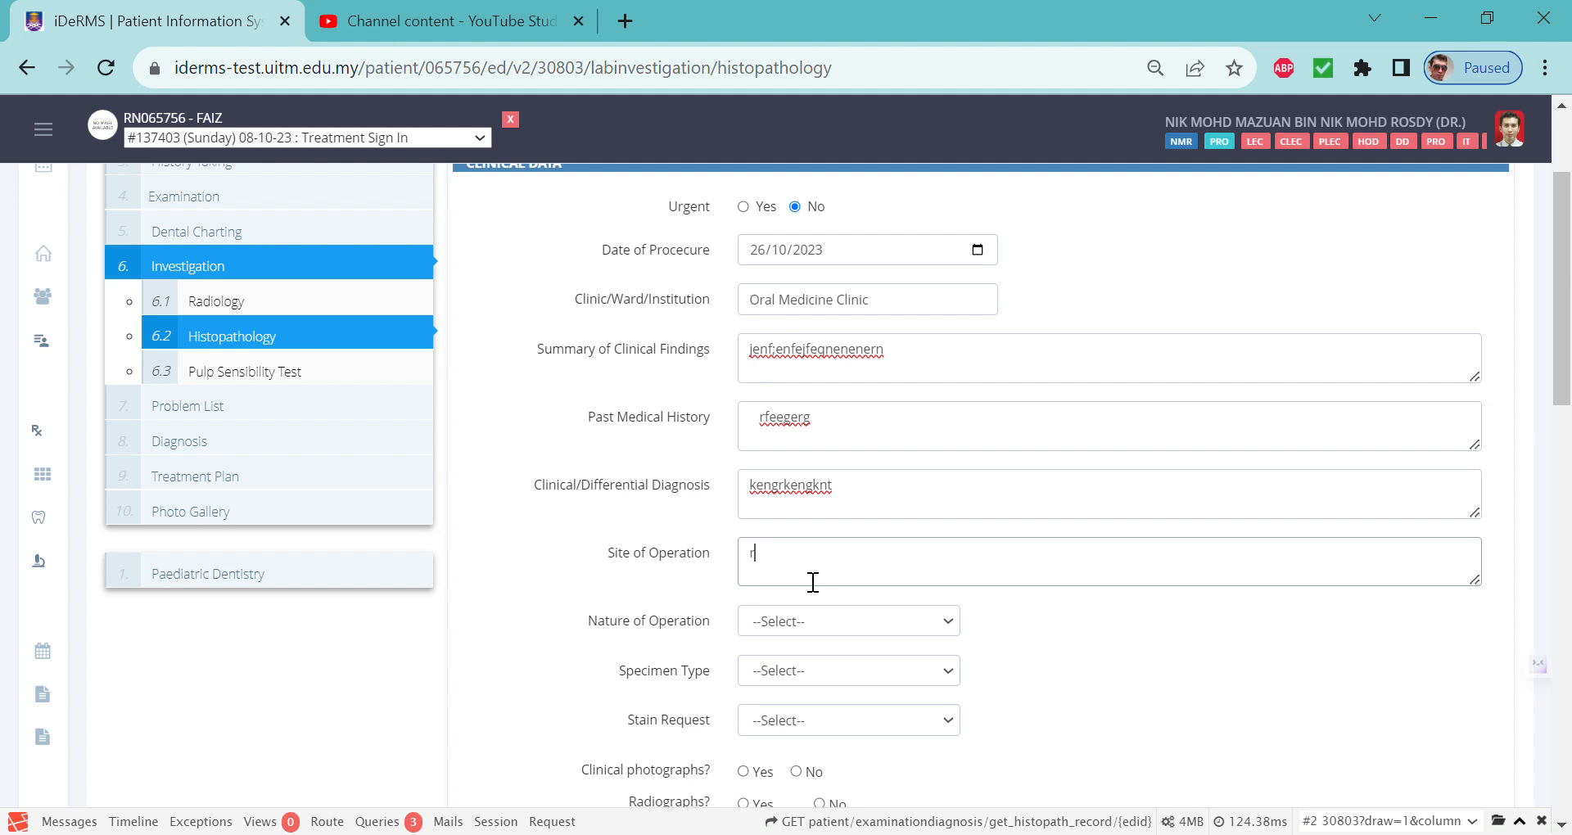
text(ight bu)
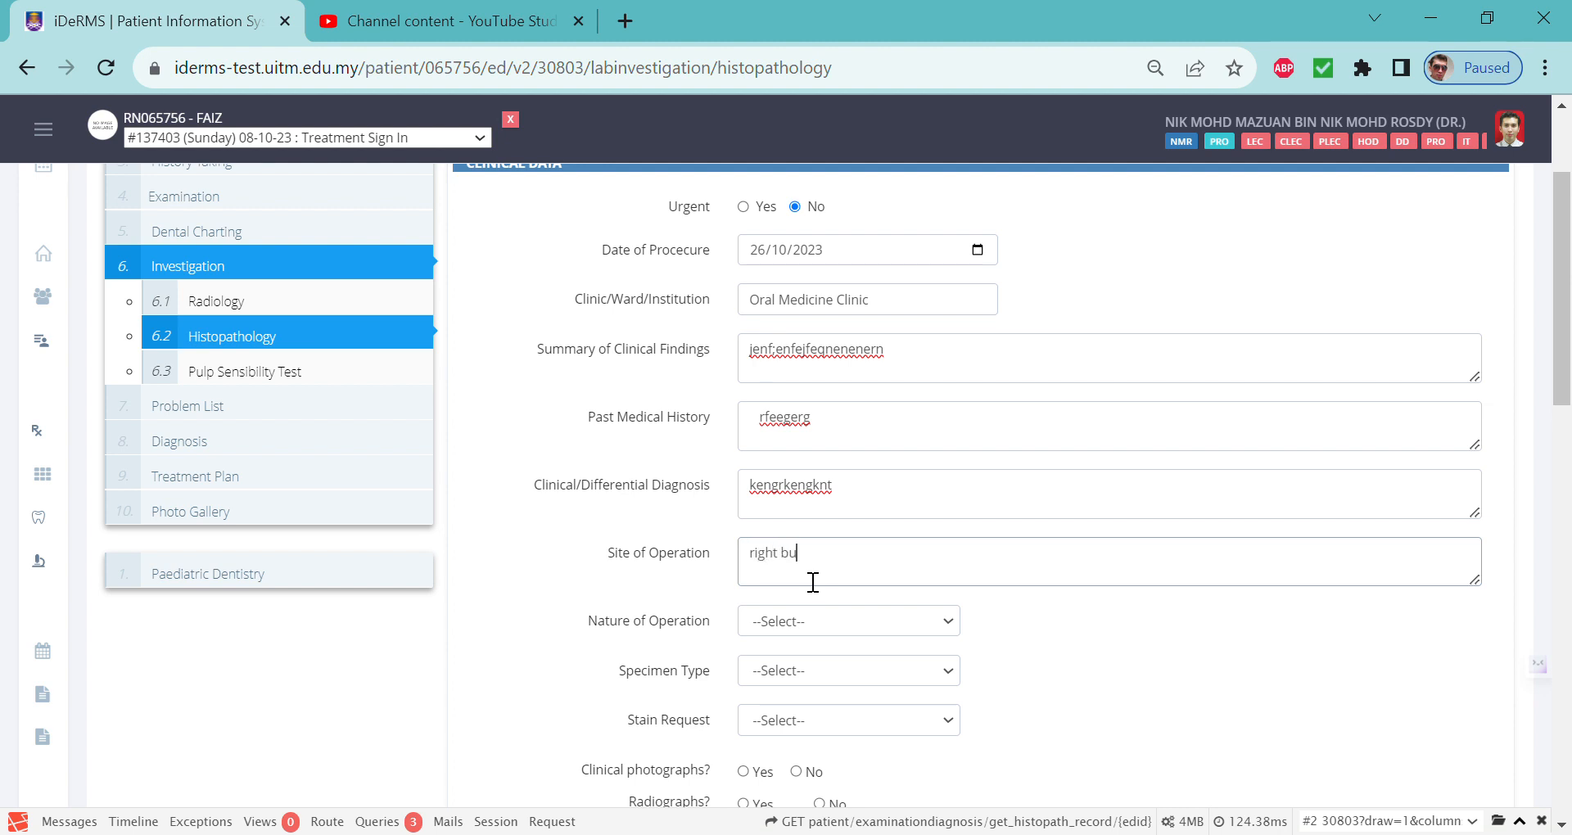
text(ccal mucosa)
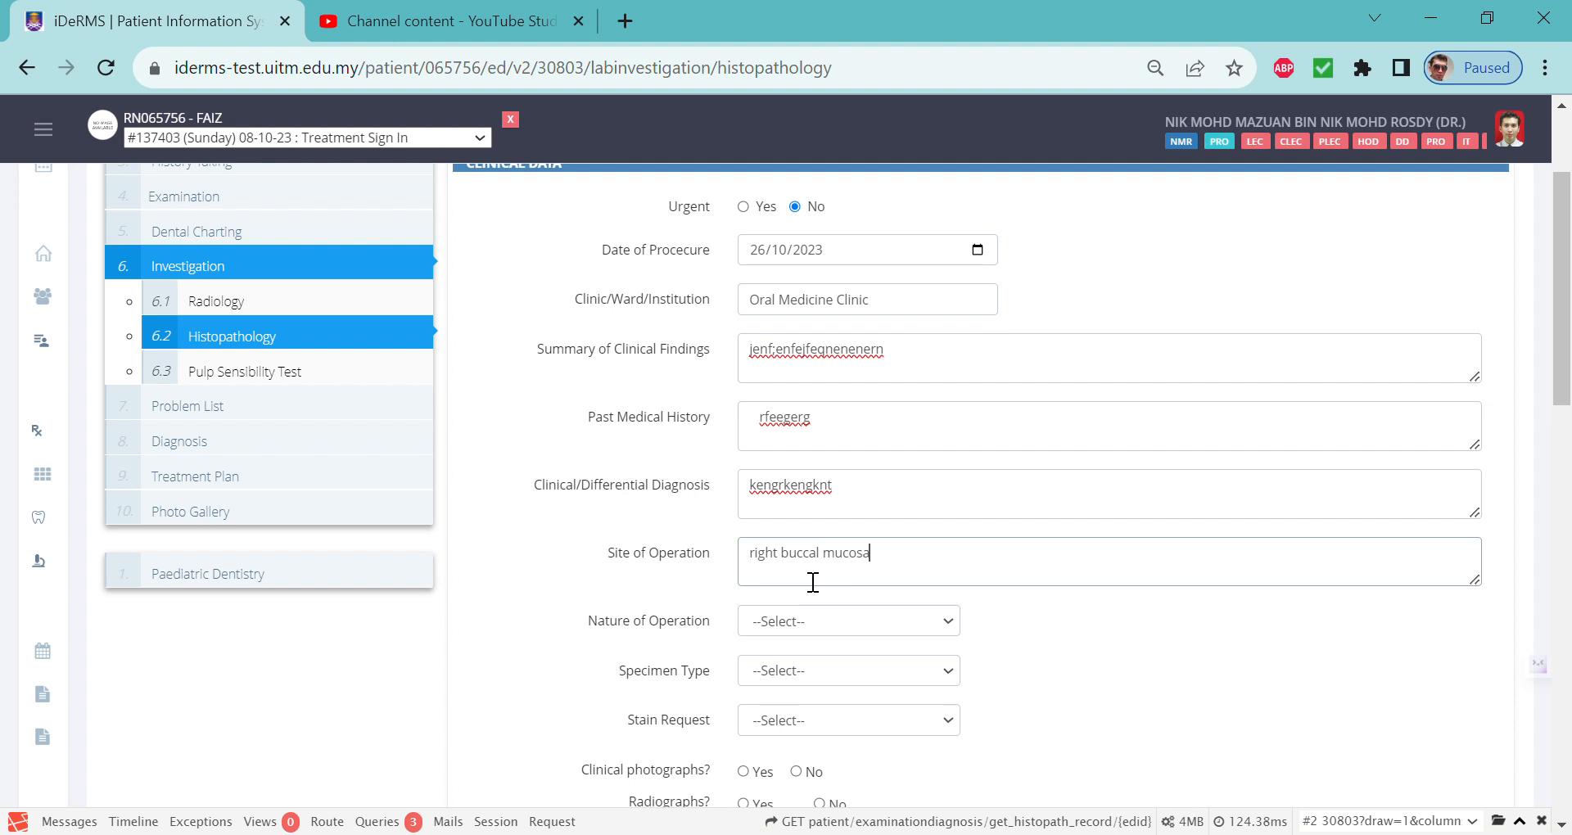
Choose Excisional Biopsy as nature of operation and Soft Tissue as specimen type
scroll(down, 3)
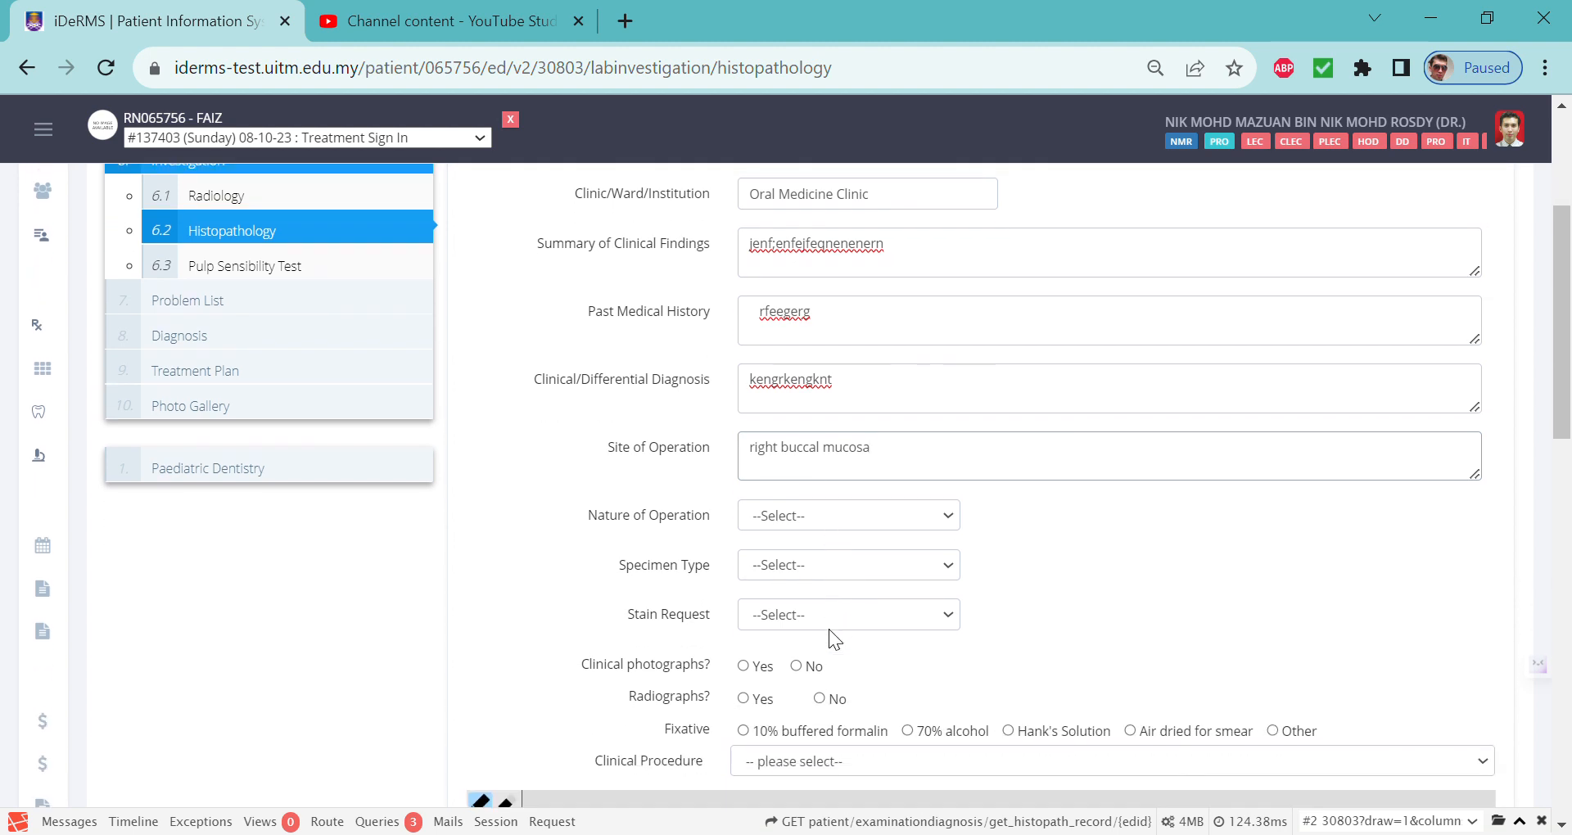
scroll(down, 3)
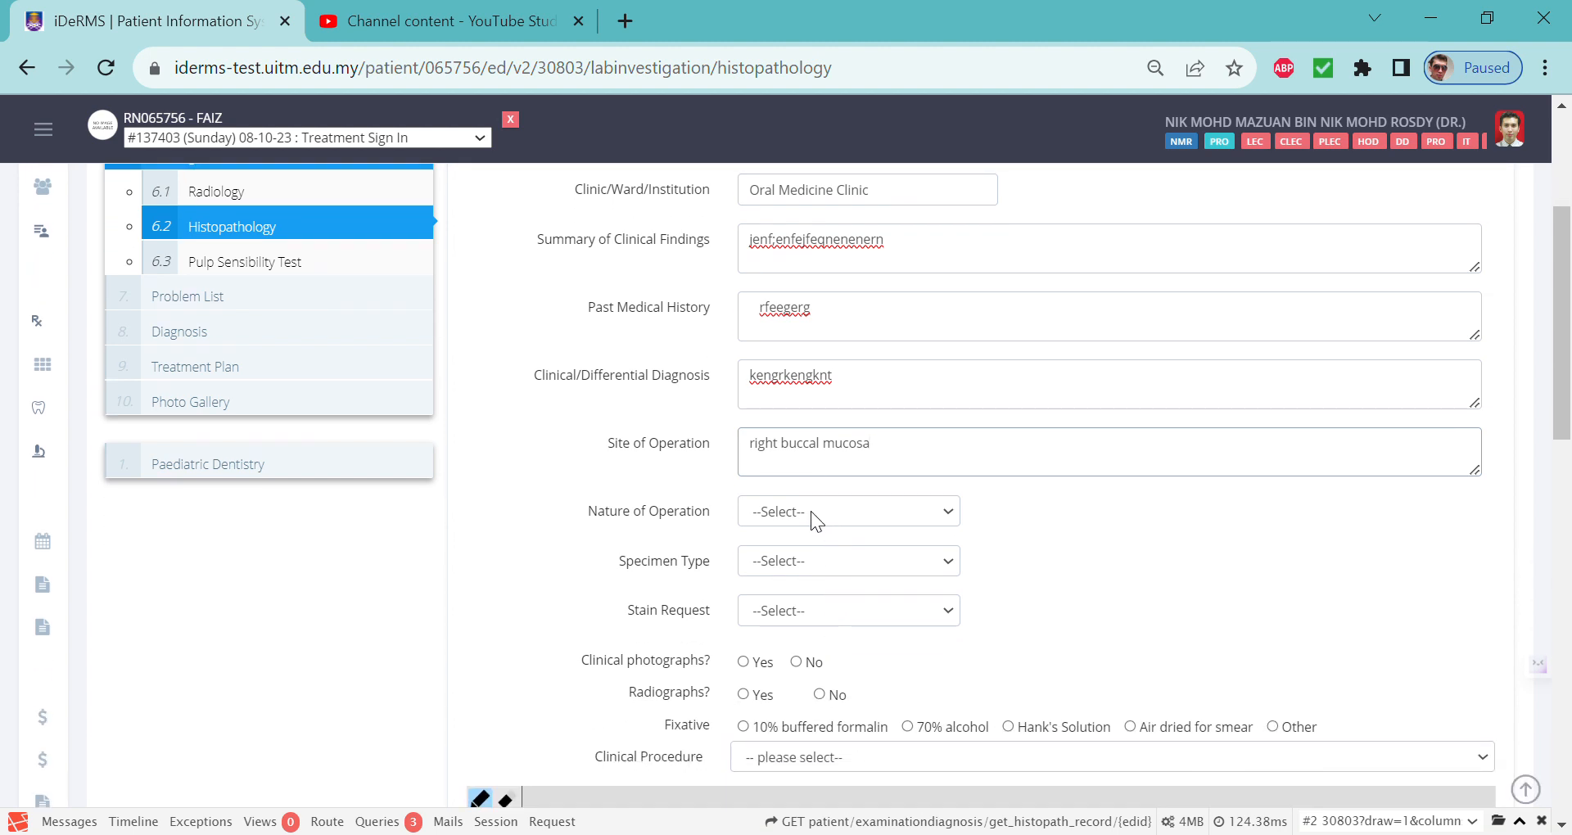
mouse_move(822, 562)
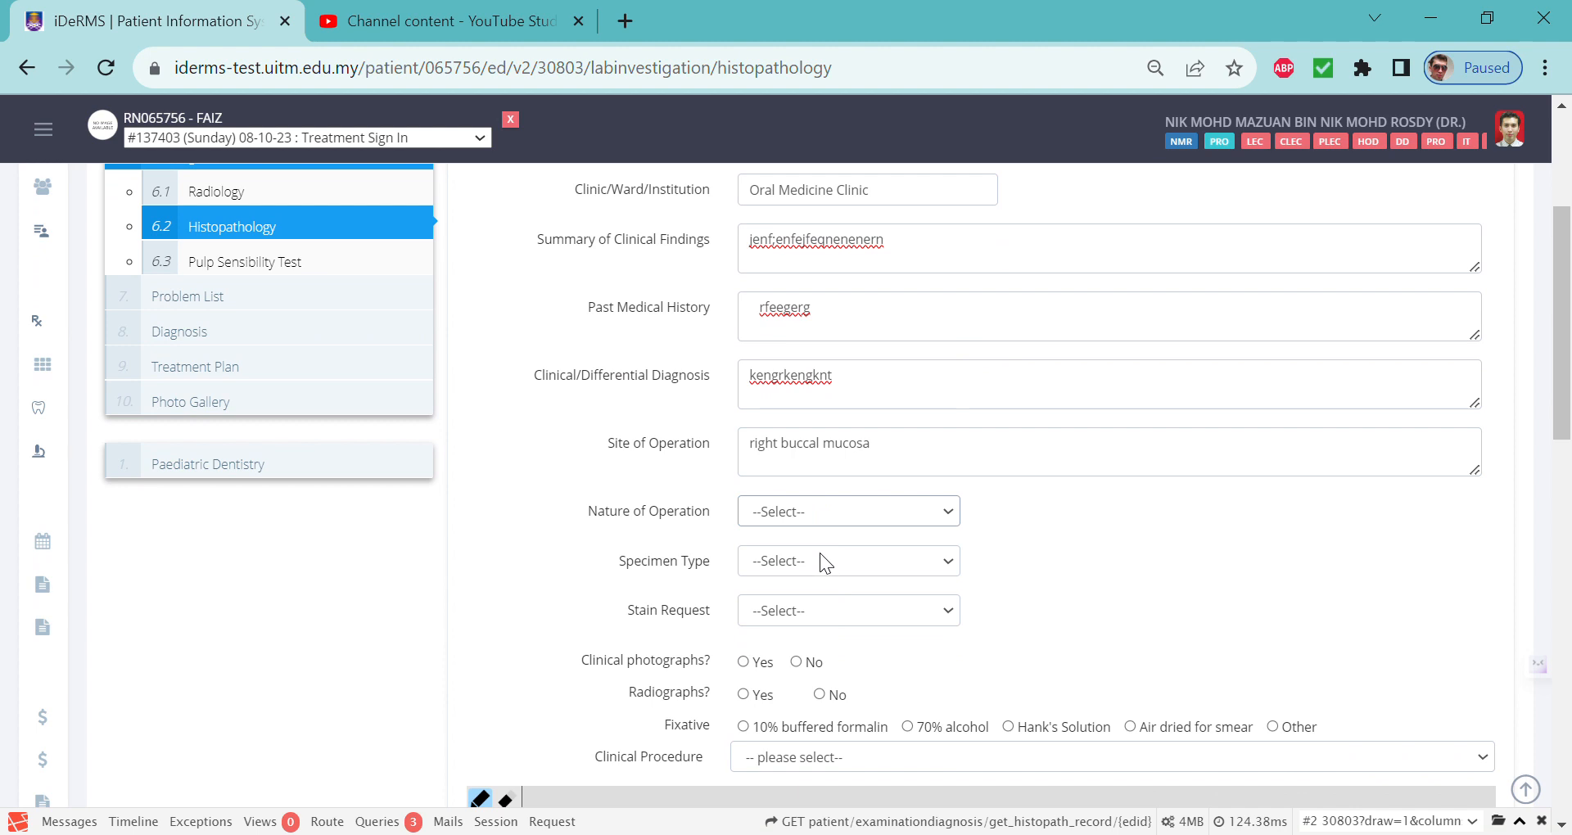
mouse_move(865, 589)
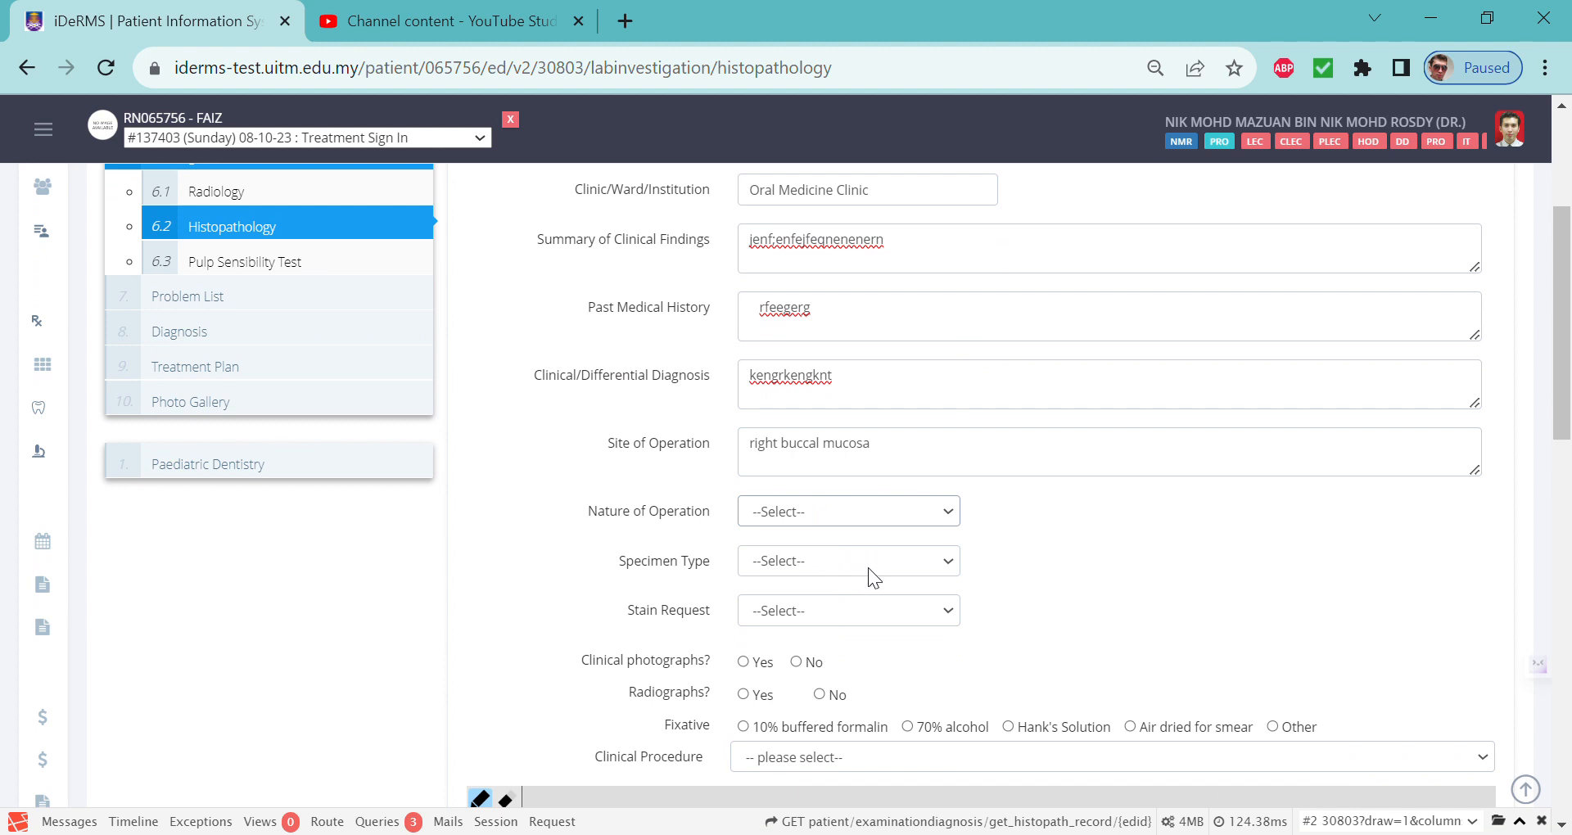
click(846, 511)
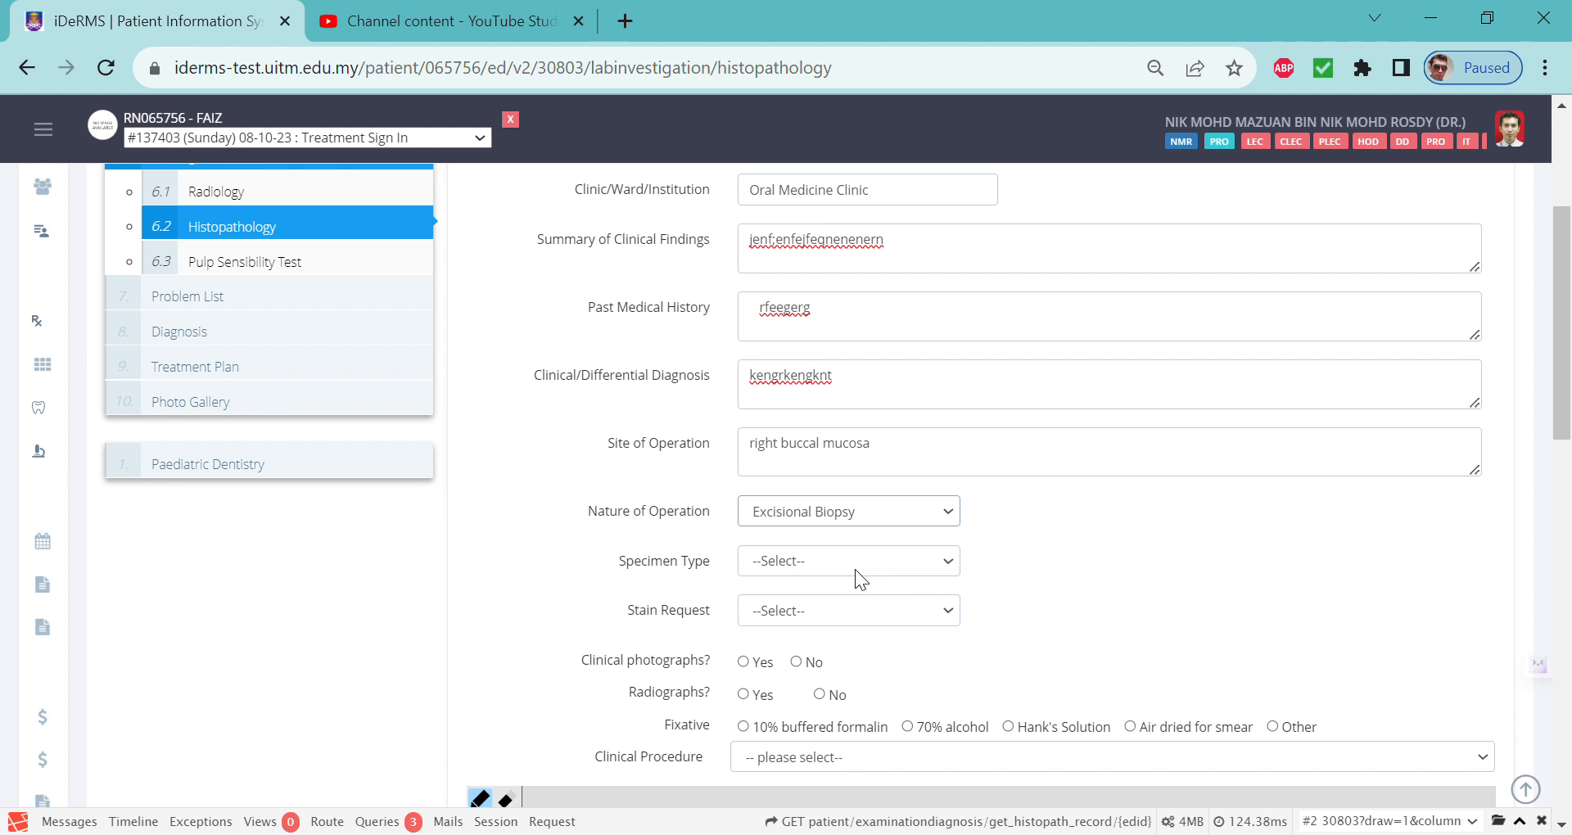
mouse_move(840, 612)
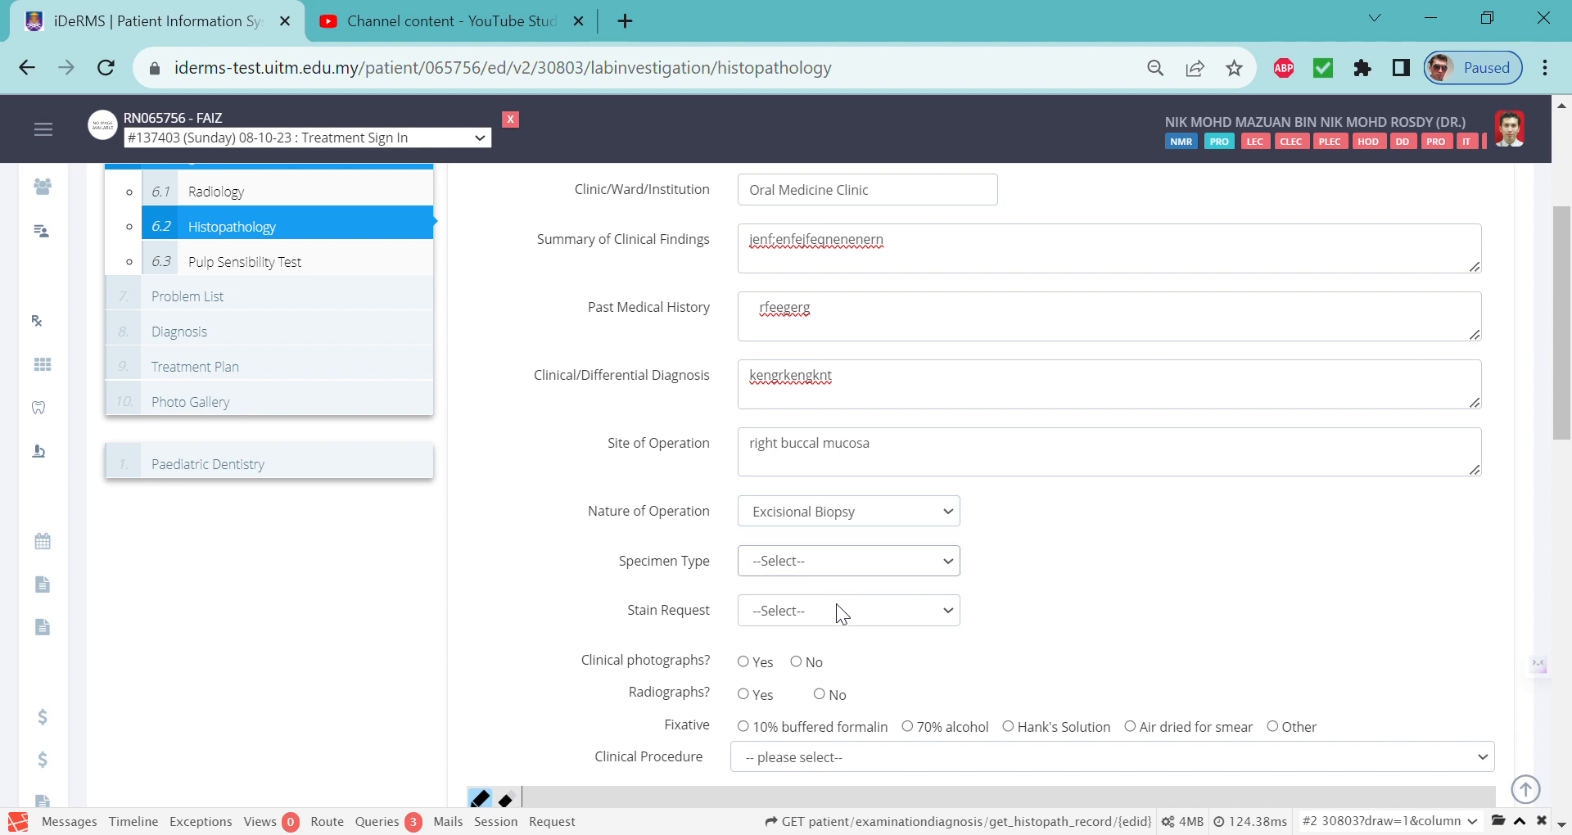
click(848, 560)
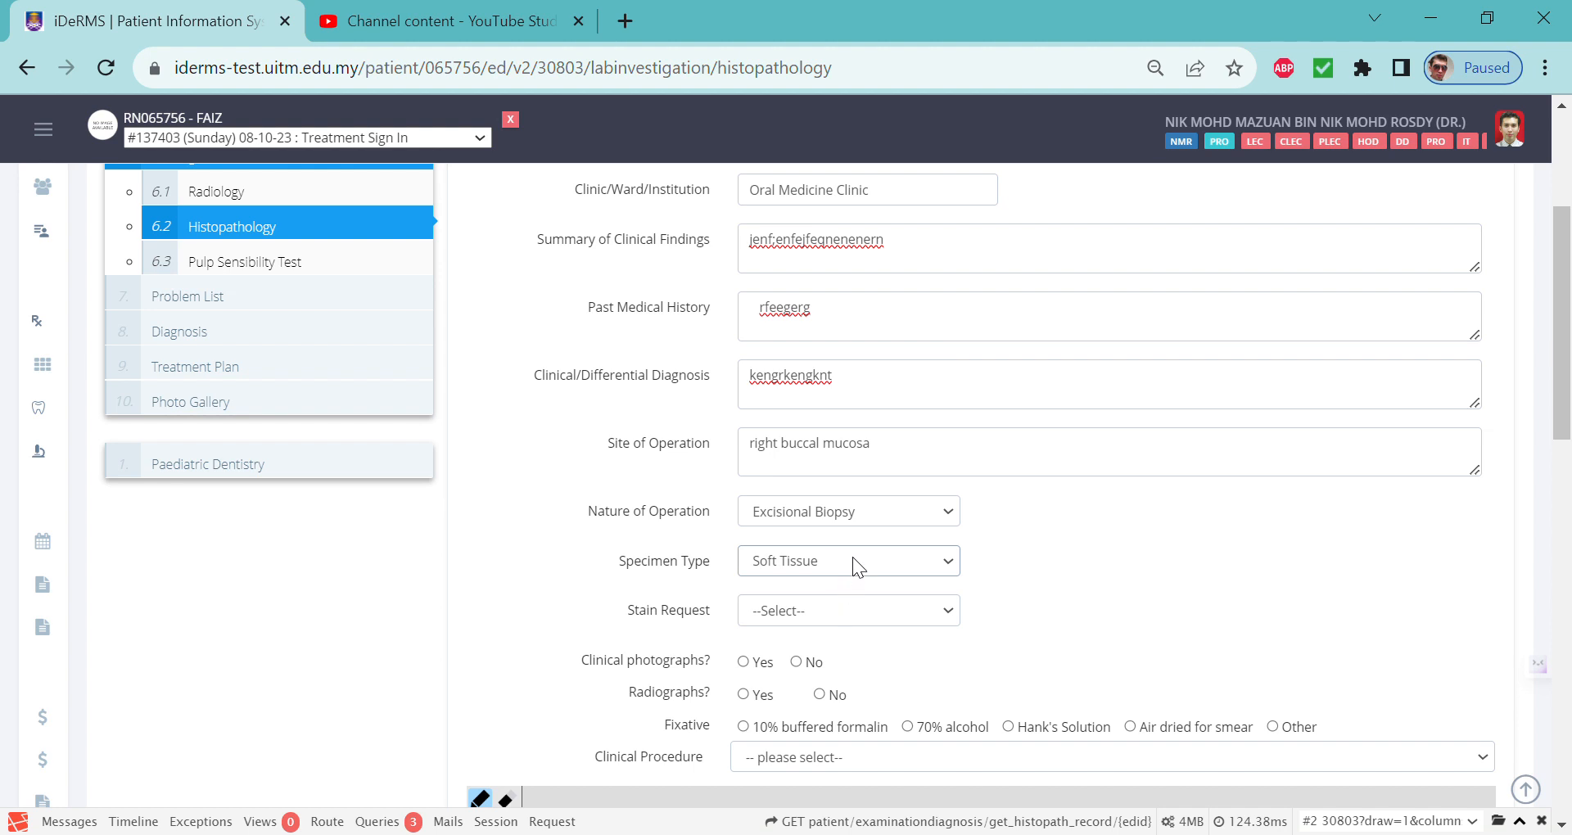
mouse_move(858, 660)
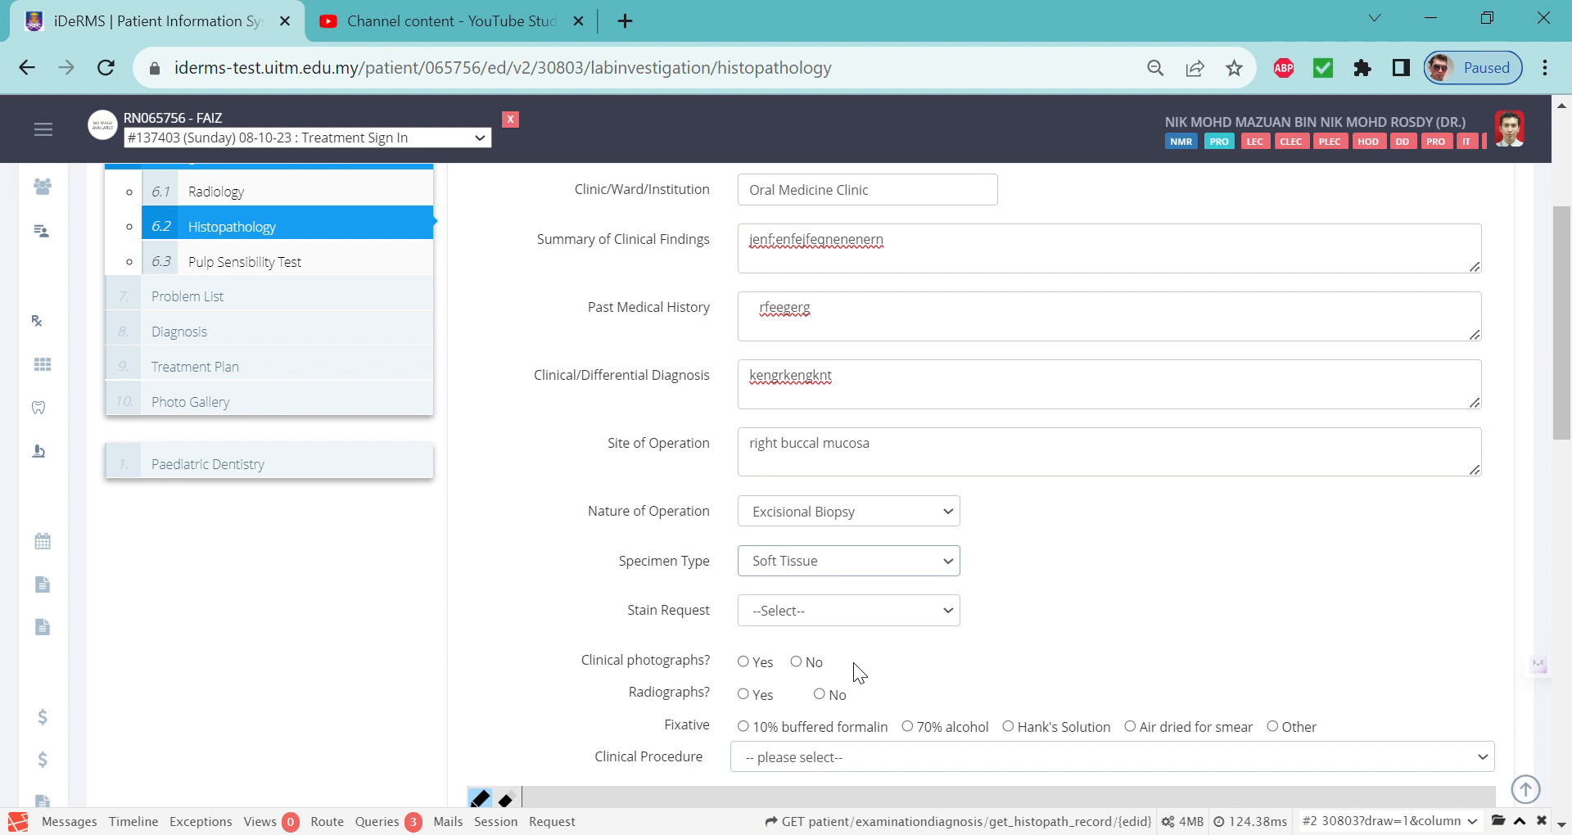
mouse_move(865, 618)
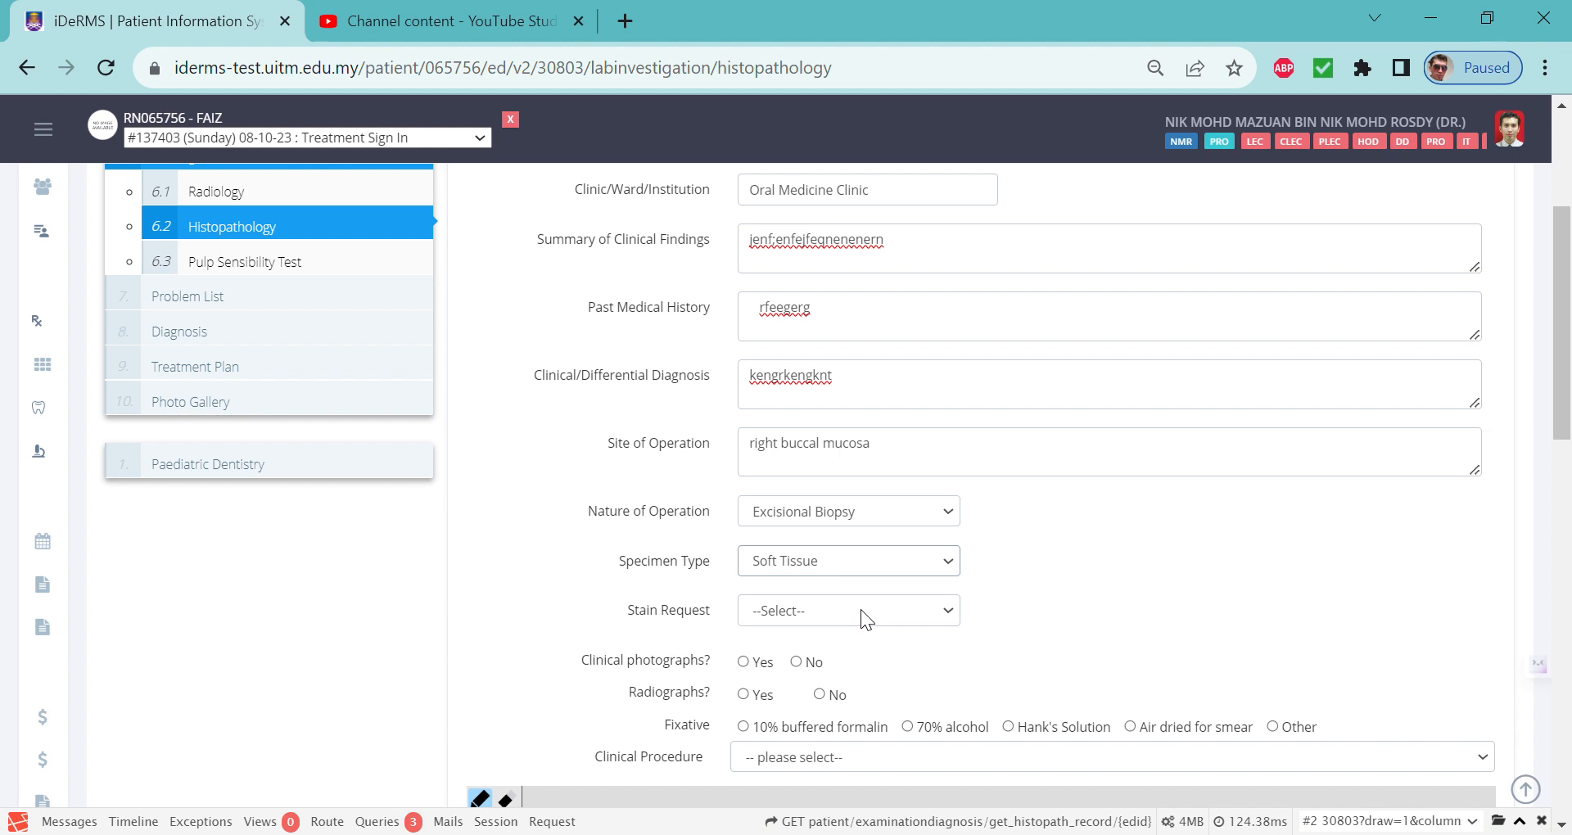
mouse_move(813, 622)
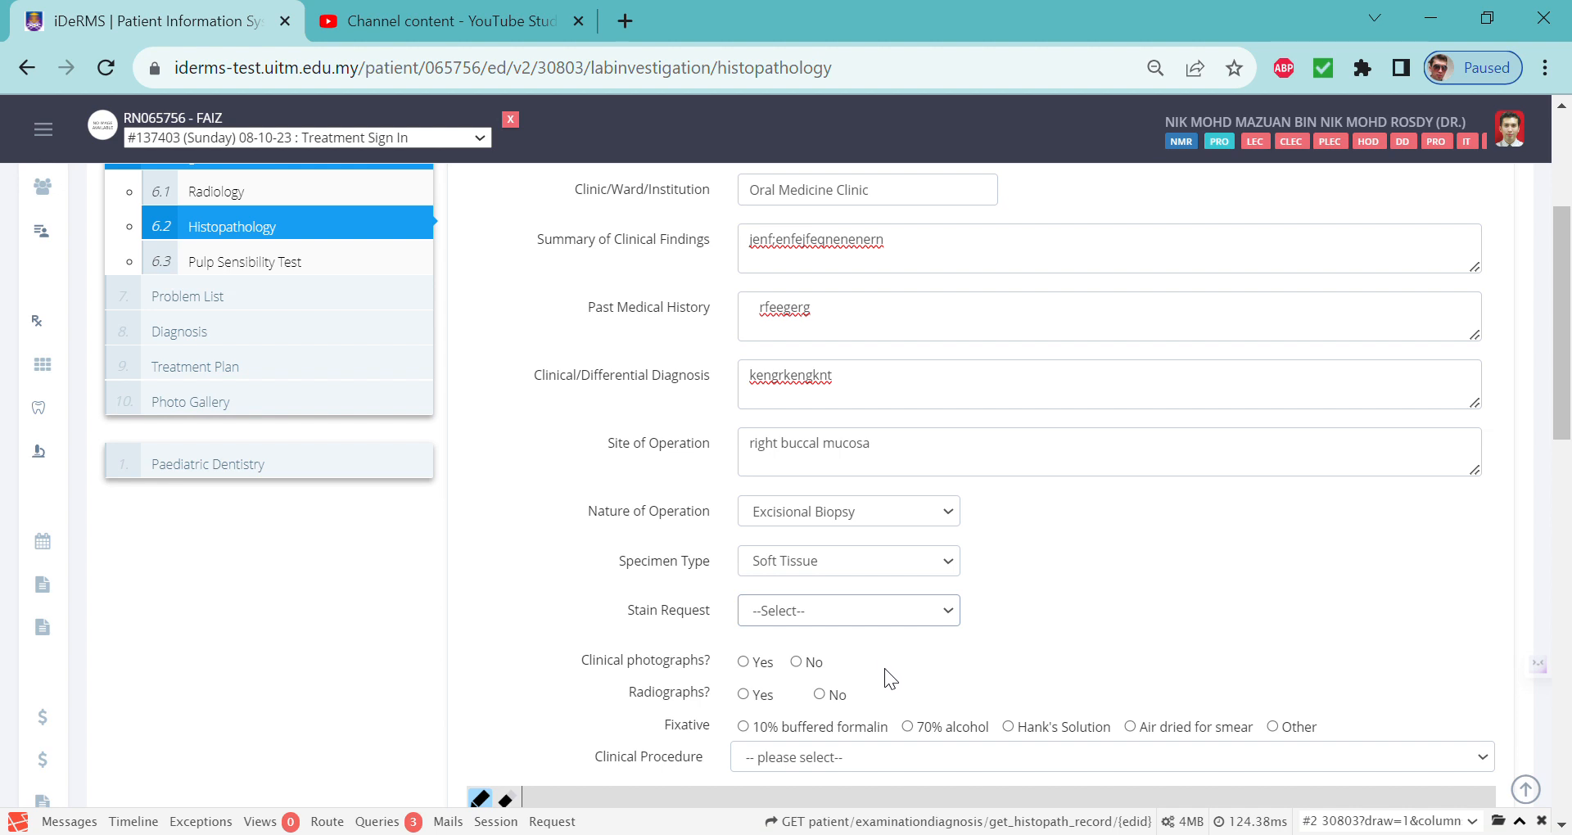
mouse_move(919, 683)
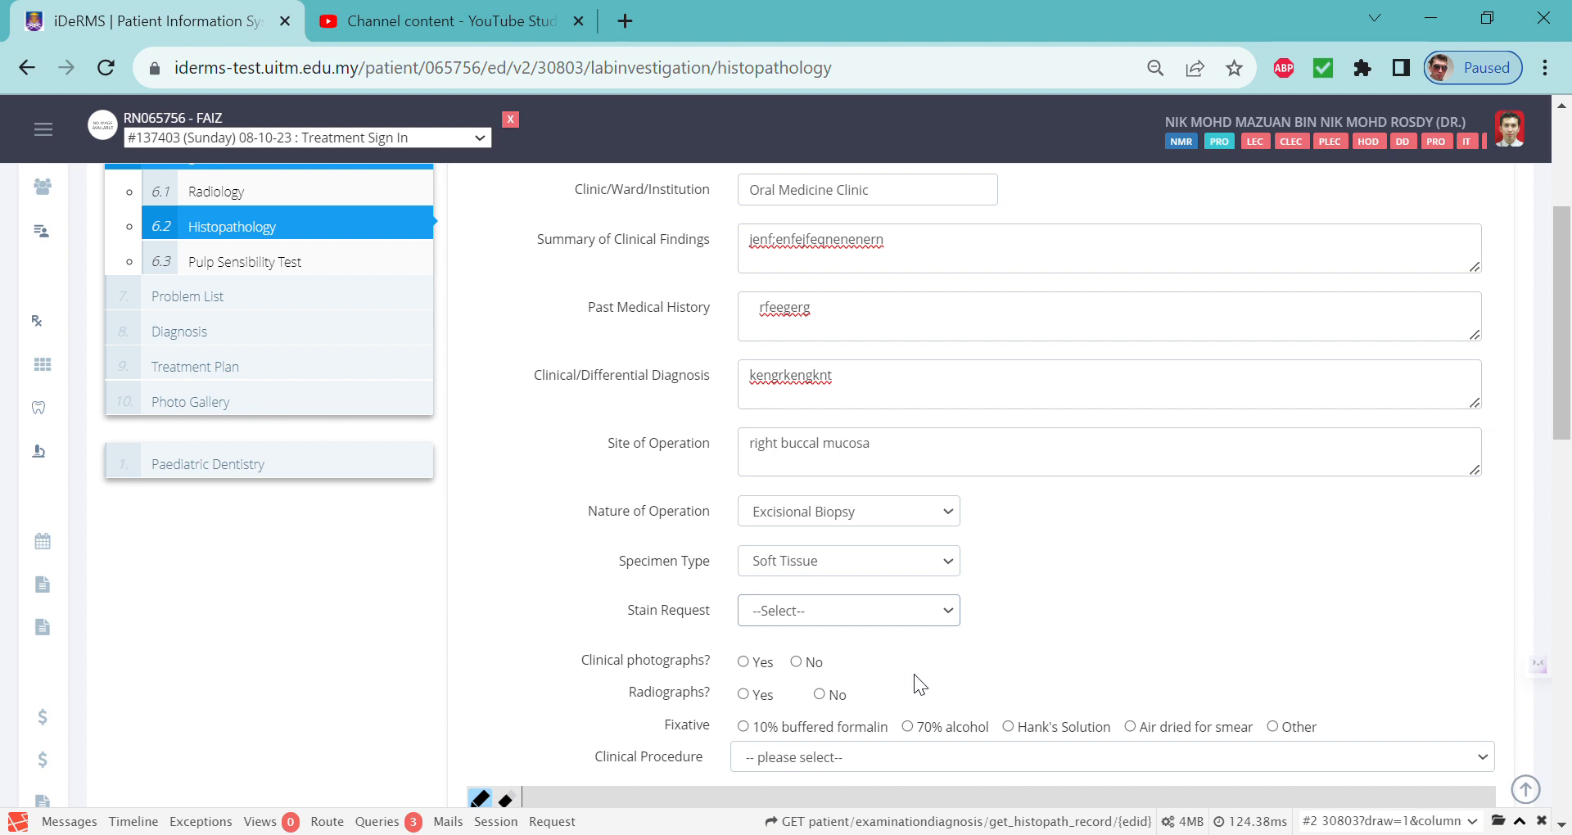
mouse_move(937, 706)
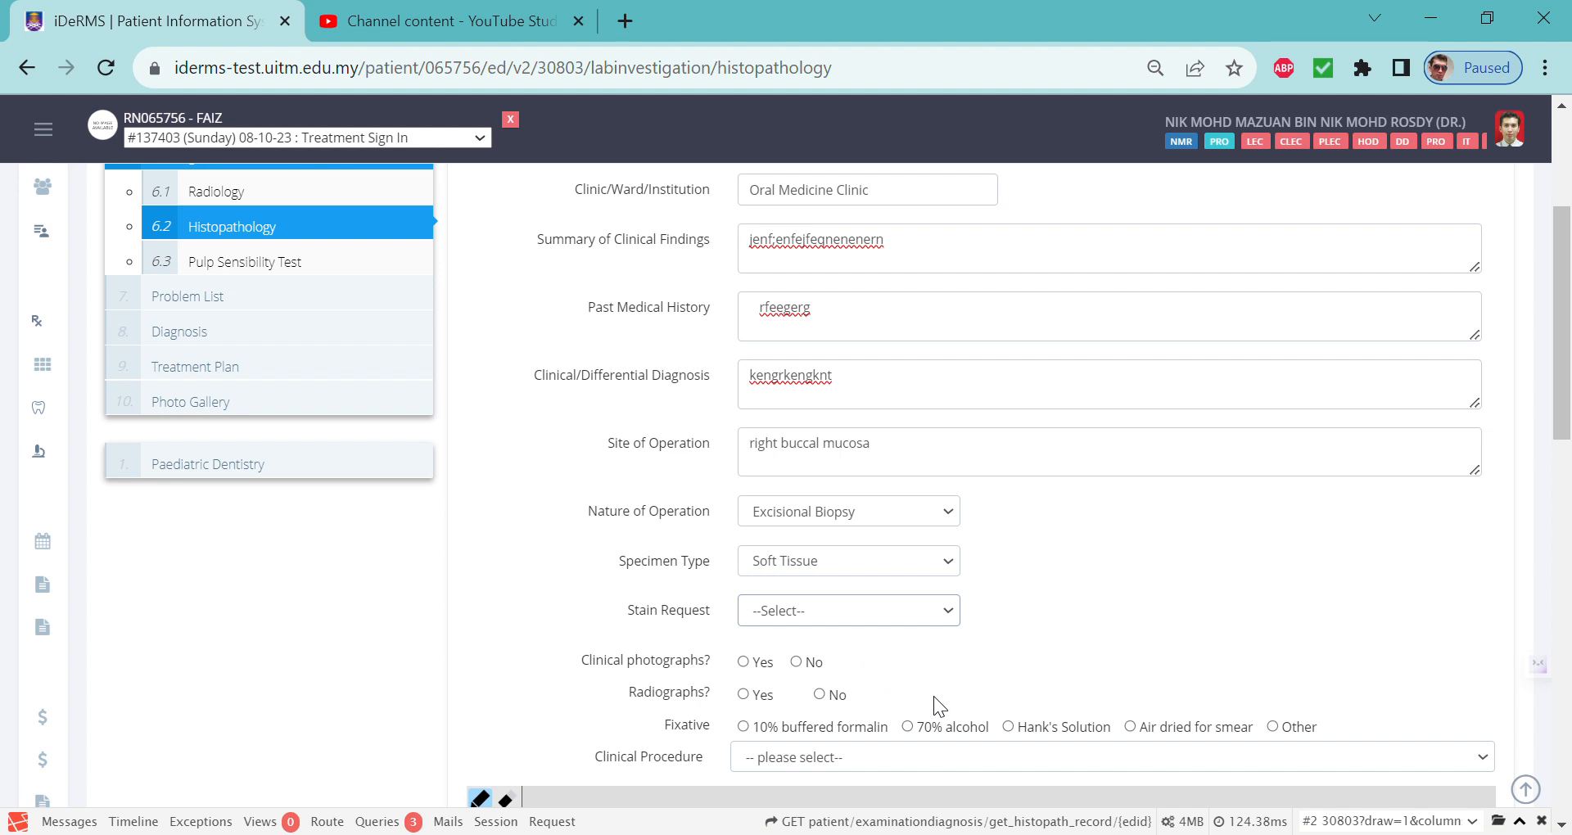
mouse_move(888, 702)
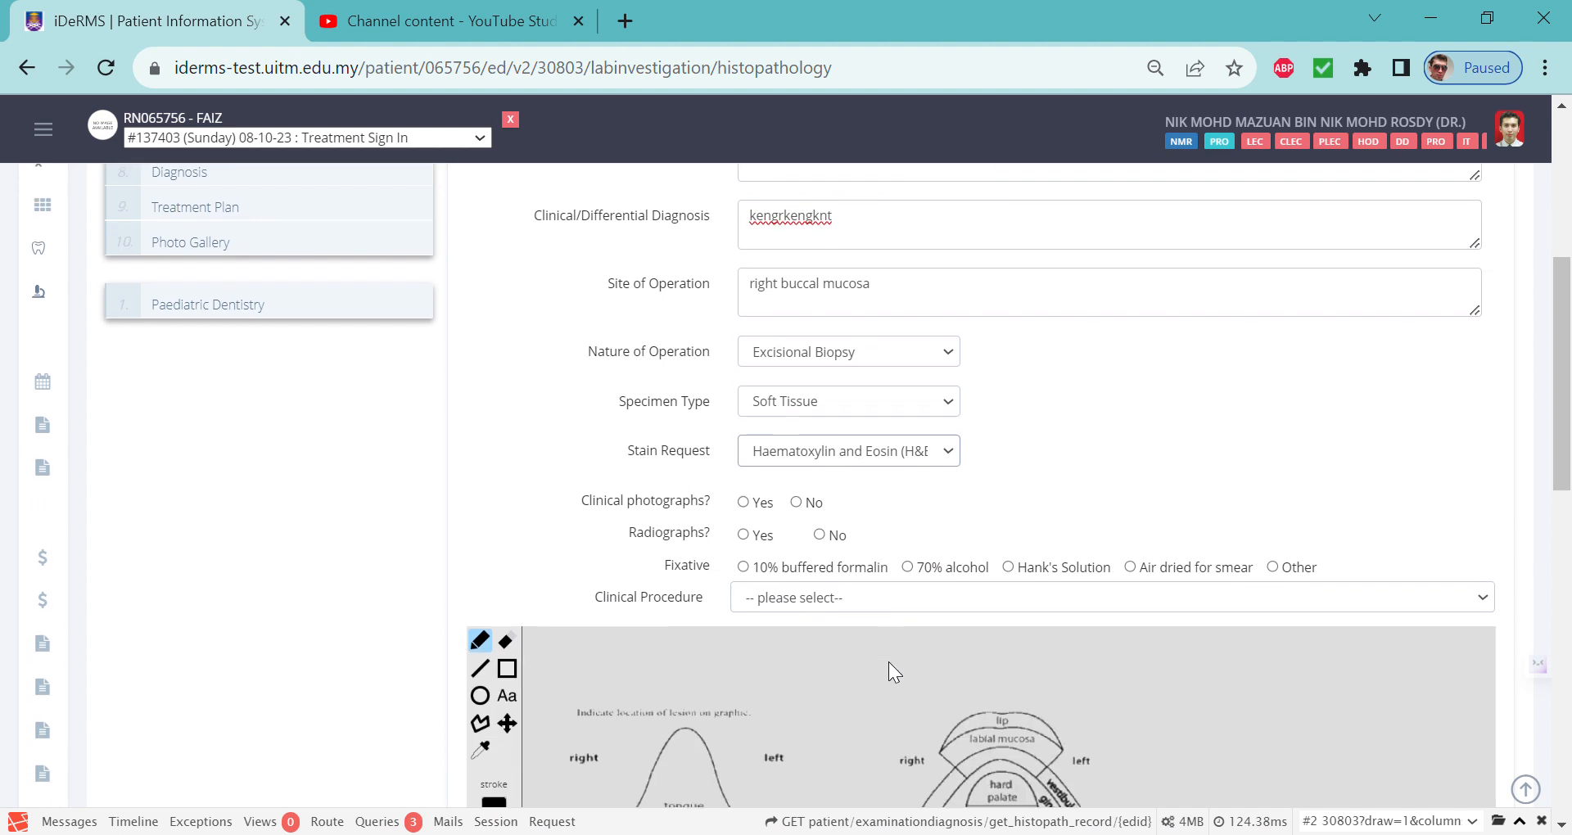
mouse_move(769, 524)
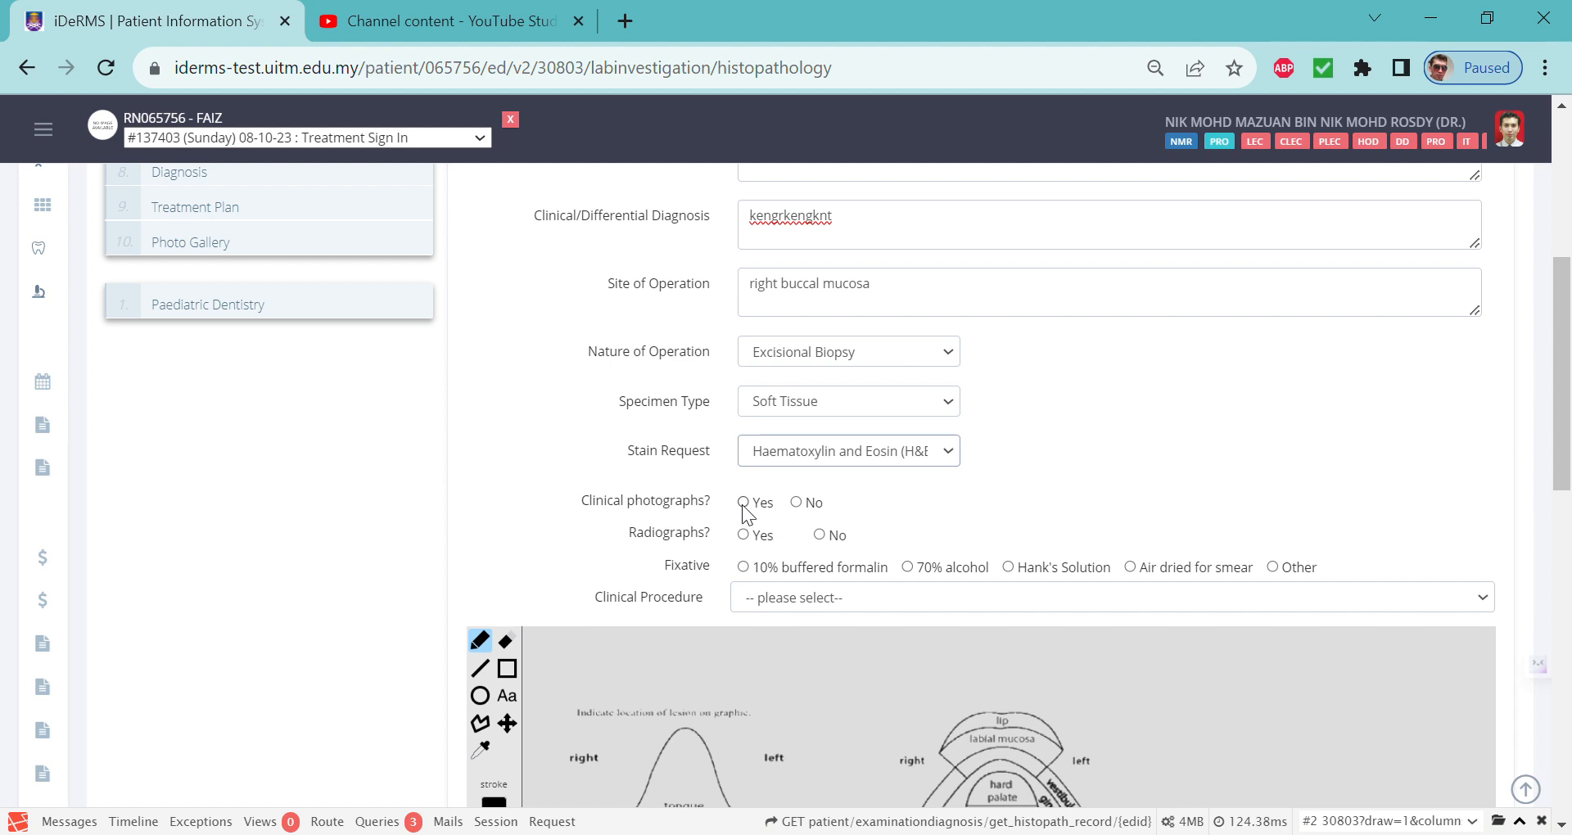
Answer Yes to both clinical photographs and radiographs being available
click(743, 502)
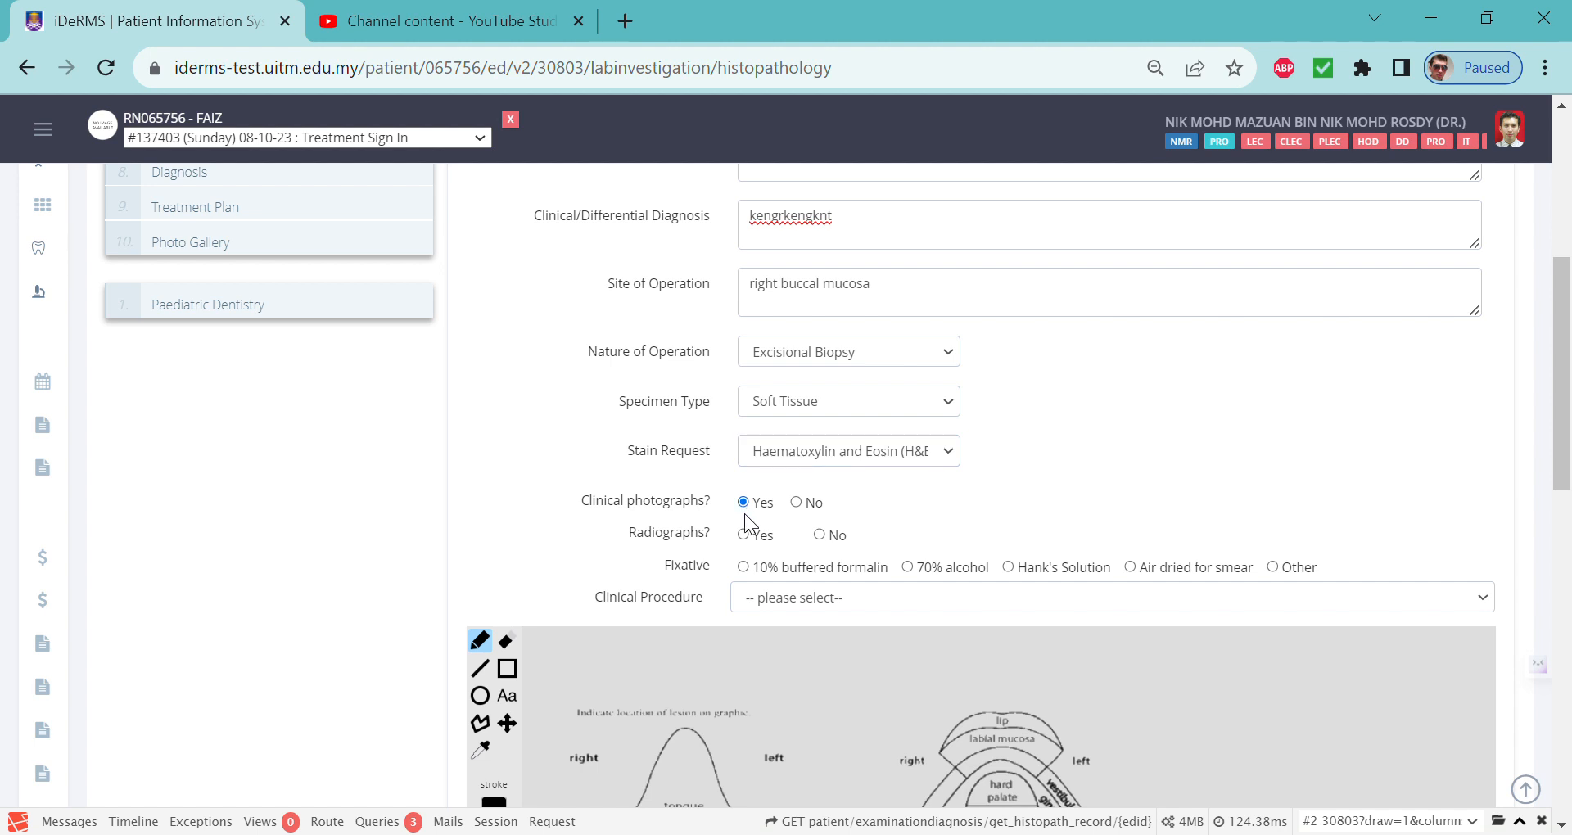
click(743, 535)
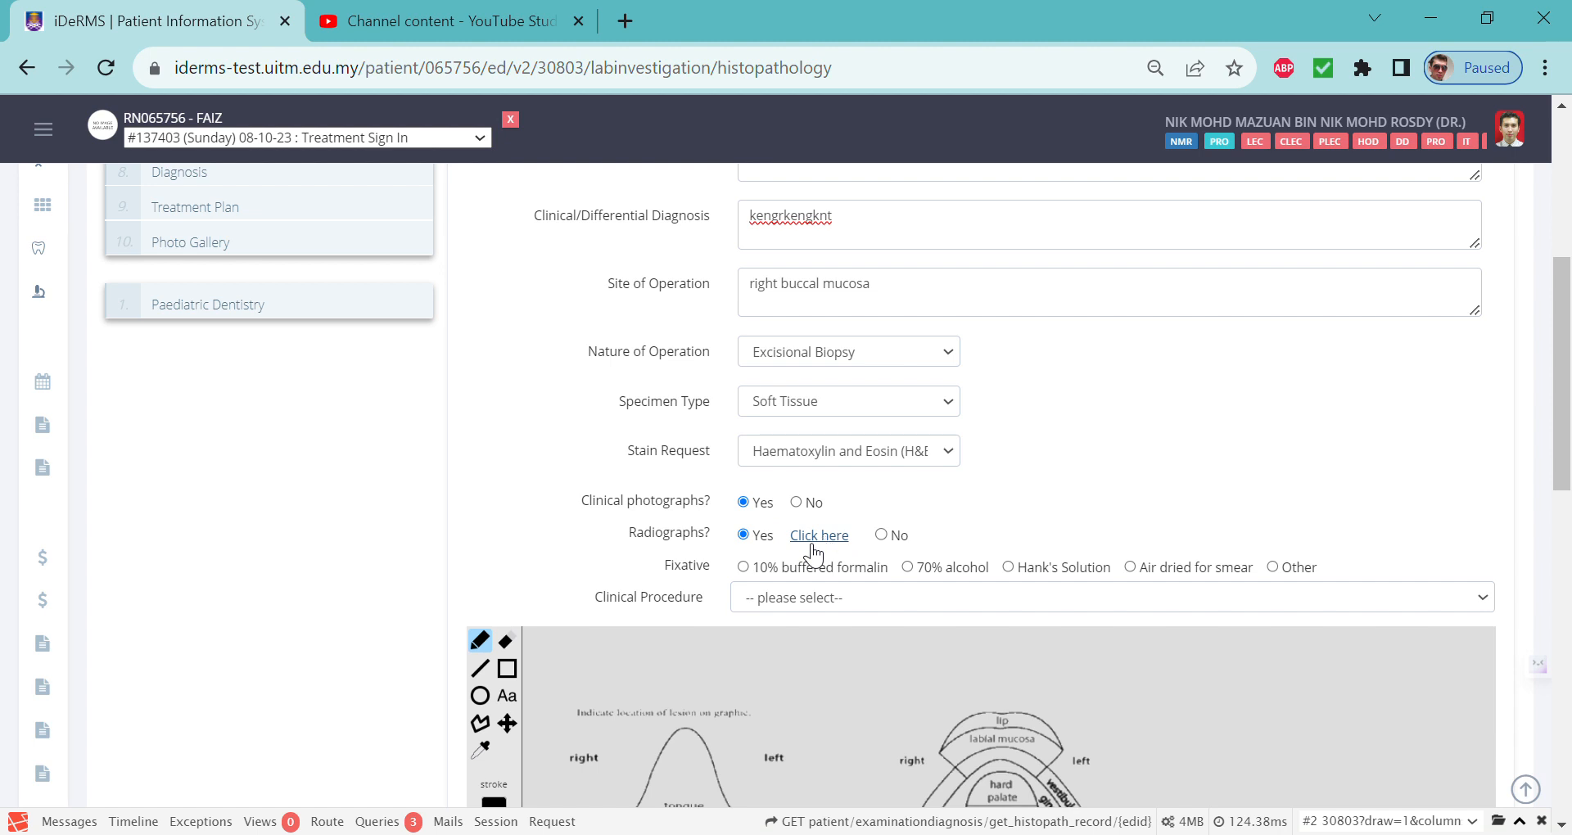
mouse_move(725, 580)
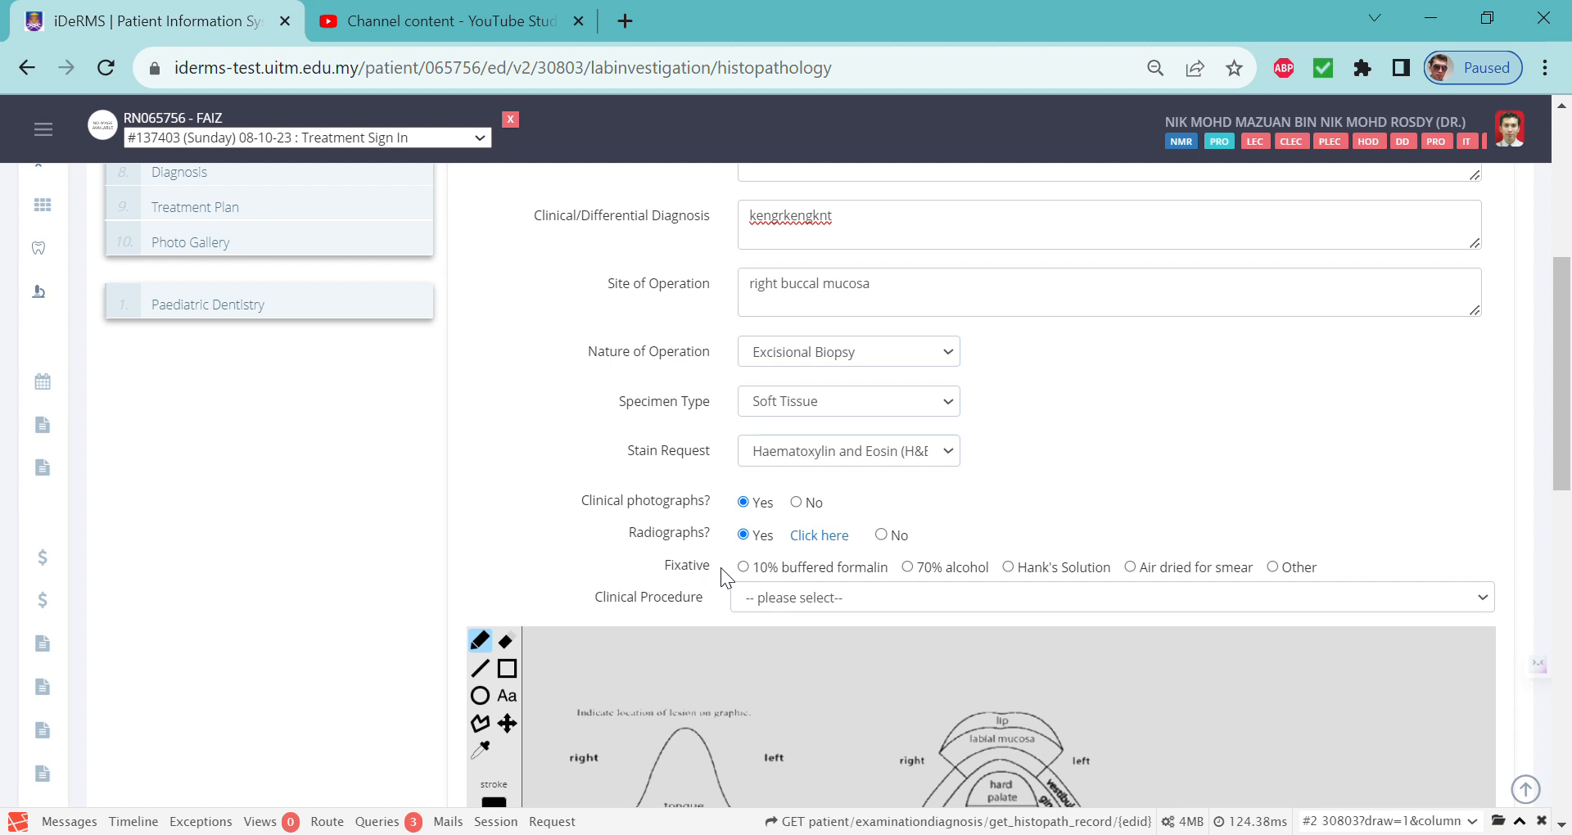
Choose 10% buffered formalin as the fixative
click(742, 567)
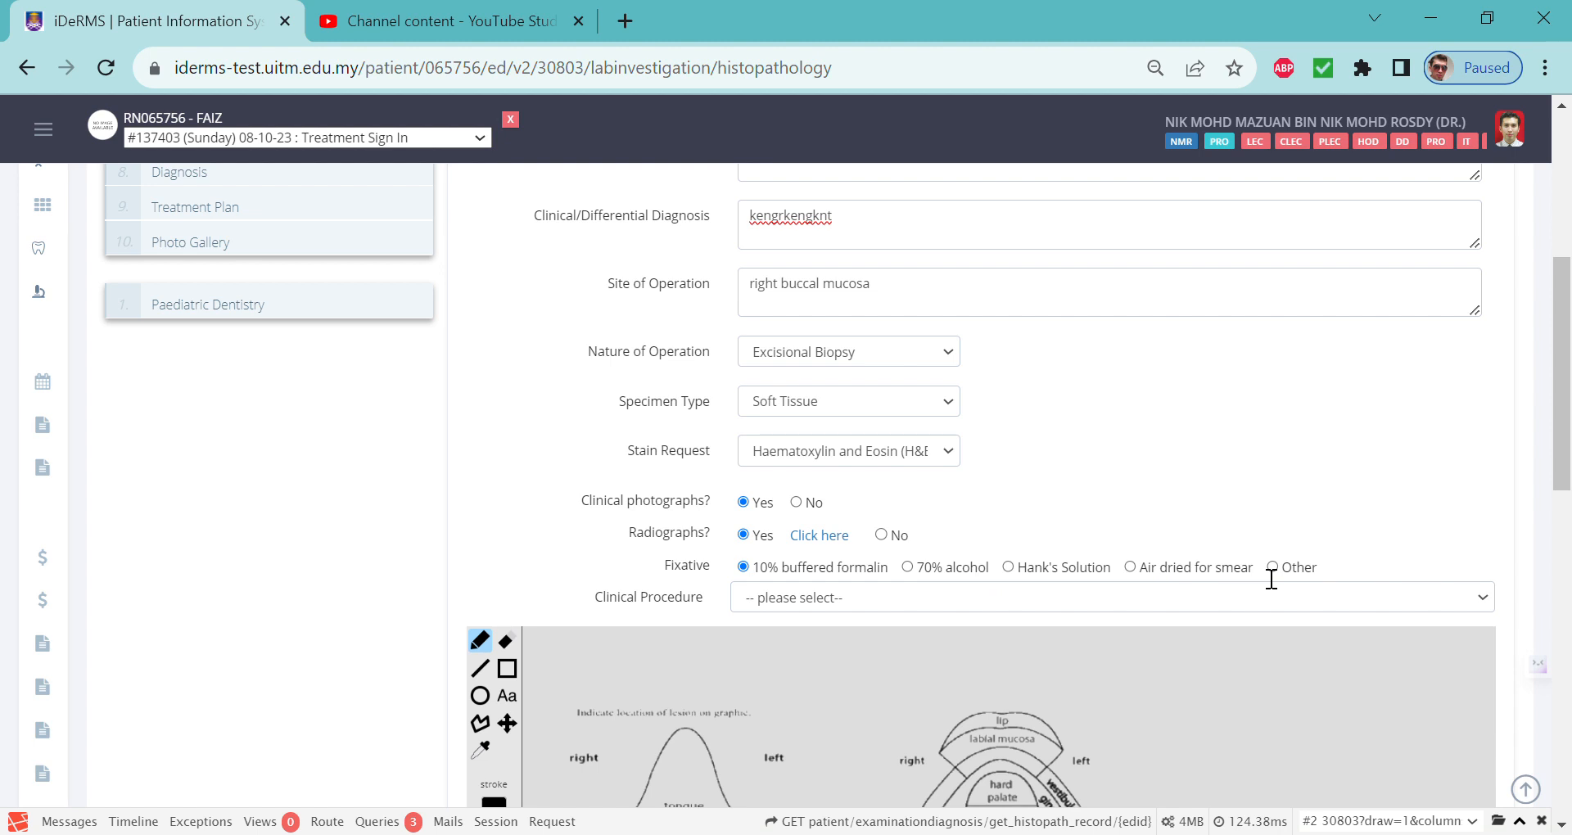
scroll(down, 3)
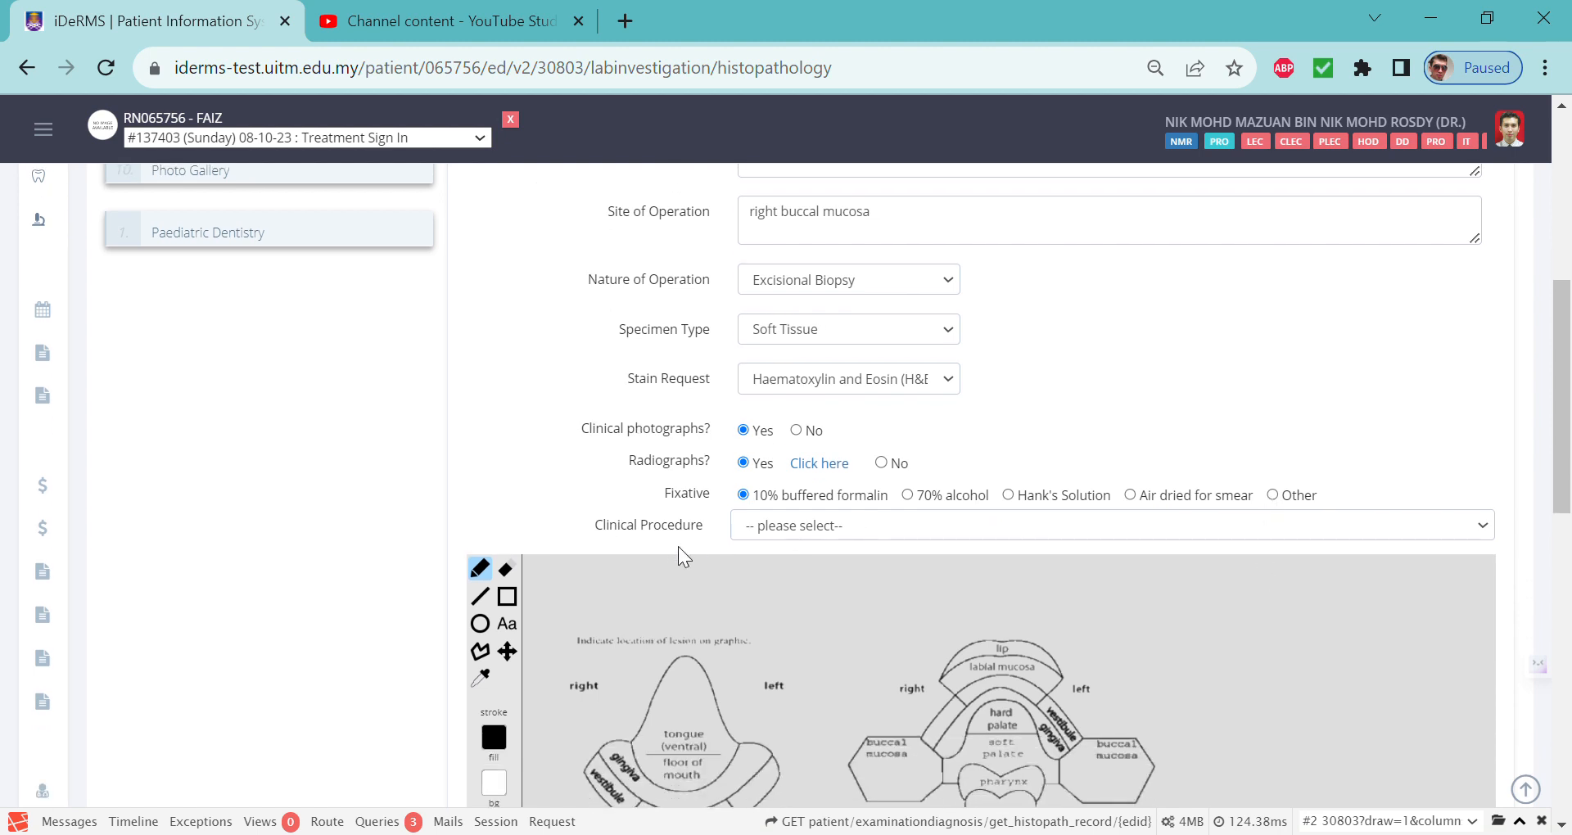
Scroll down the histopathology request to reveal the lesion-location drawing area
scroll(down, 3)
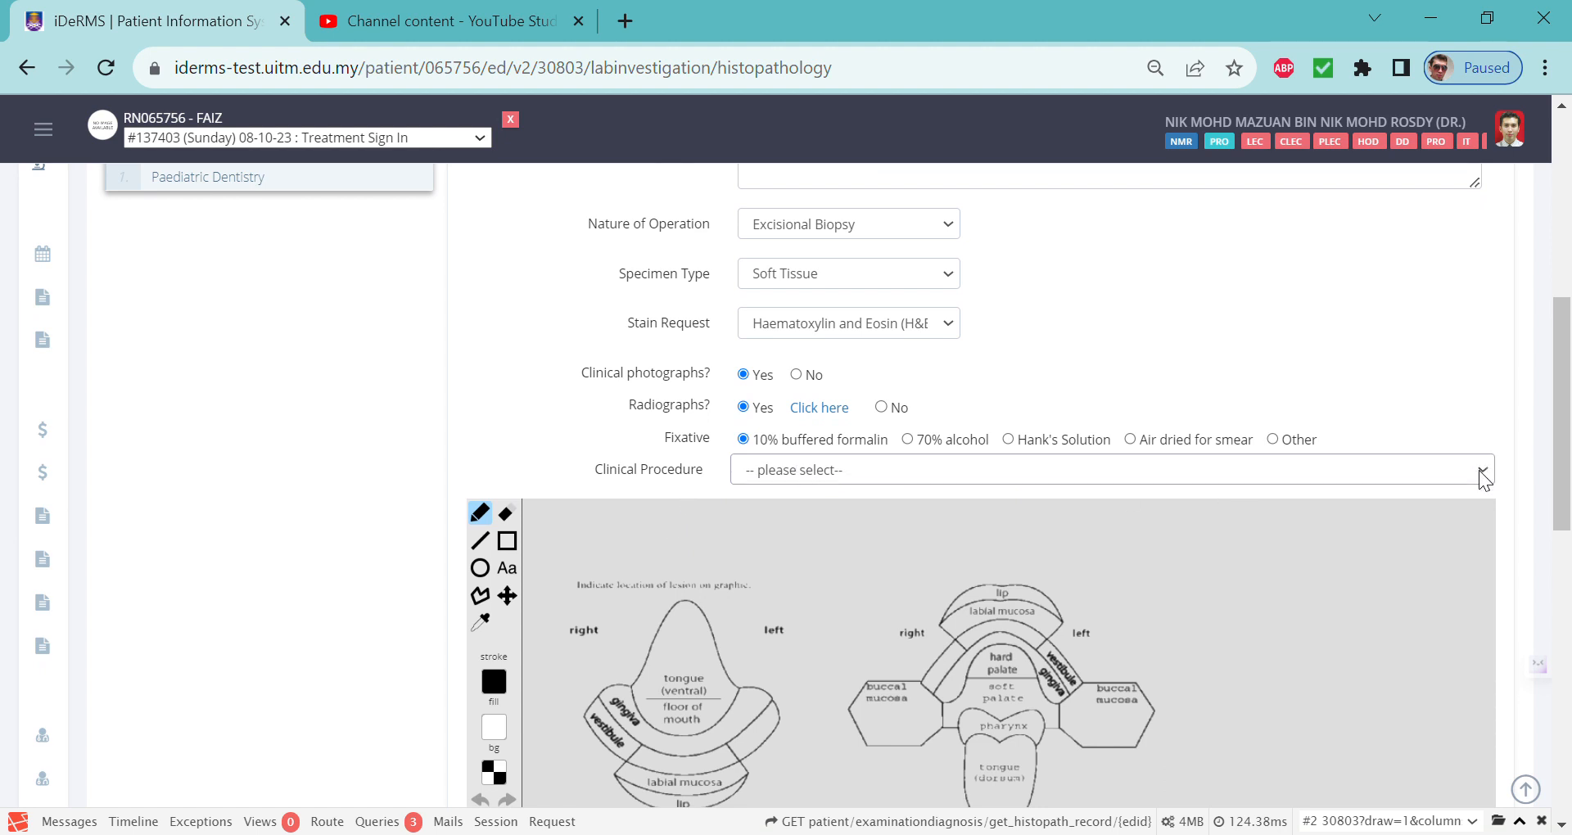
mouse_move(1461, 524)
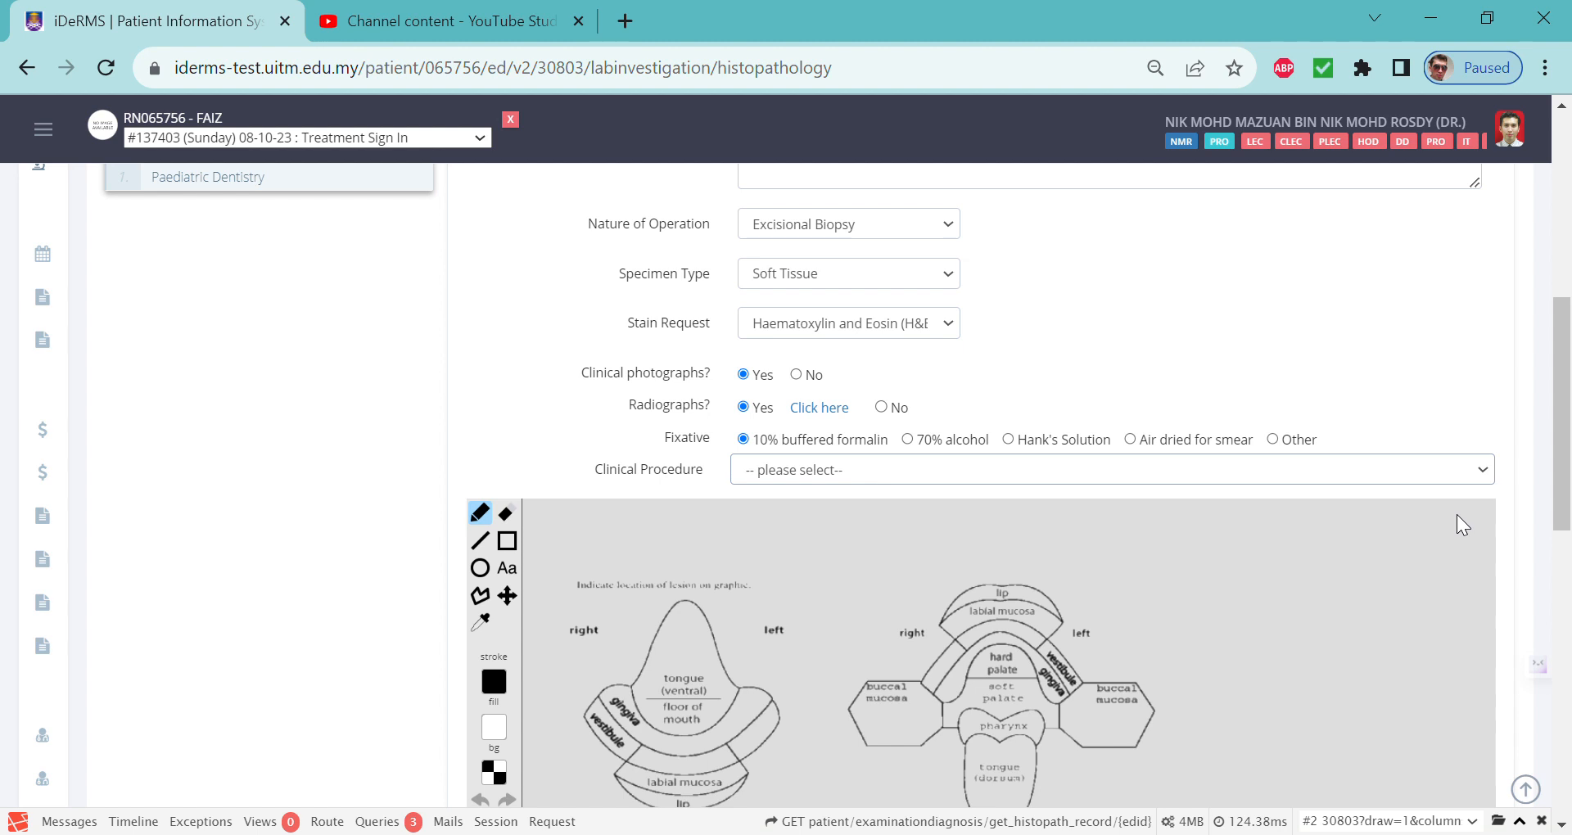
mouse_move(1437, 519)
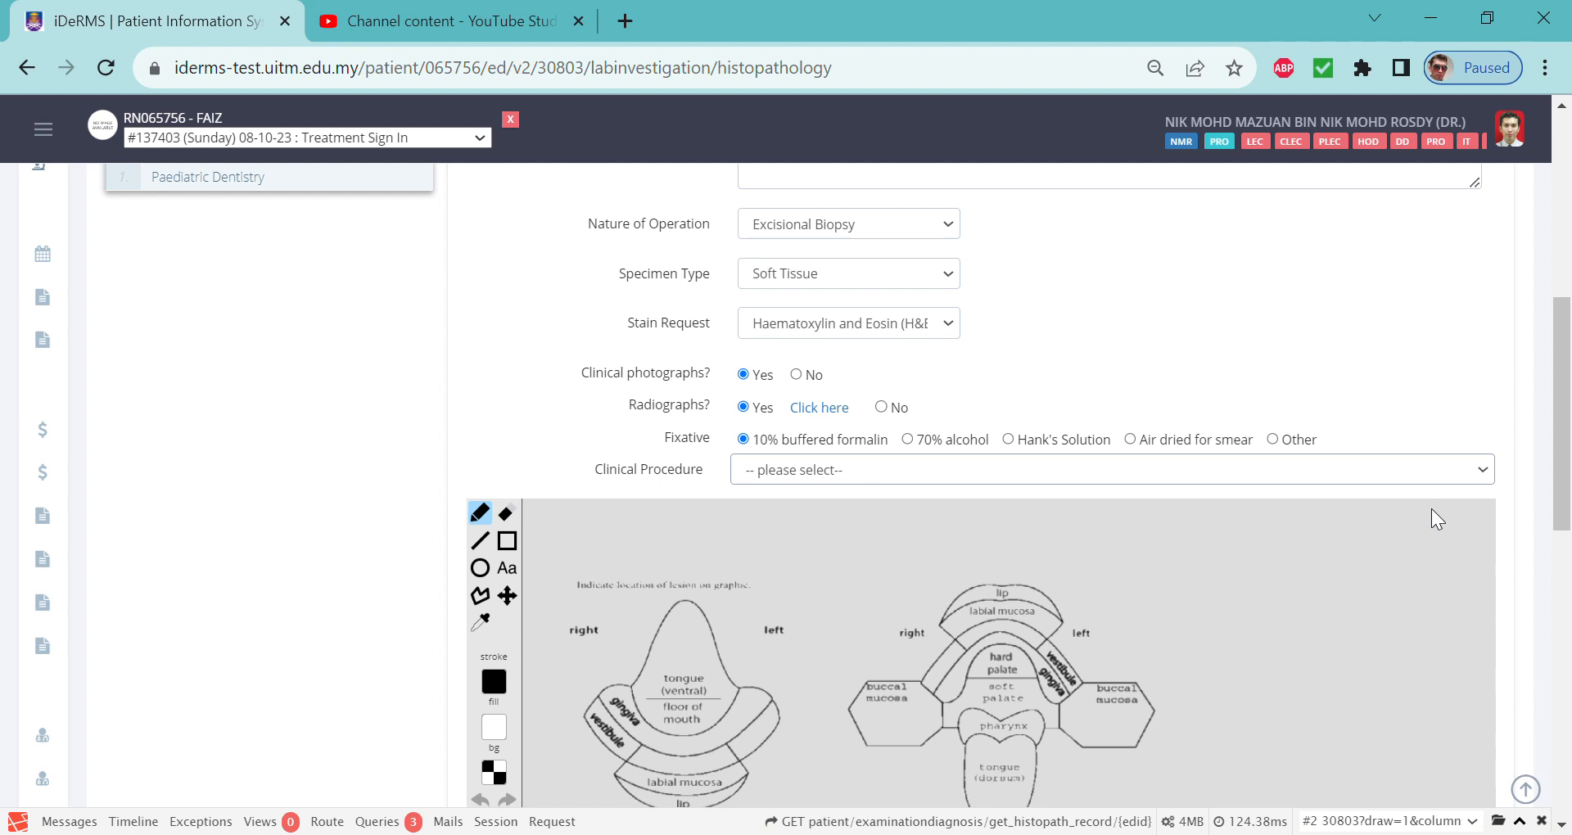
mouse_move(1397, 523)
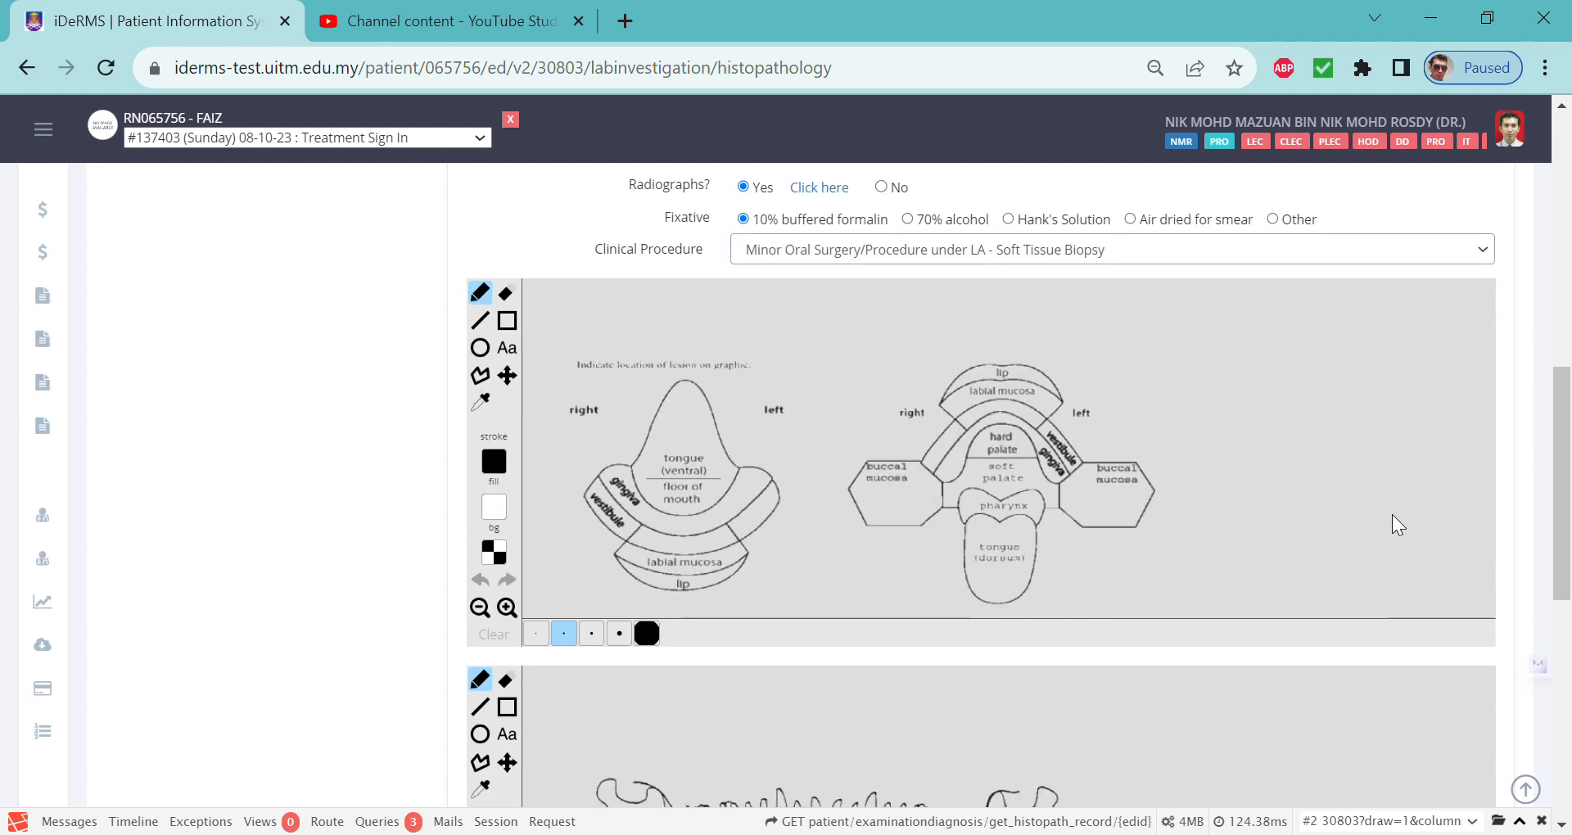
Circle a lesion near the right buccal mucosa and outline a red lesion at the left jaw end
scroll(down, 3)
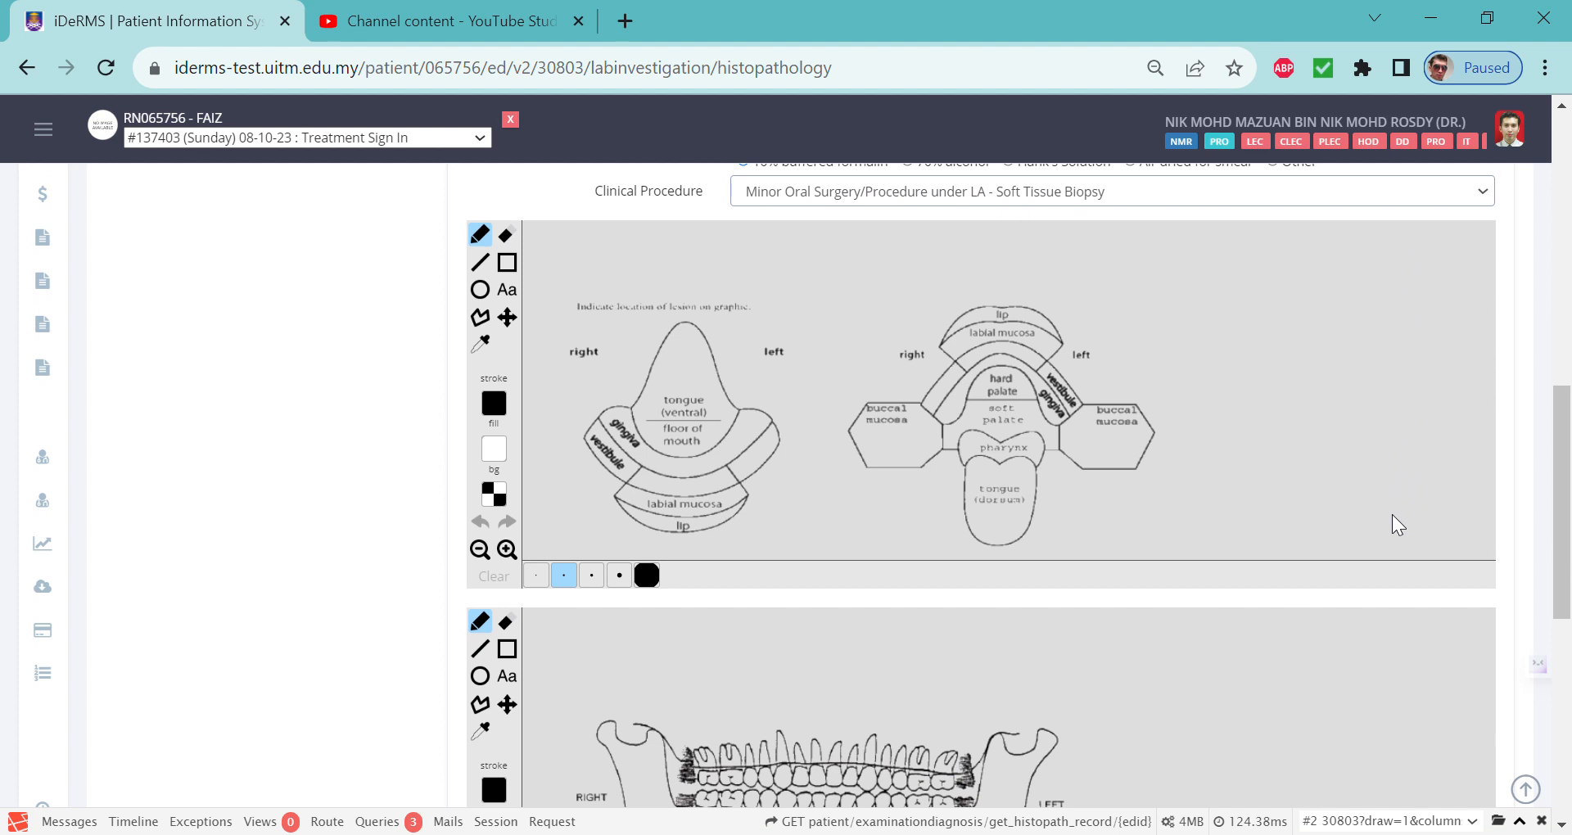
mouse_move(928, 447)
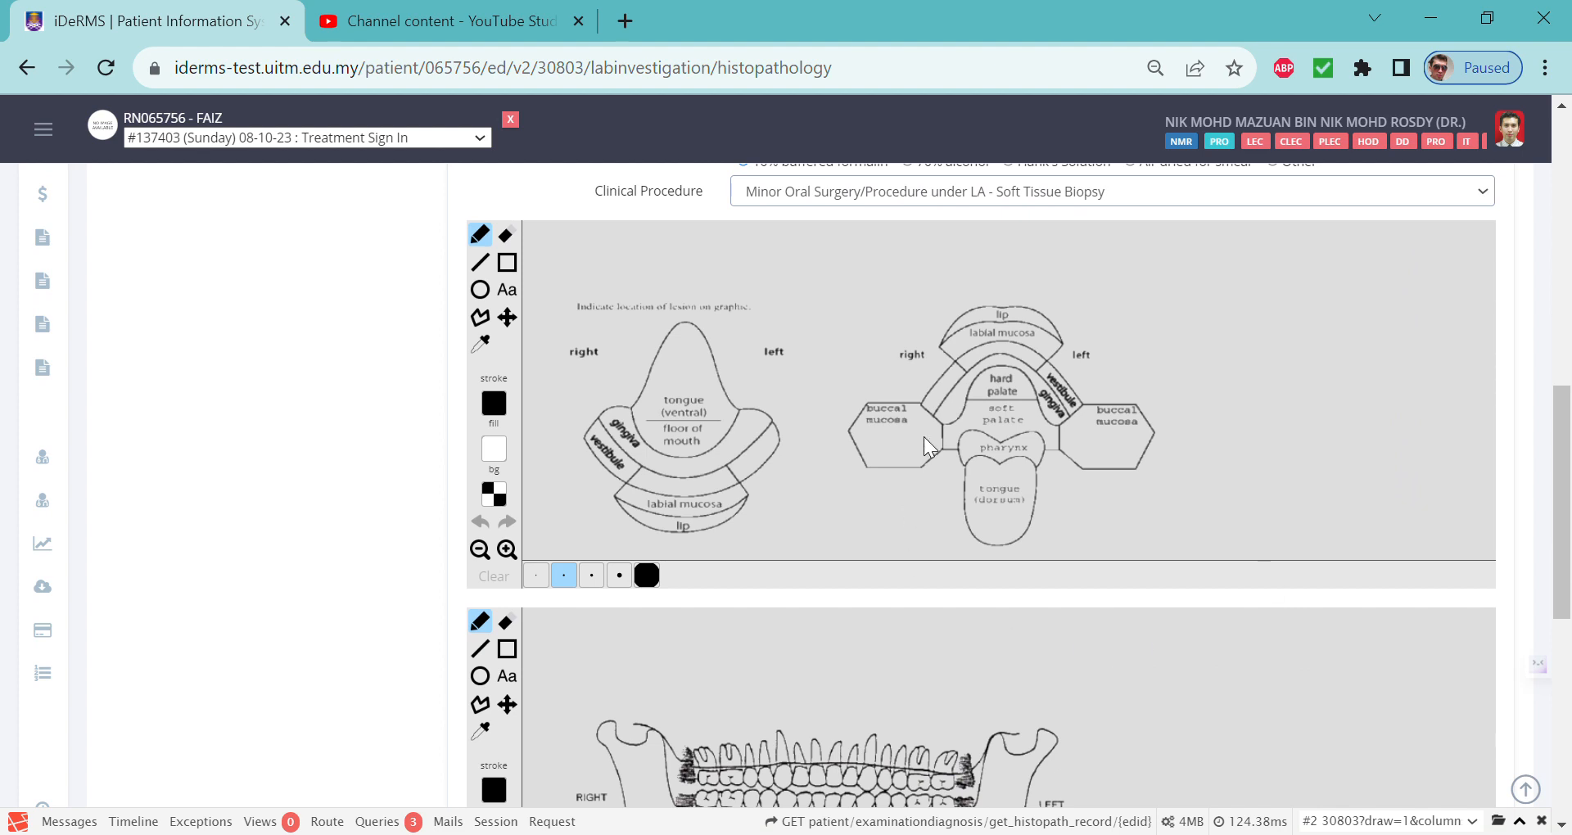
mouse_move(586, 329)
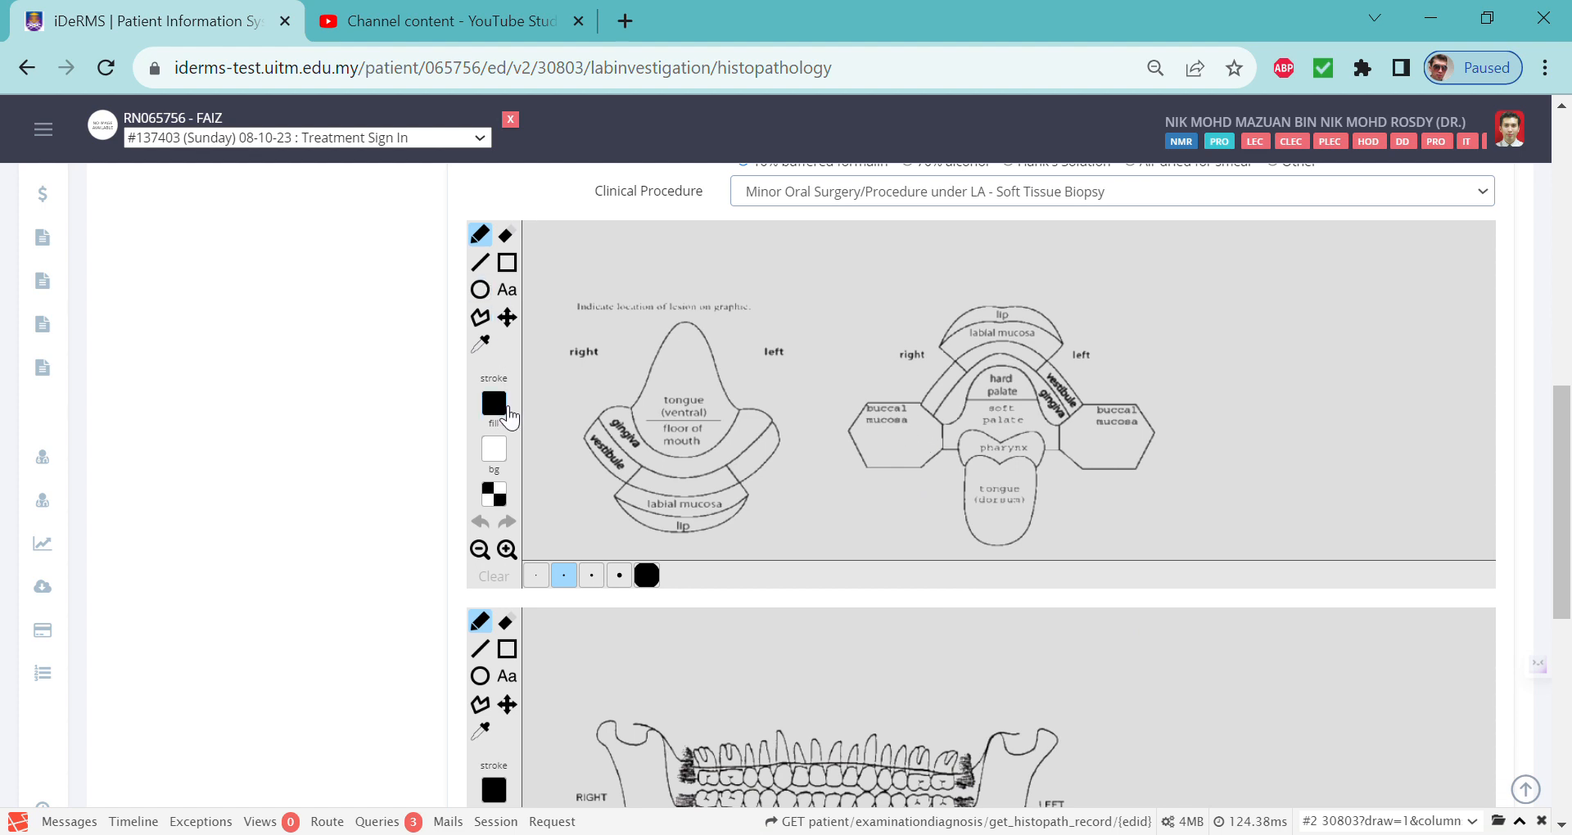
mouse_move(571, 318)
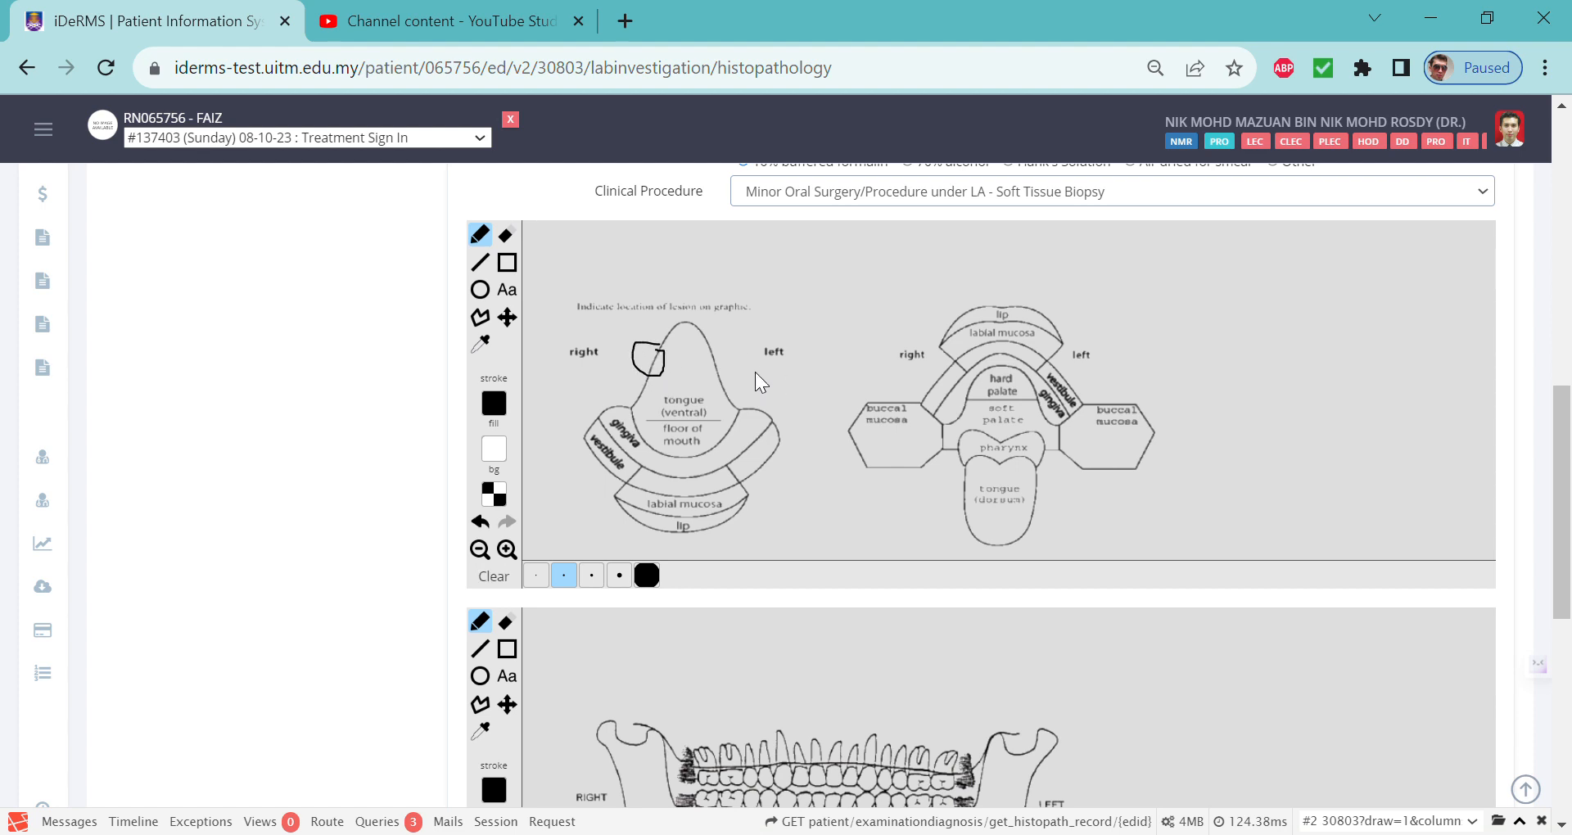
mouse_move(781, 390)
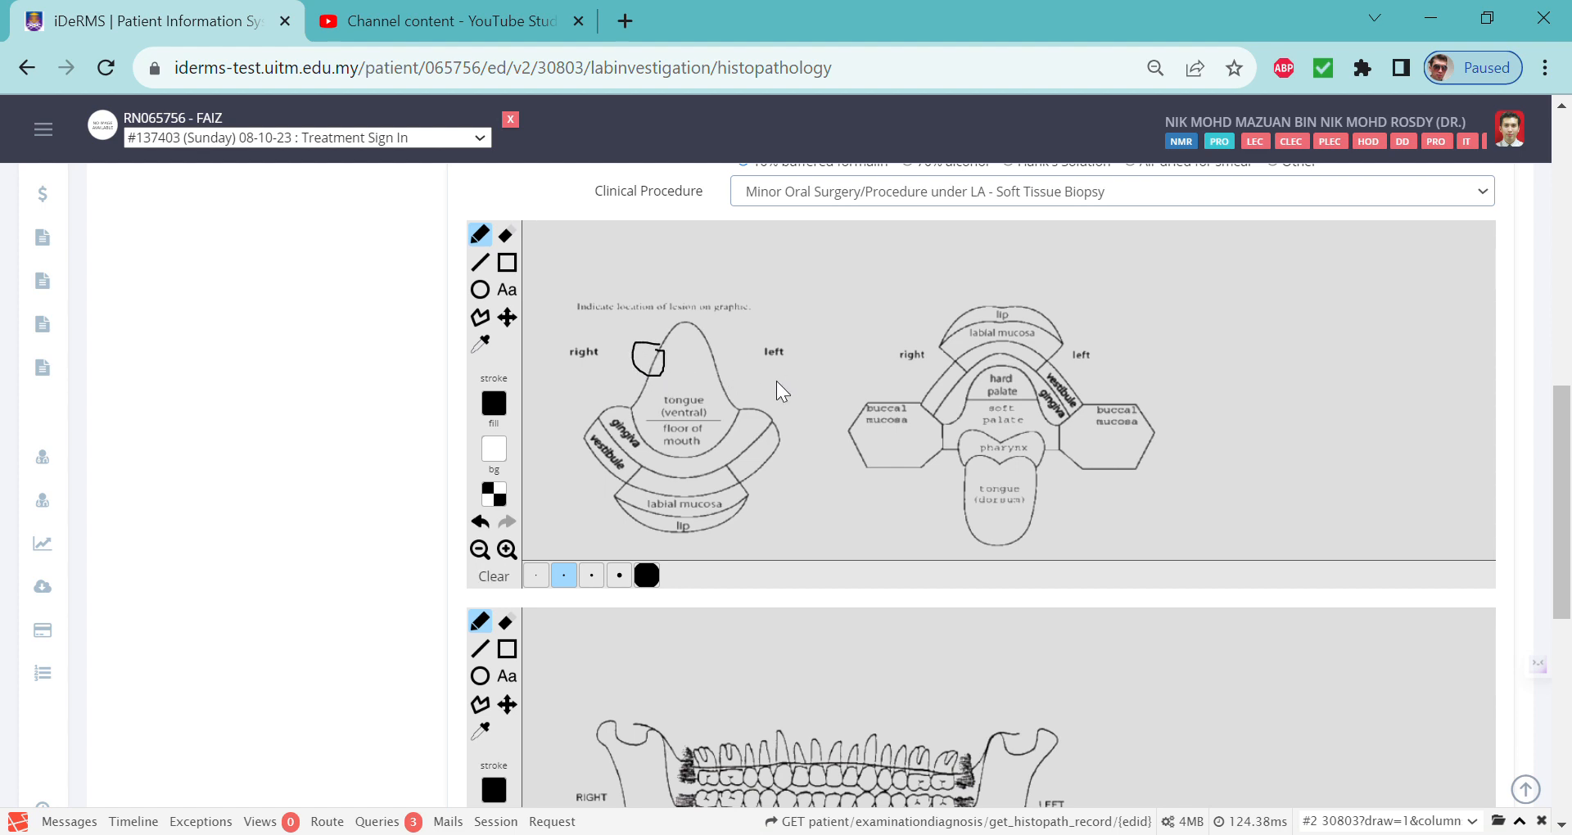
scroll(down, 3)
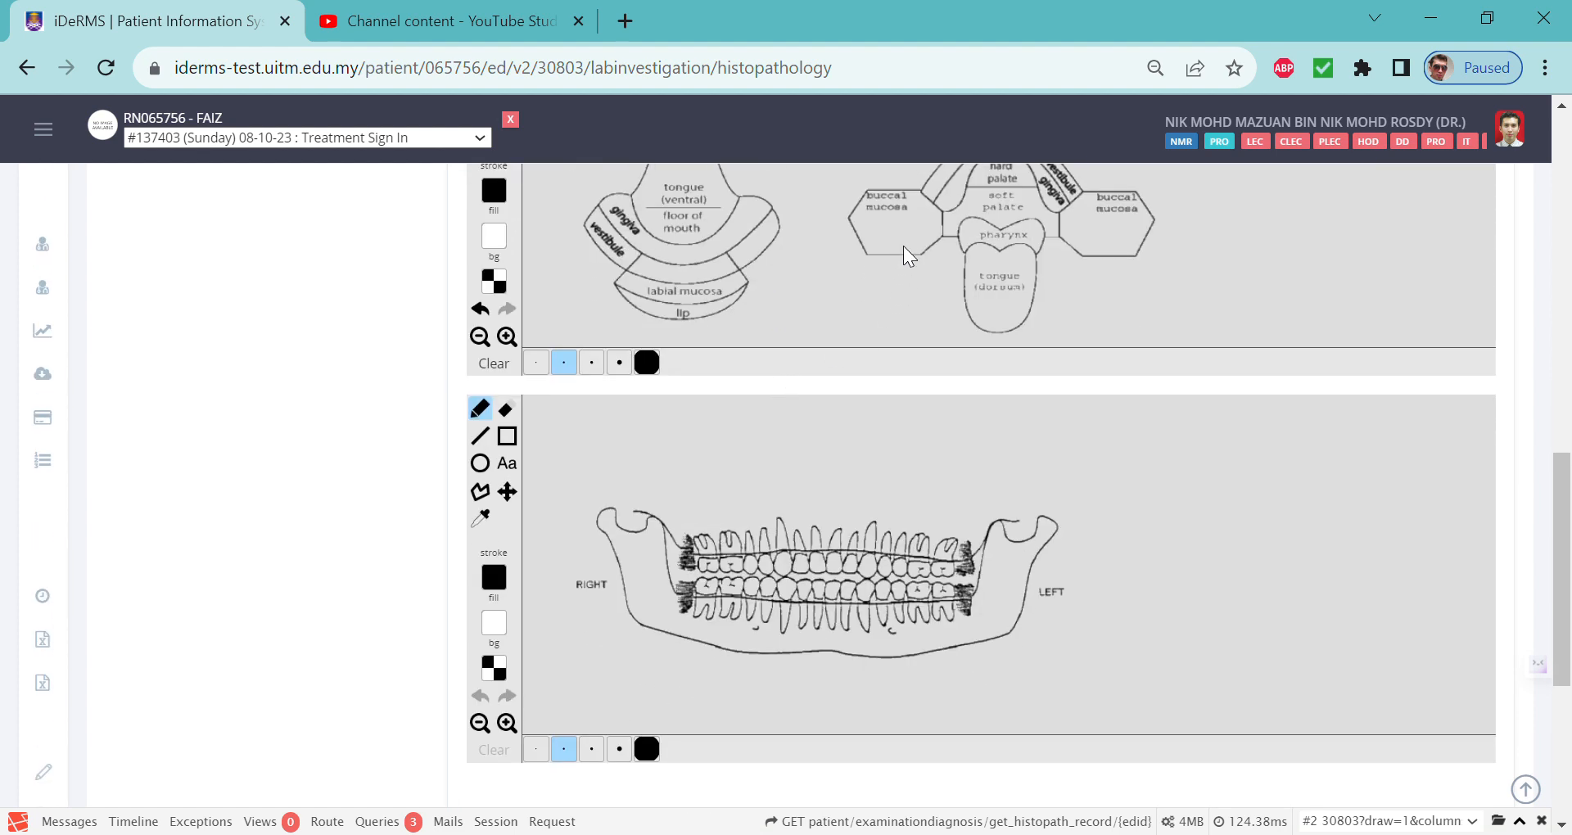
drag(898, 276, 897, 246)
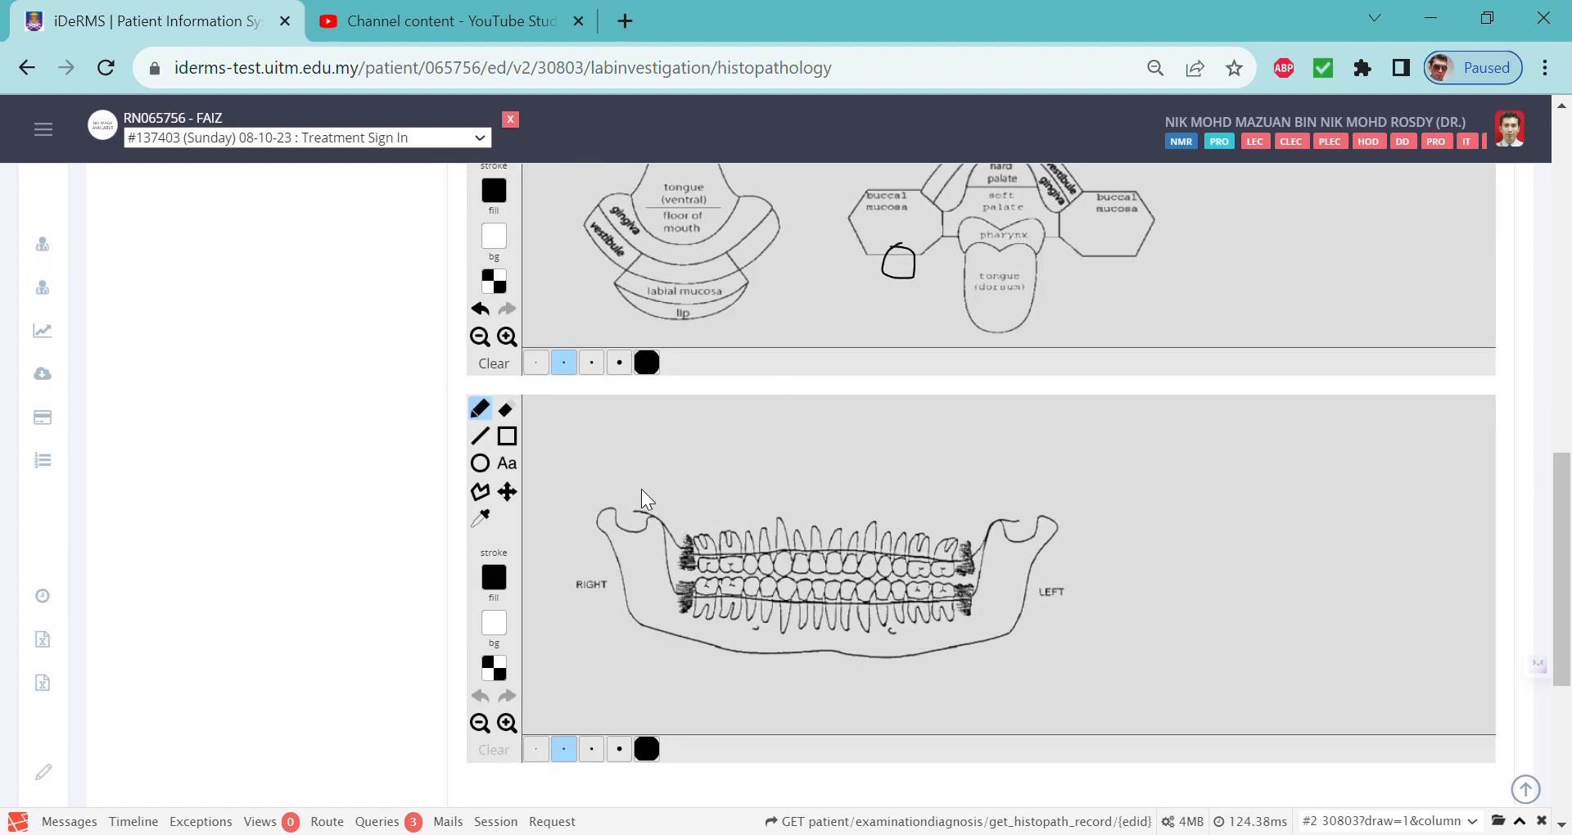
click(492, 577)
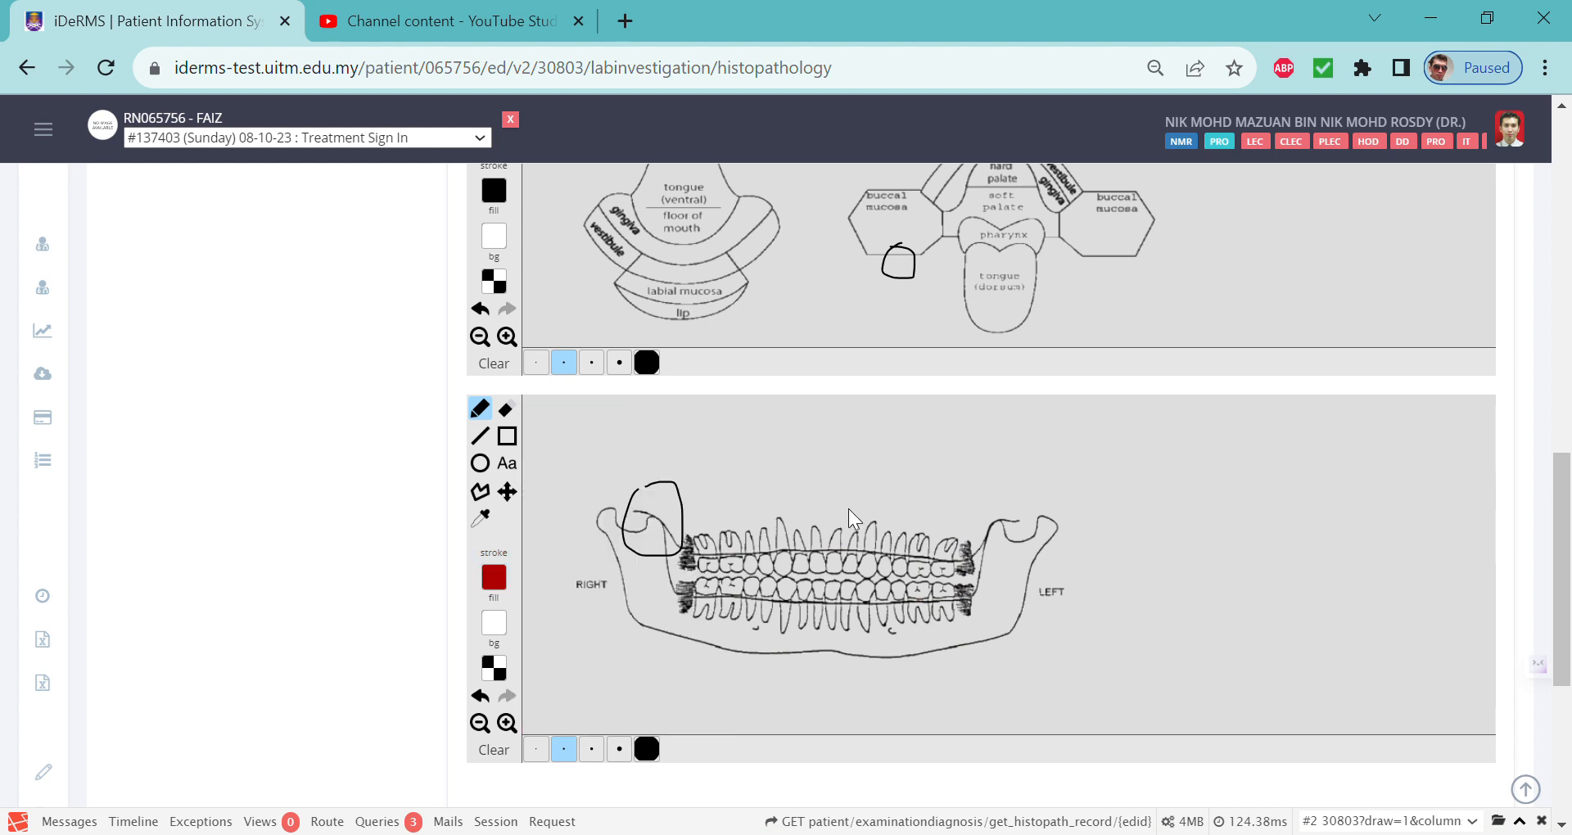
drag(973, 506, 987, 562)
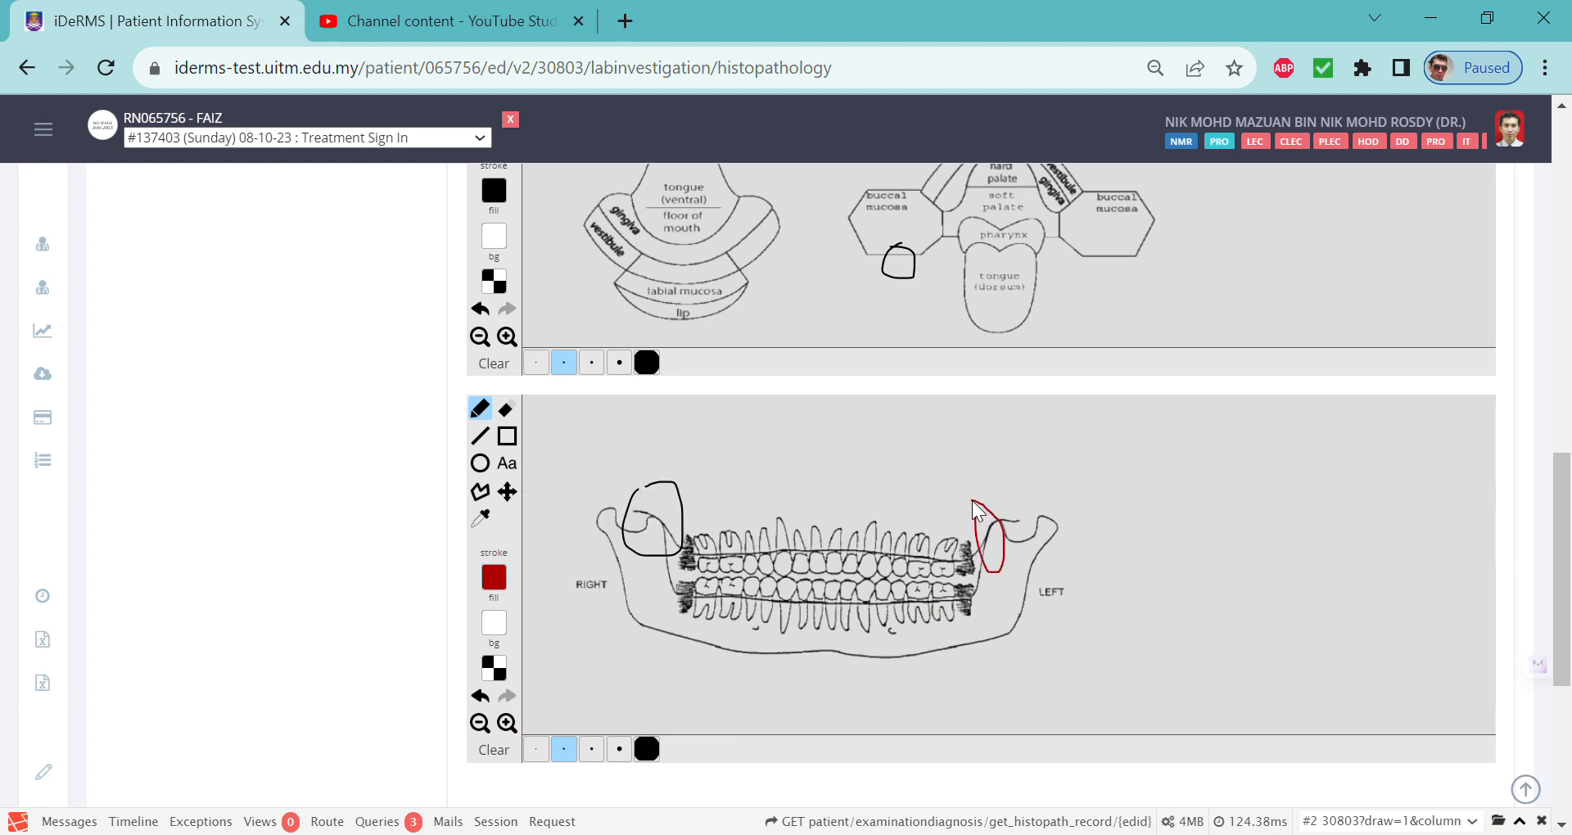
scroll(down, 3)
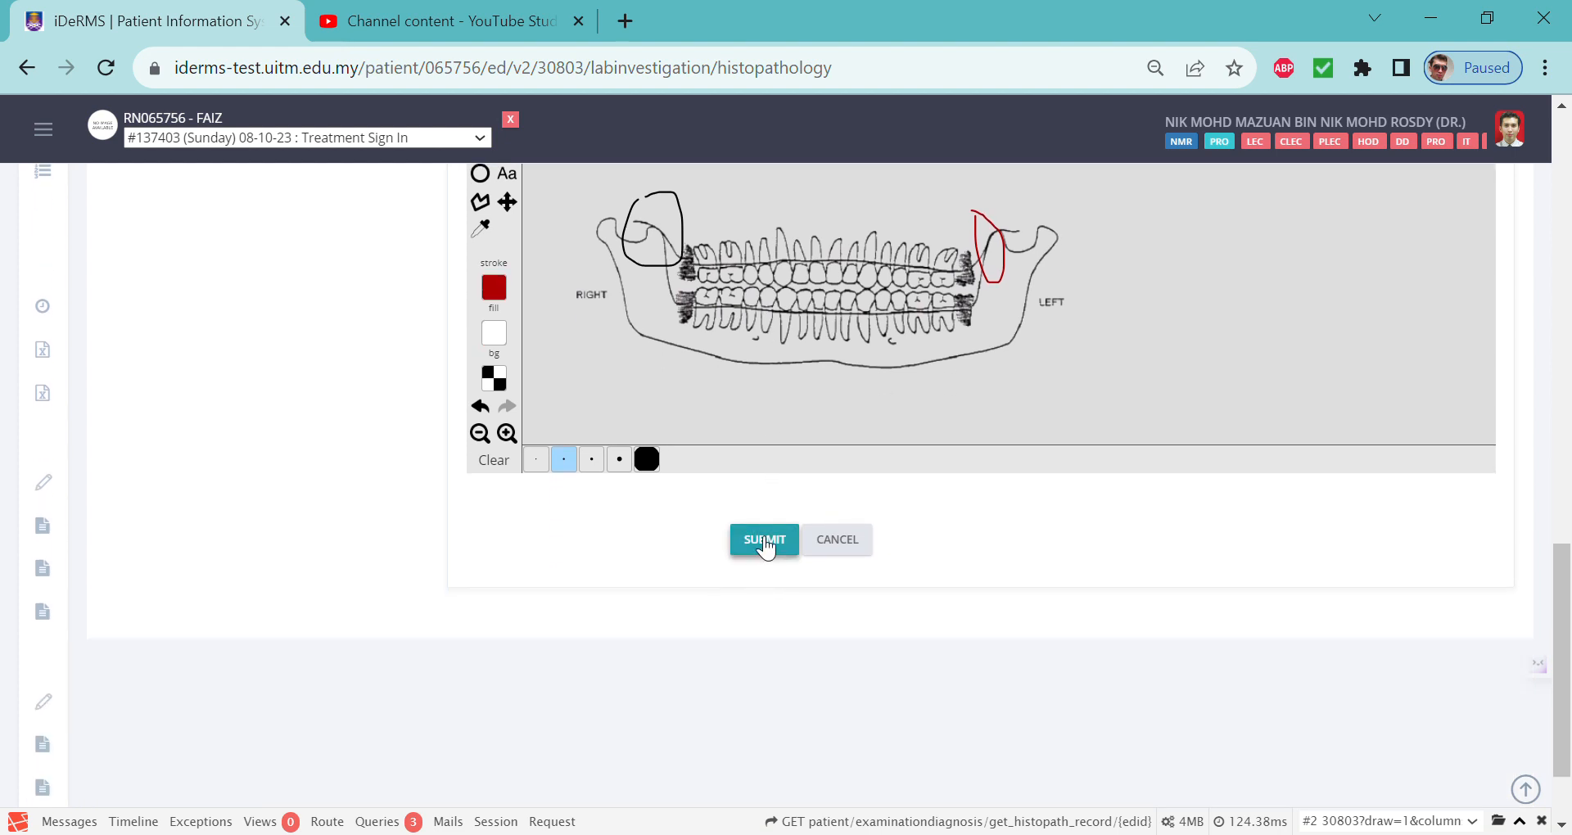
Submit the request with its drawings, creating the Haematoxylin and Eosin row
click(763, 539)
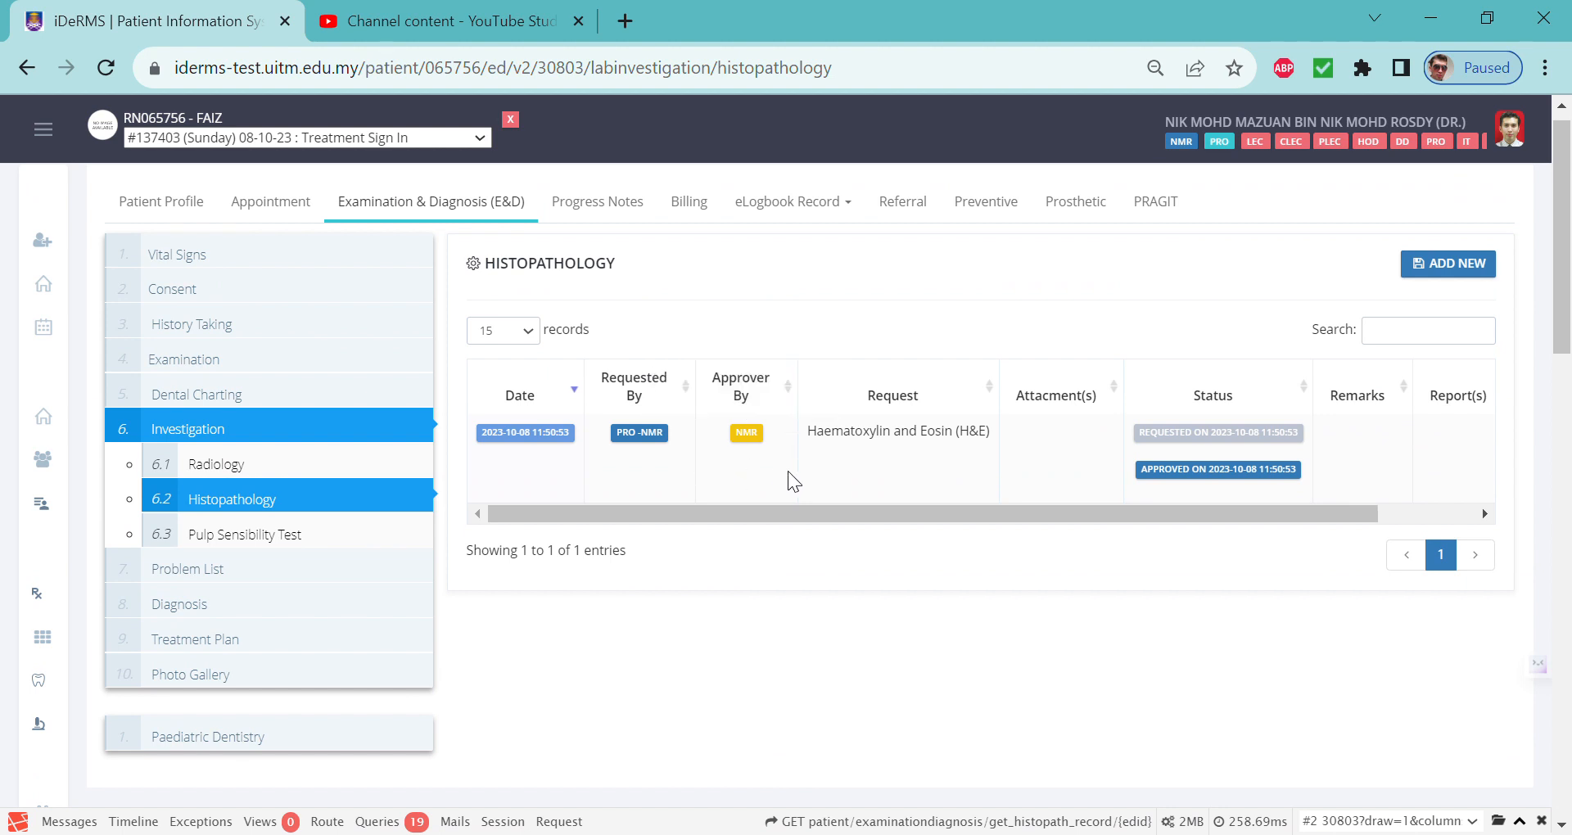
mouse_move(868, 472)
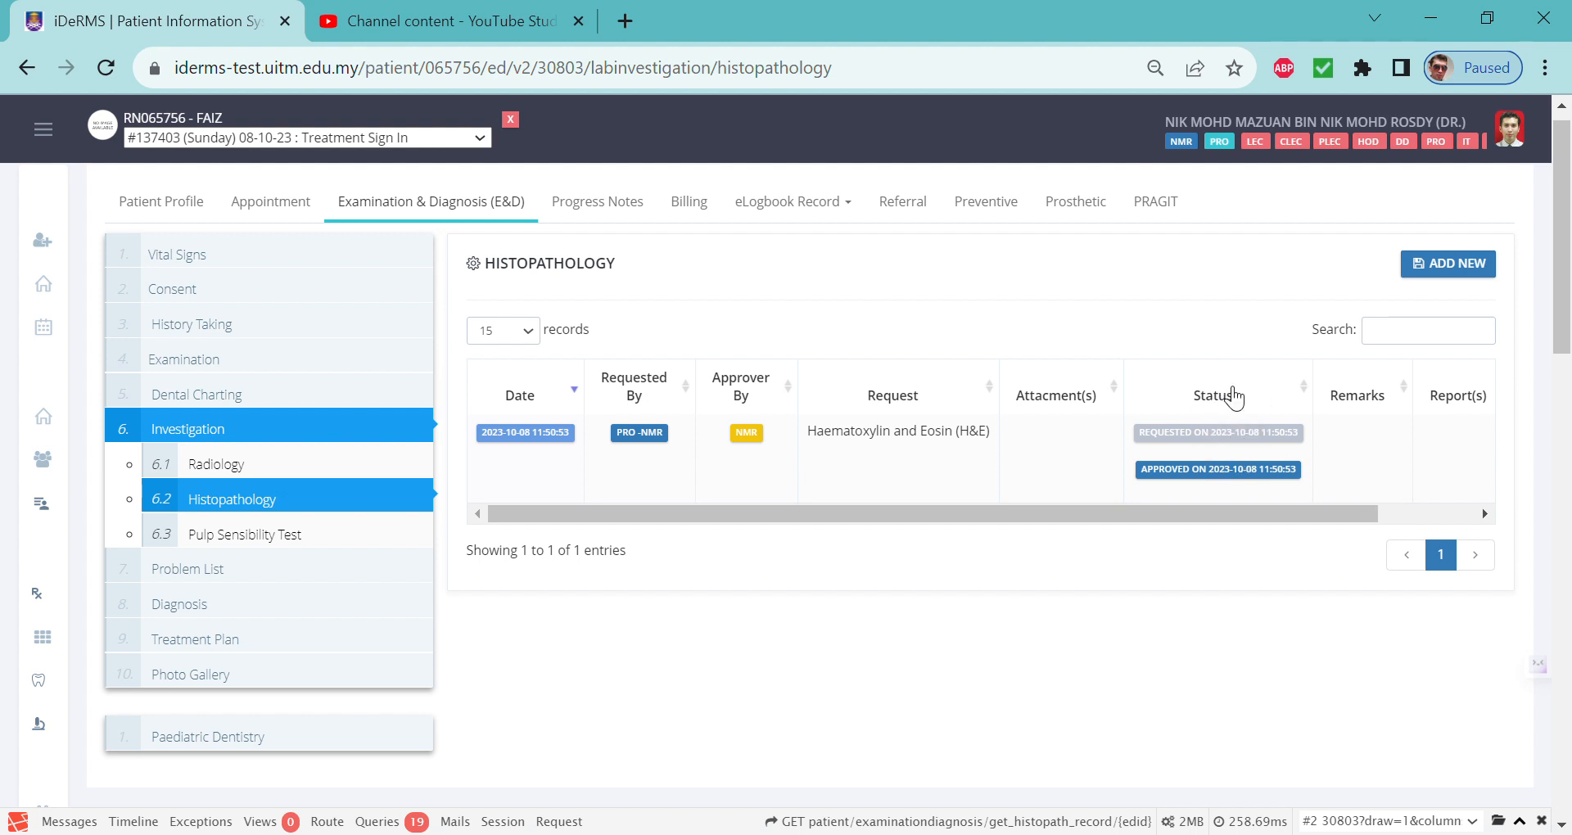
mouse_move(1216, 453)
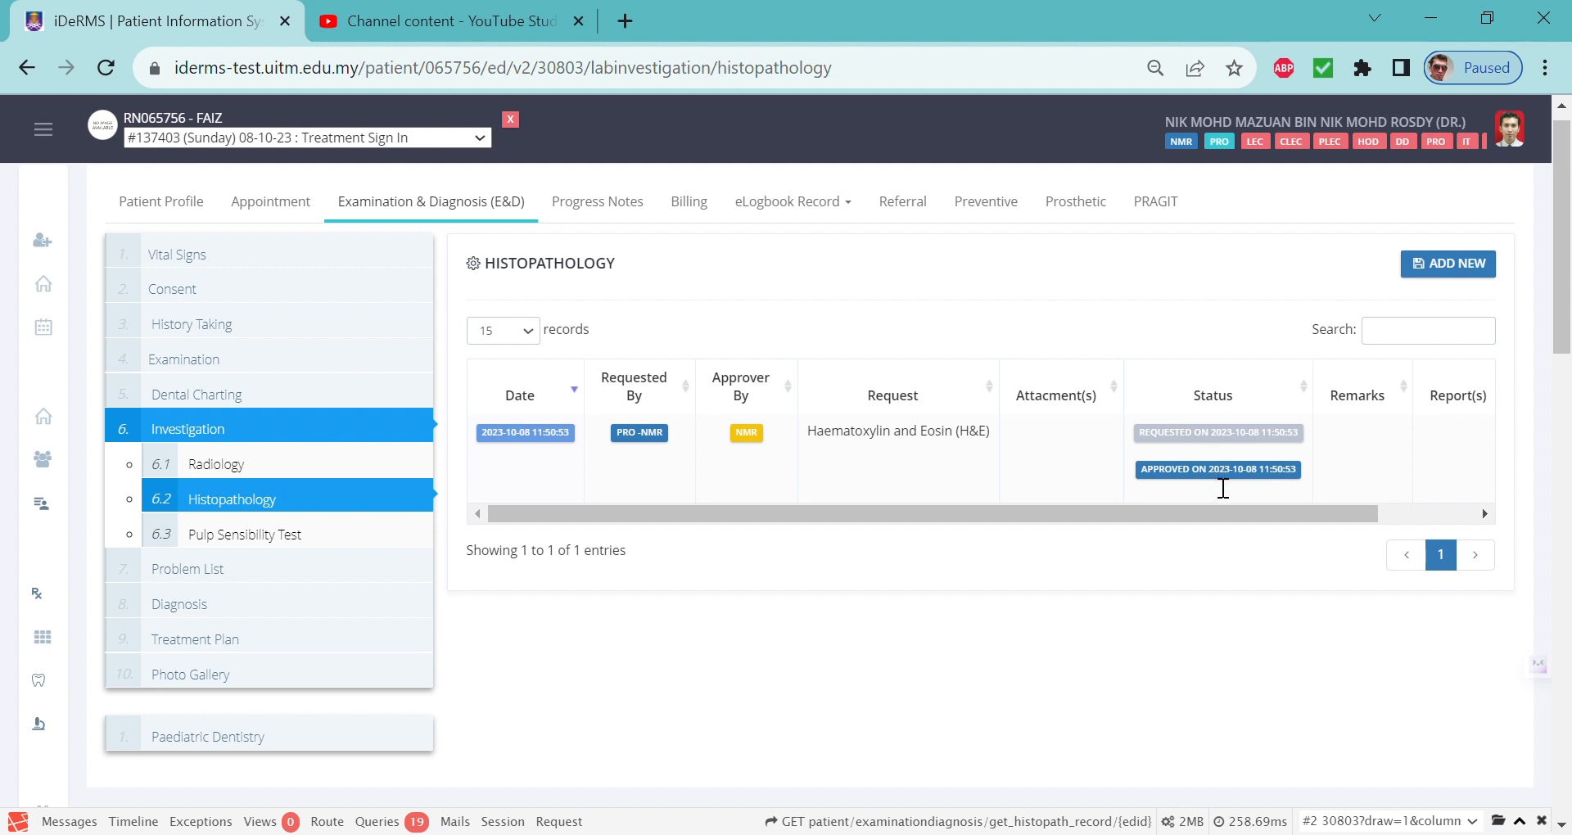
mouse_move(1213, 448)
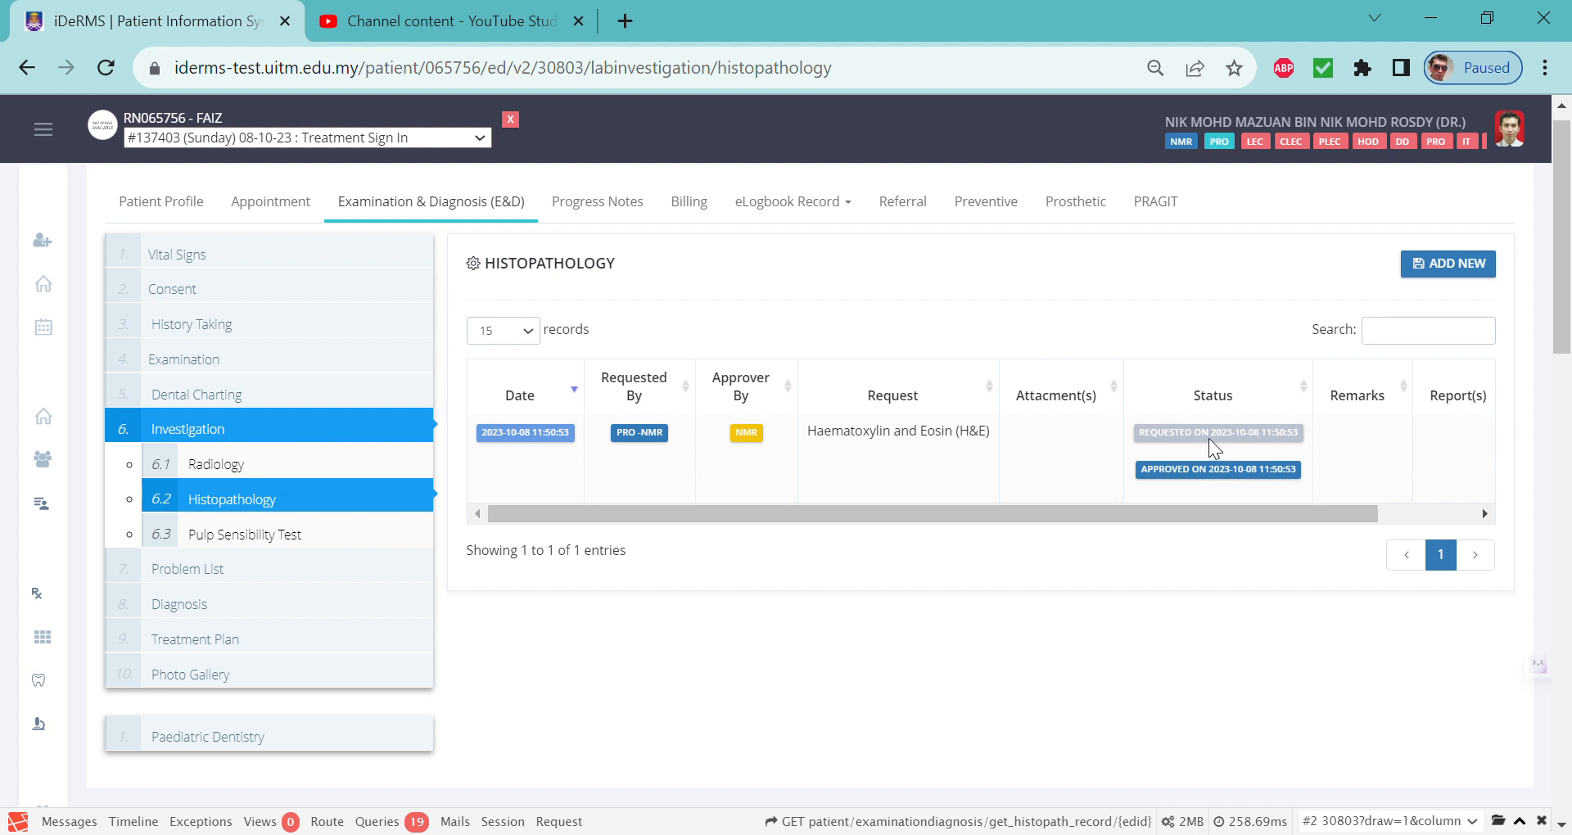
mouse_move(1233, 486)
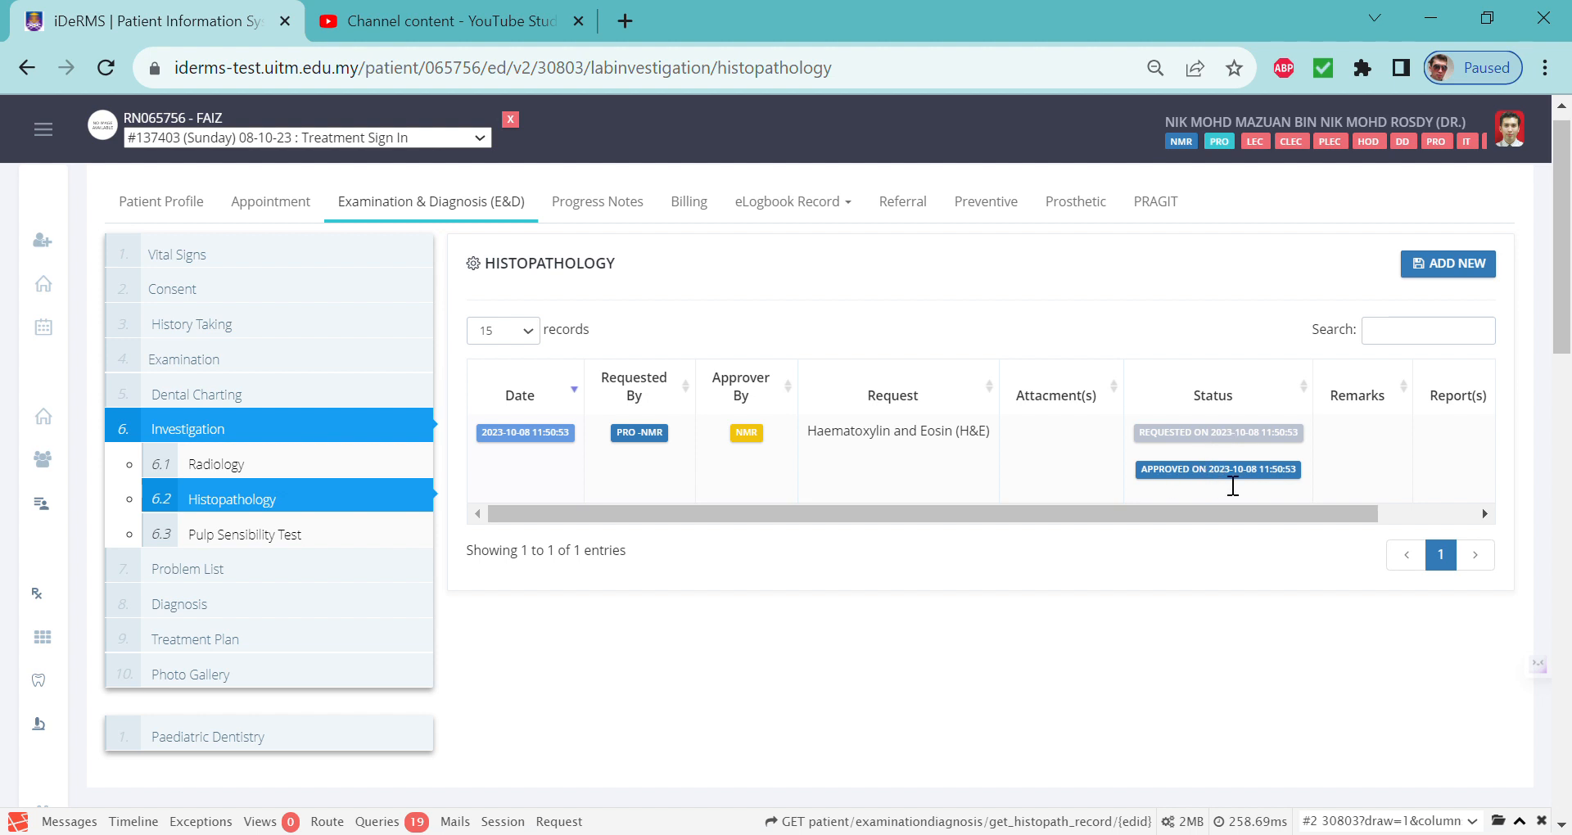
mouse_move(1265, 484)
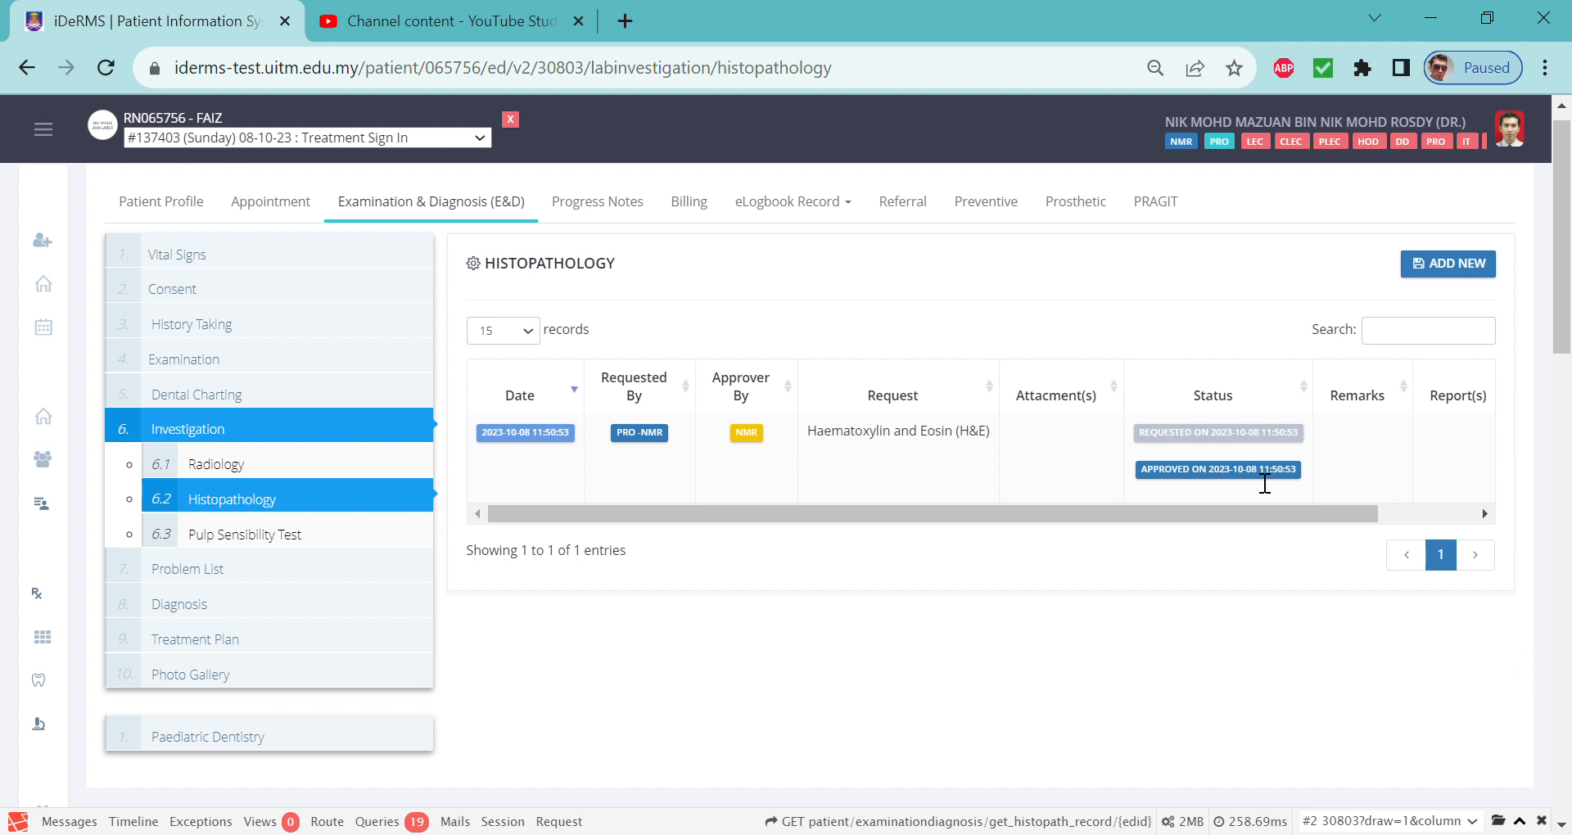
mouse_move(1483, 460)
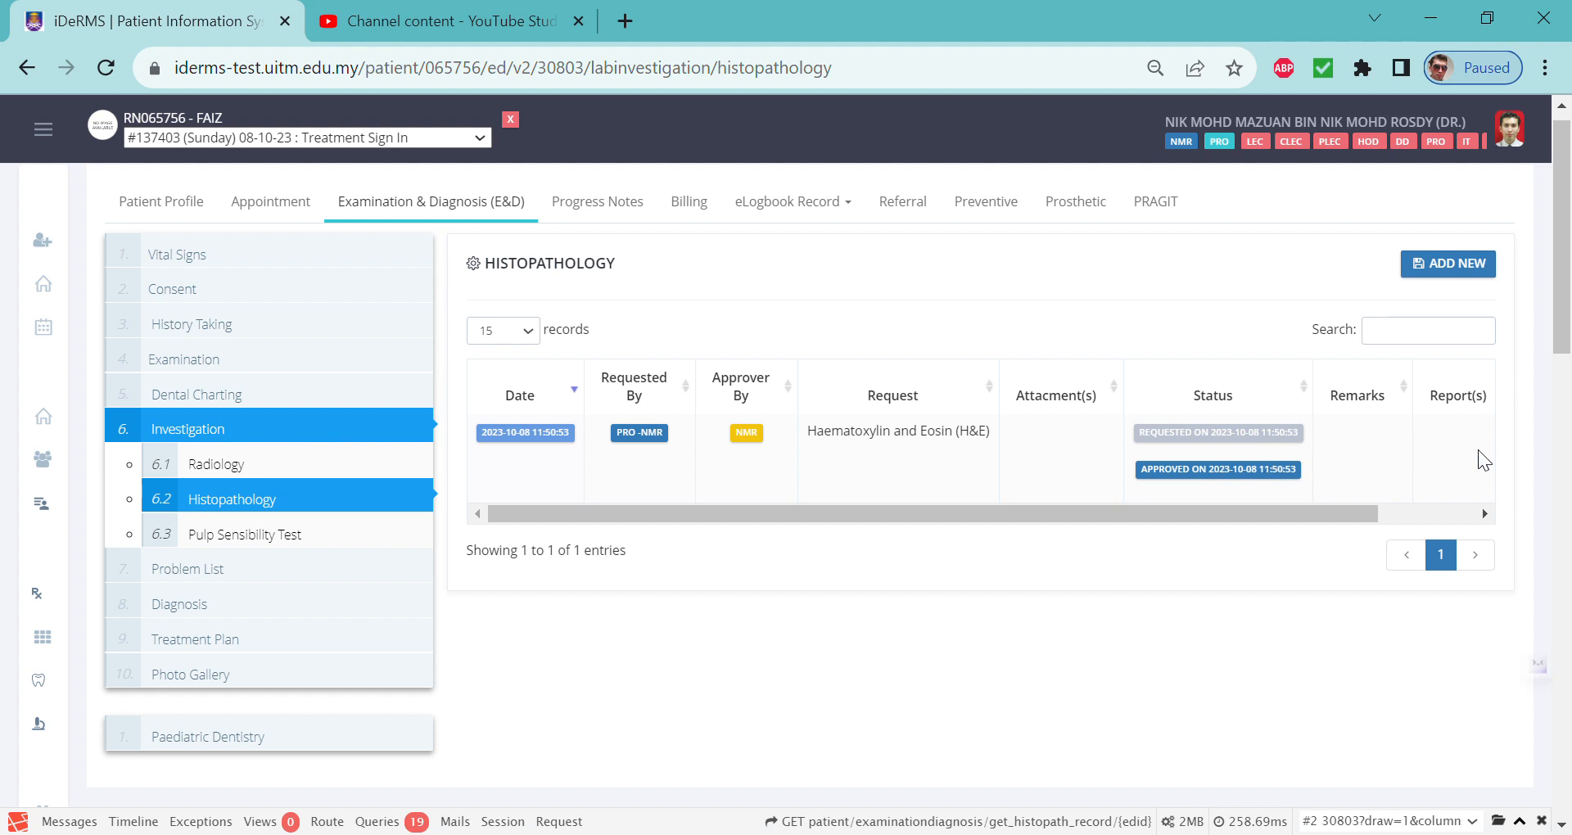
mouse_move(1448, 431)
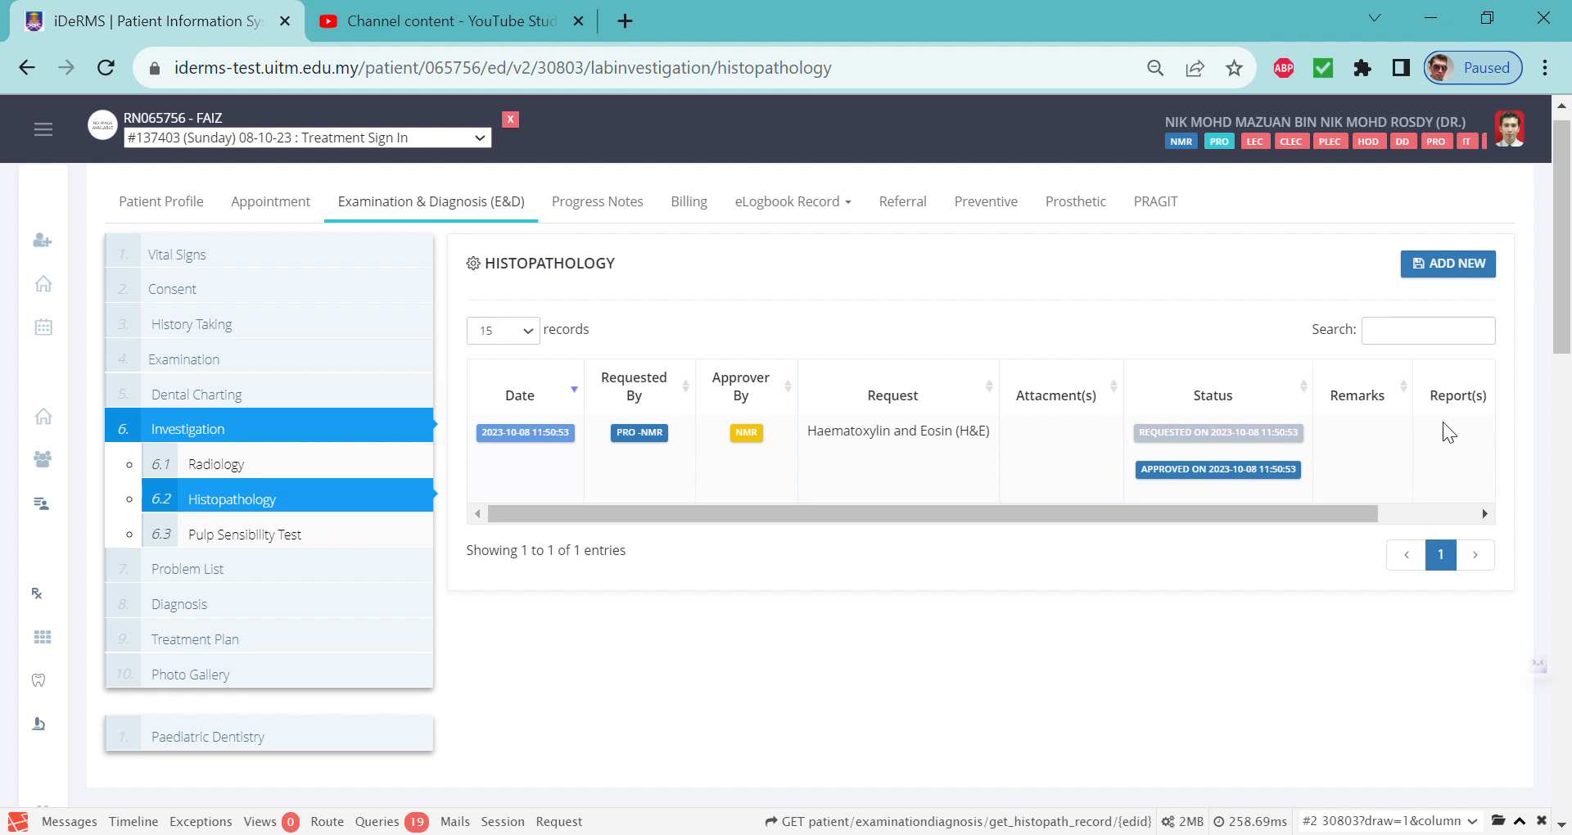
mouse_move(1371, 448)
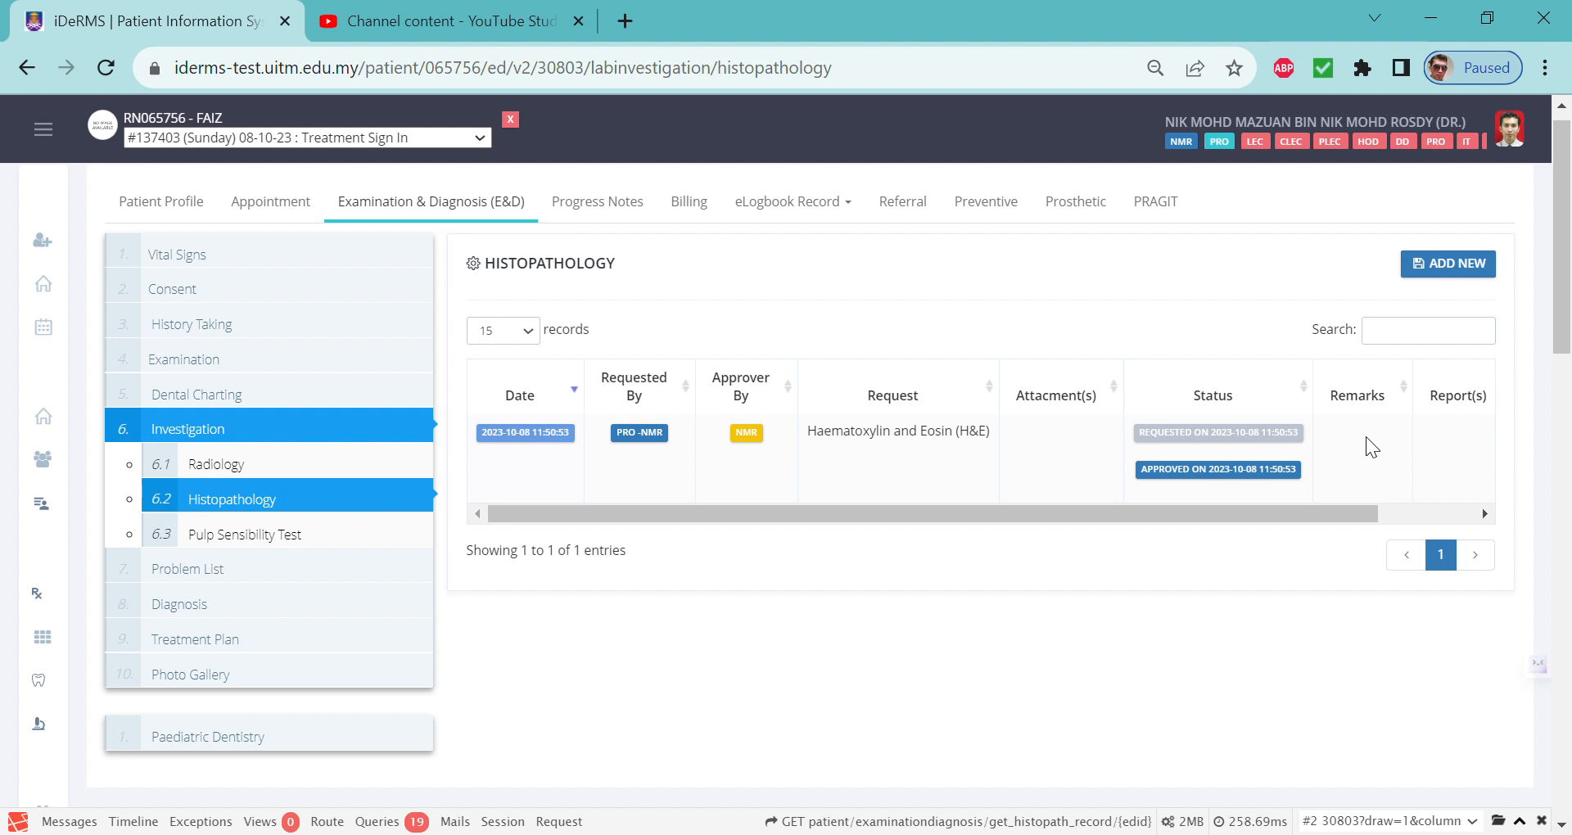
mouse_move(1313, 445)
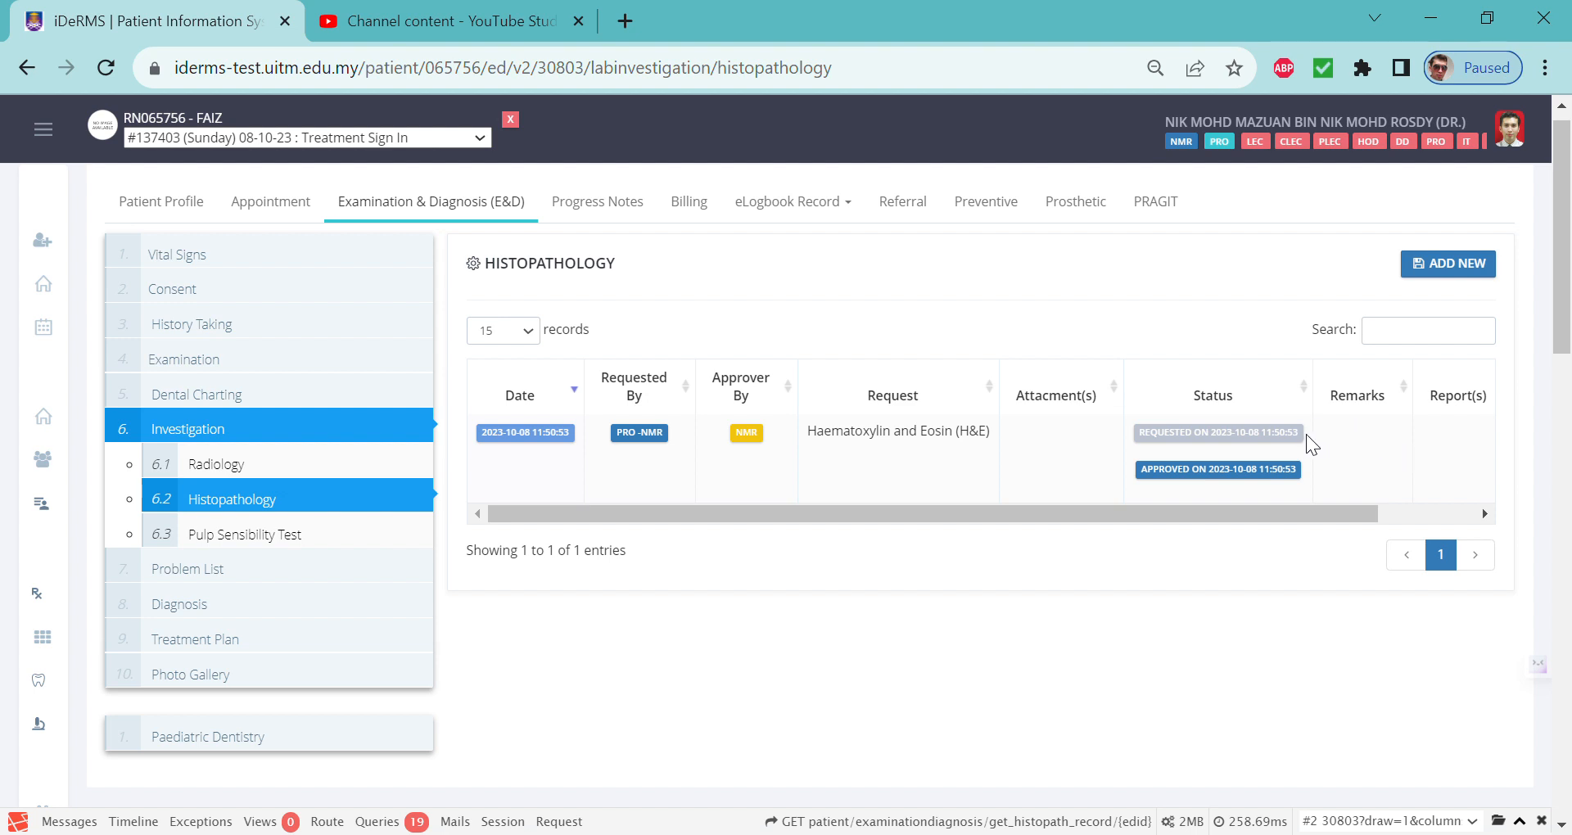
mouse_move(1484, 488)
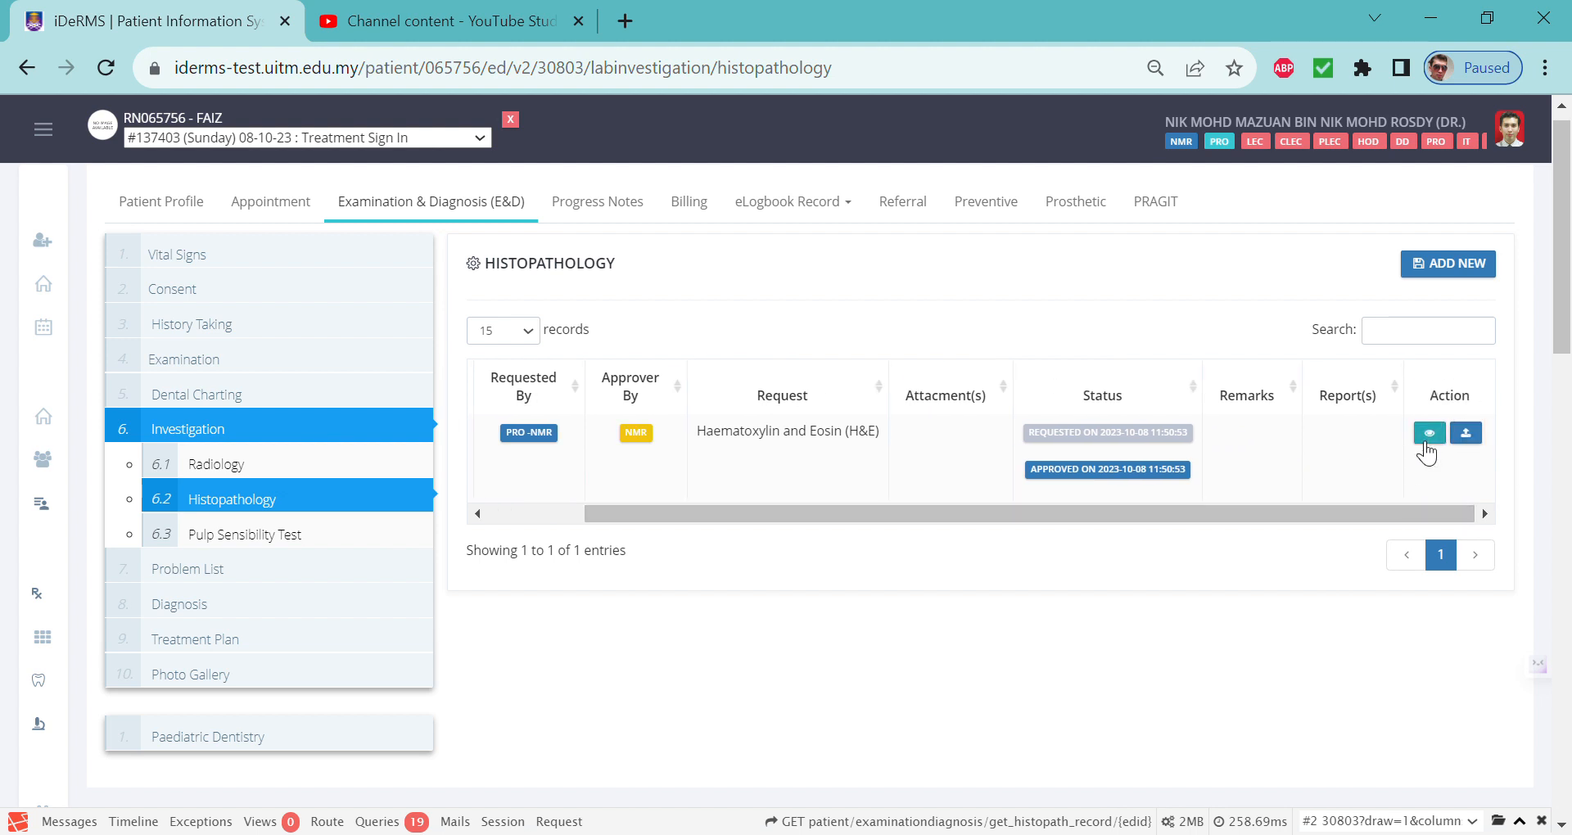
mouse_move(1429, 433)
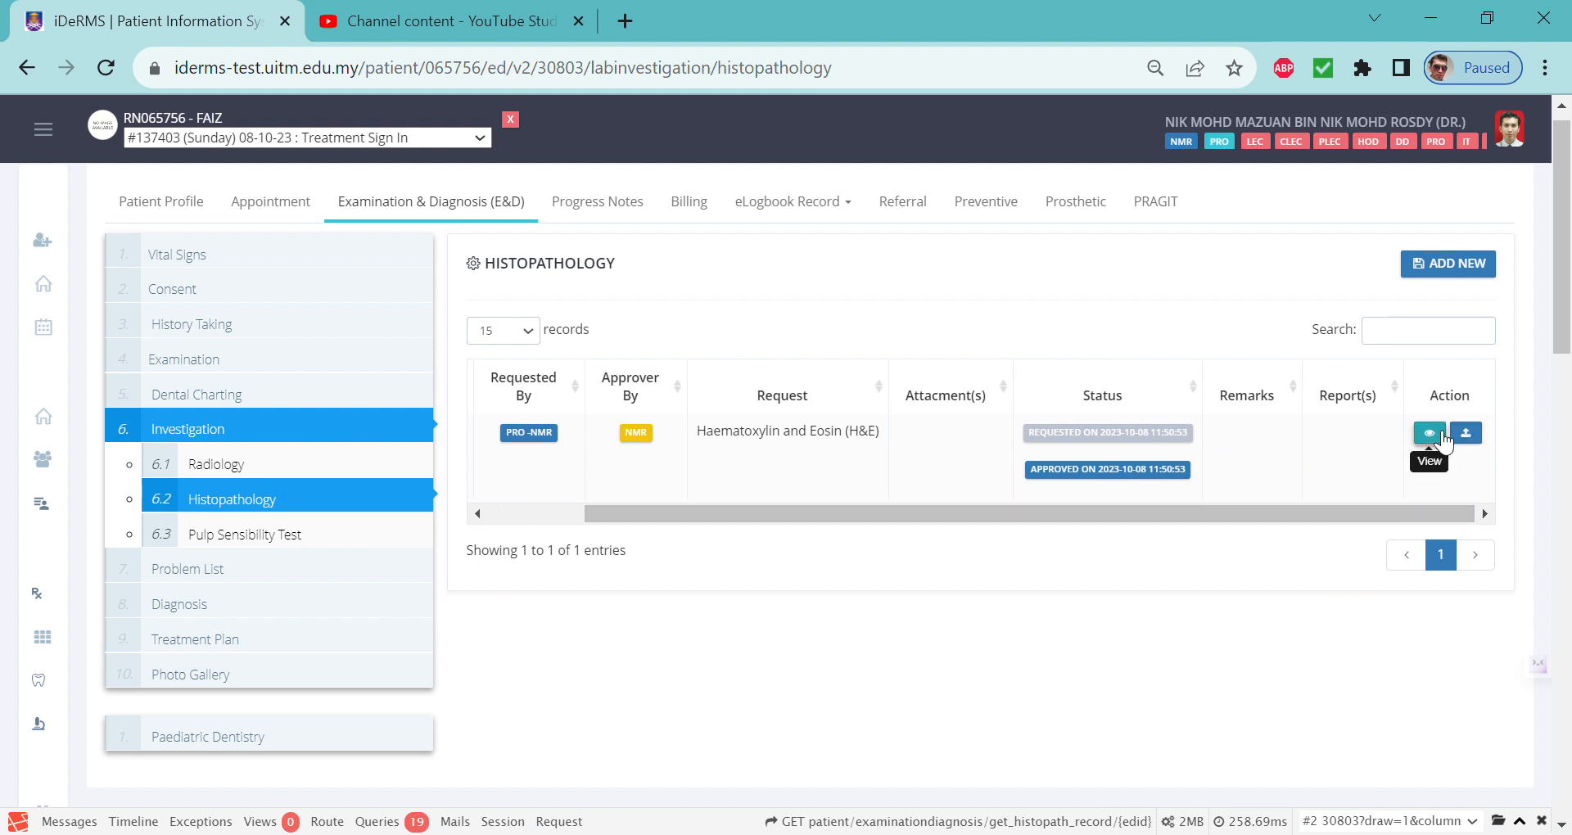
mouse_move(1464, 432)
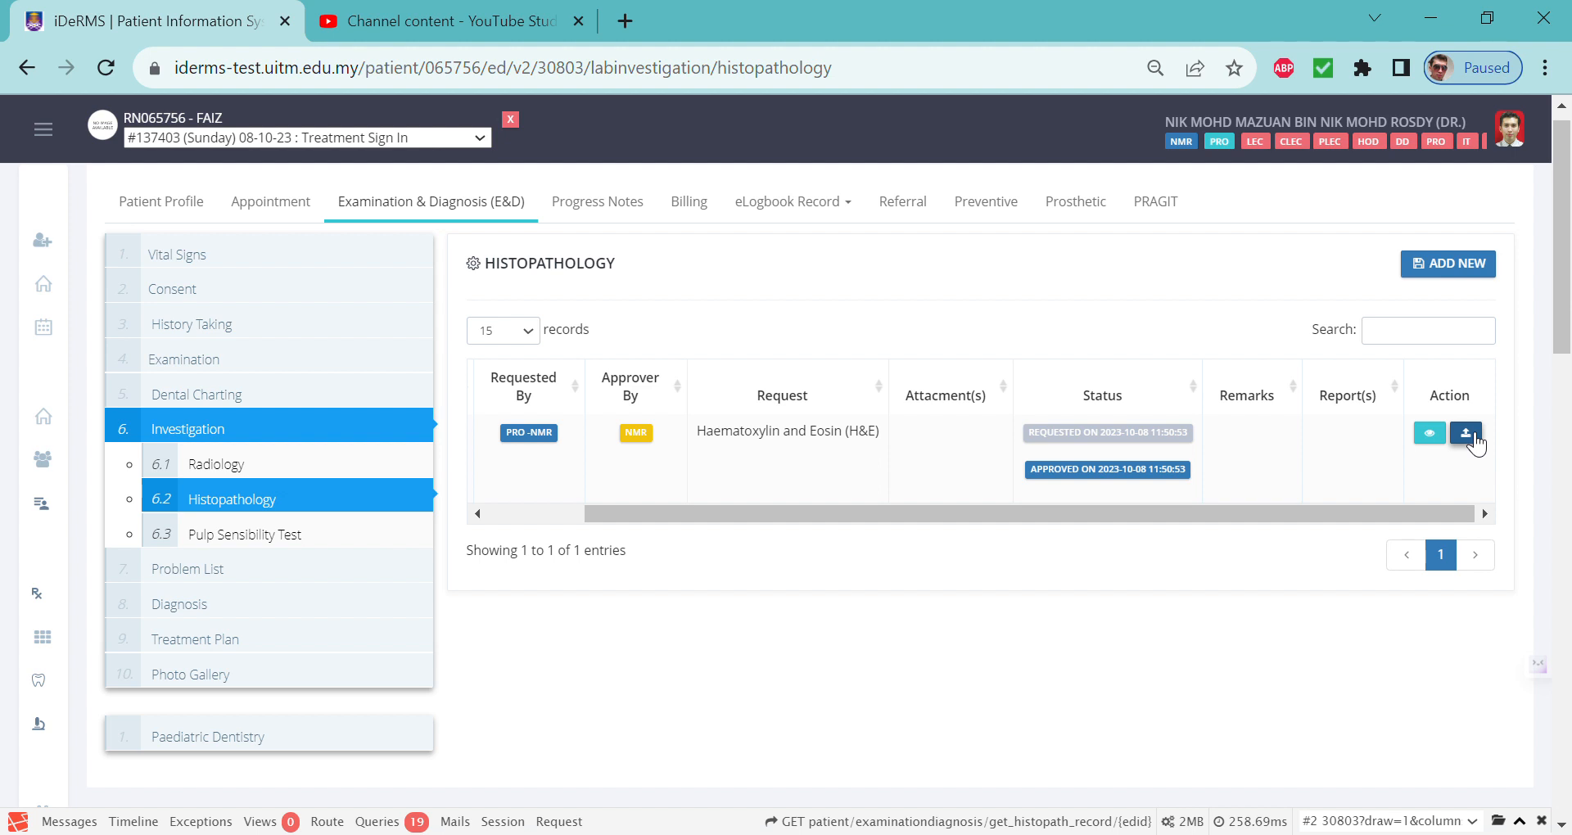
click(1466, 433)
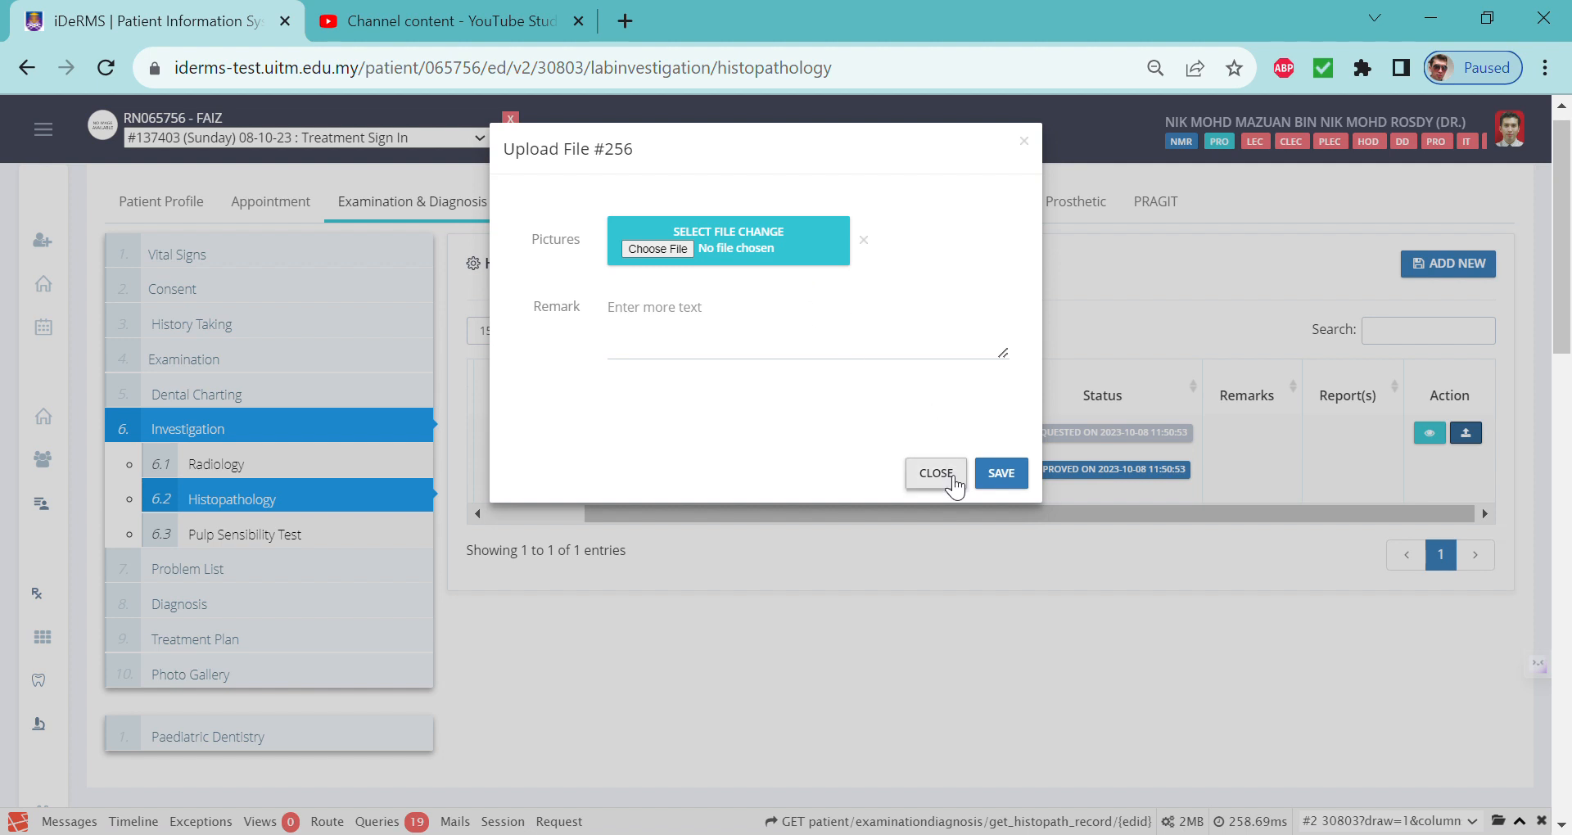
click(934, 472)
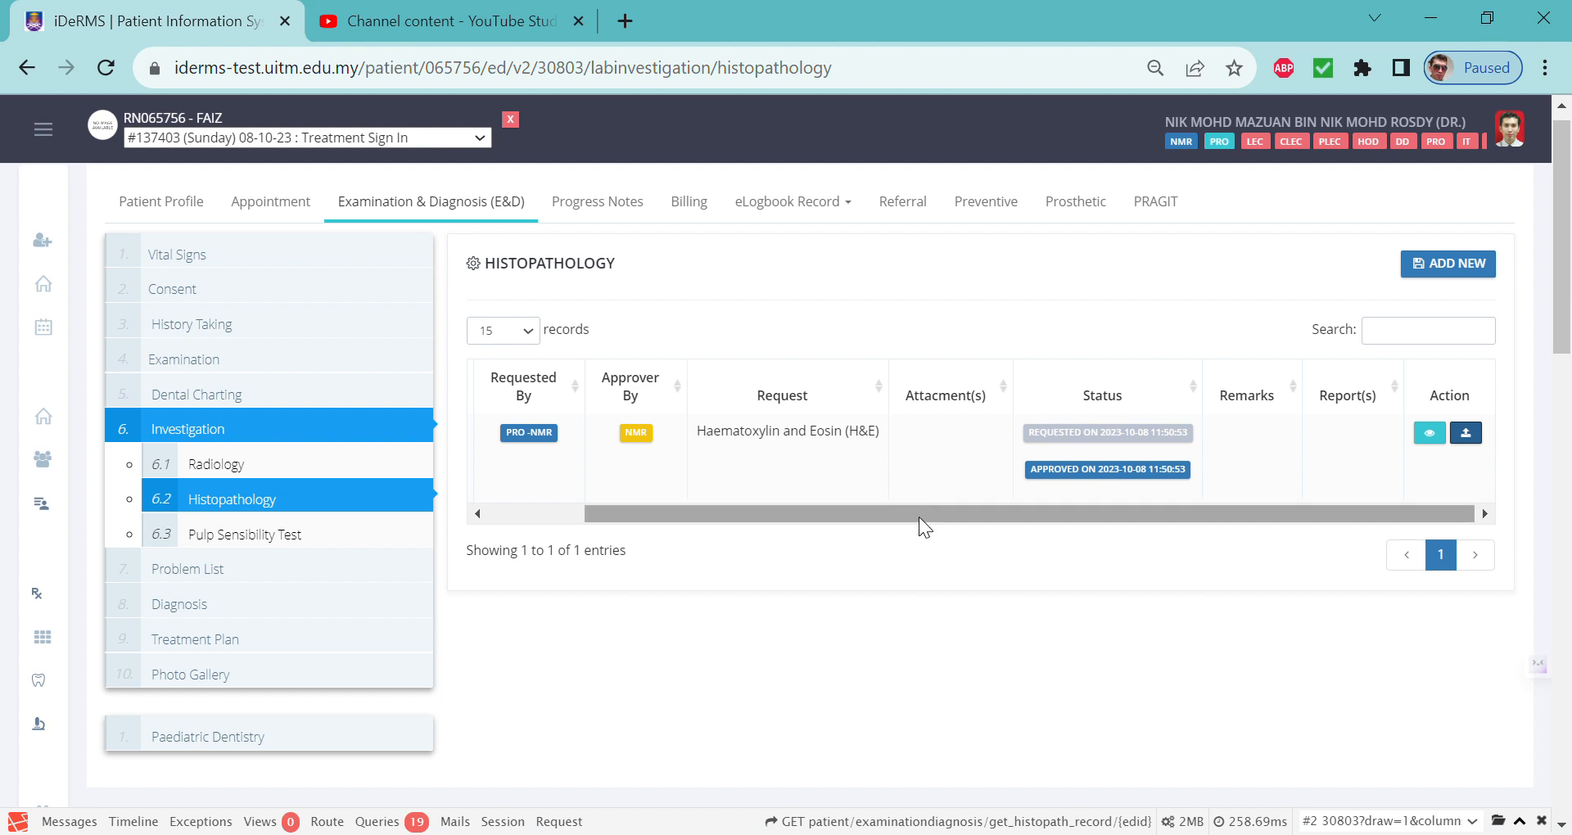
mouse_move(1470, 143)
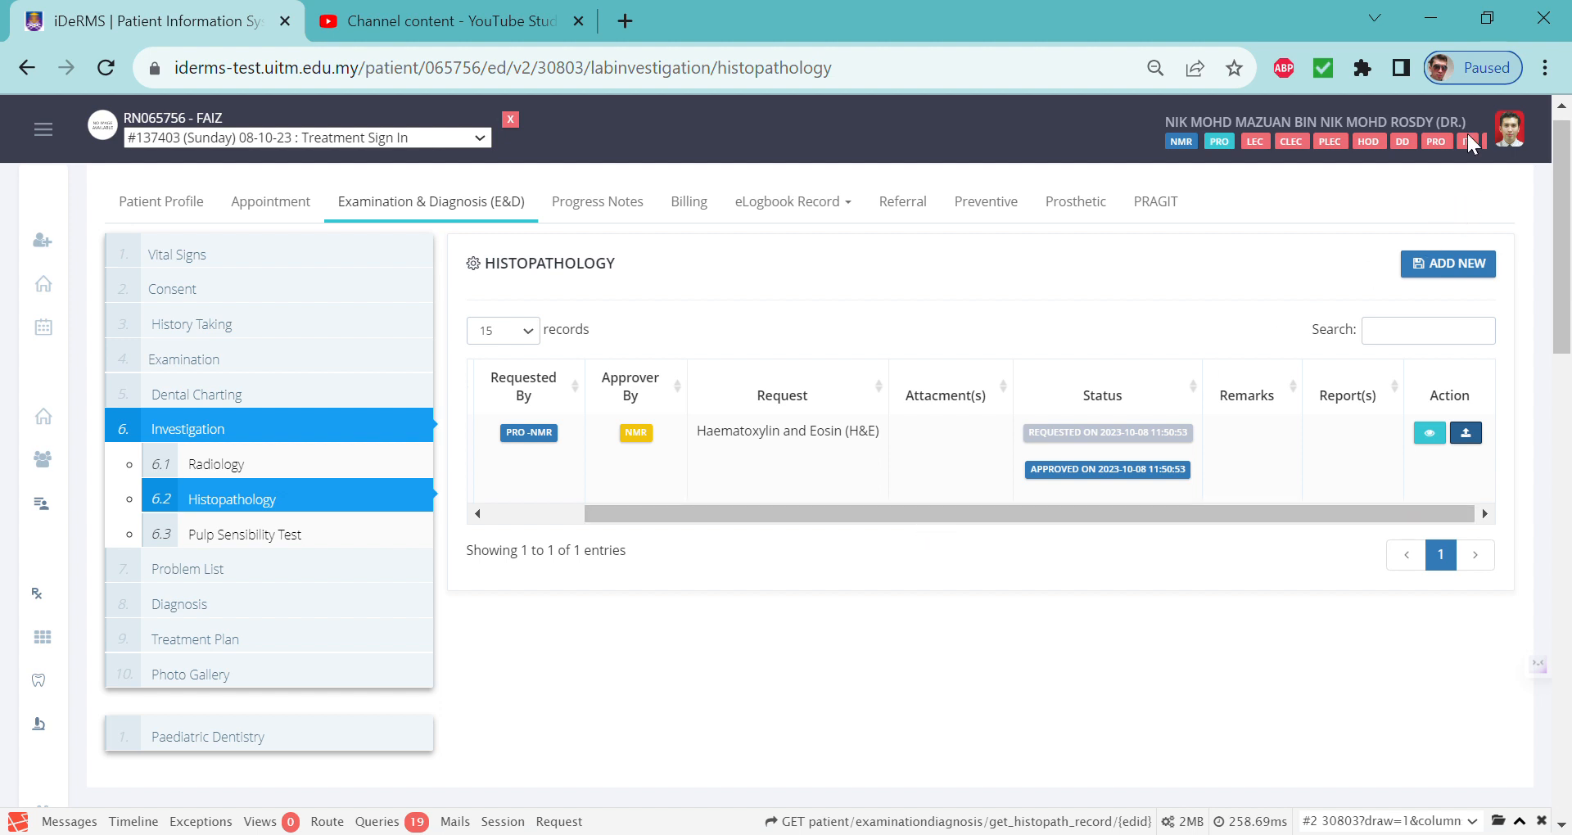